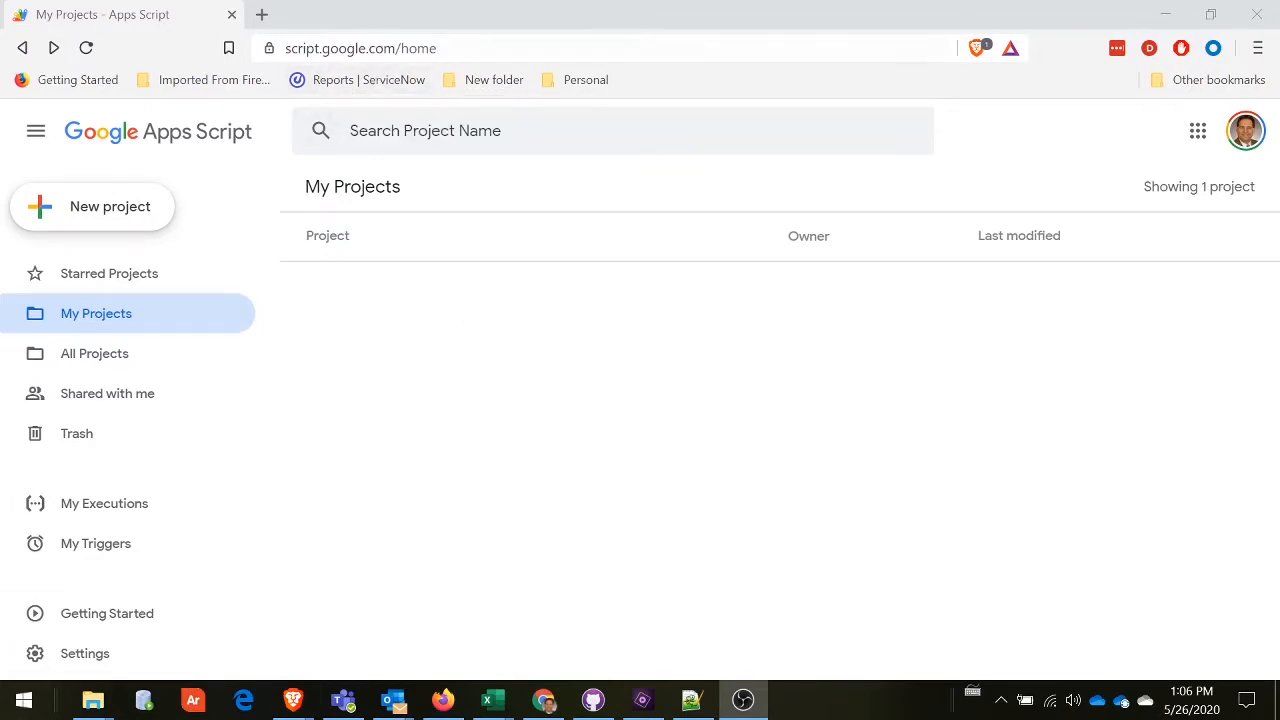
mouse_move(428, 460)
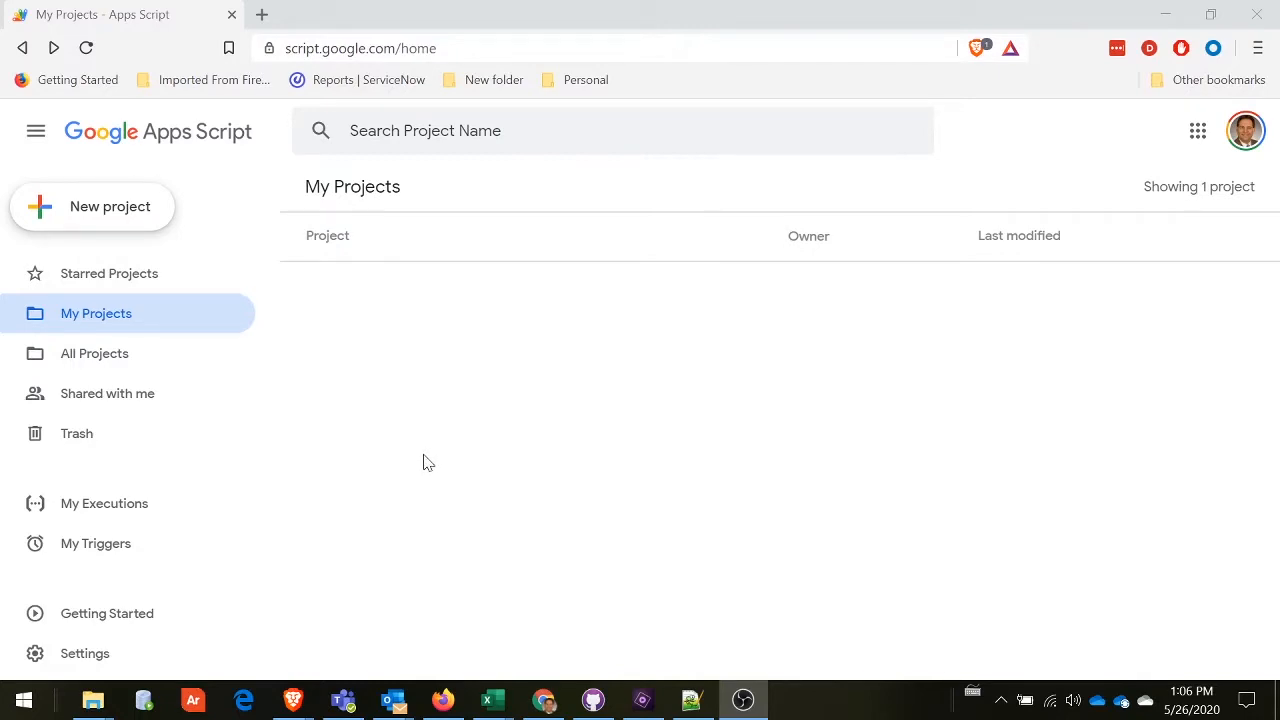
mouse_move(110, 208)
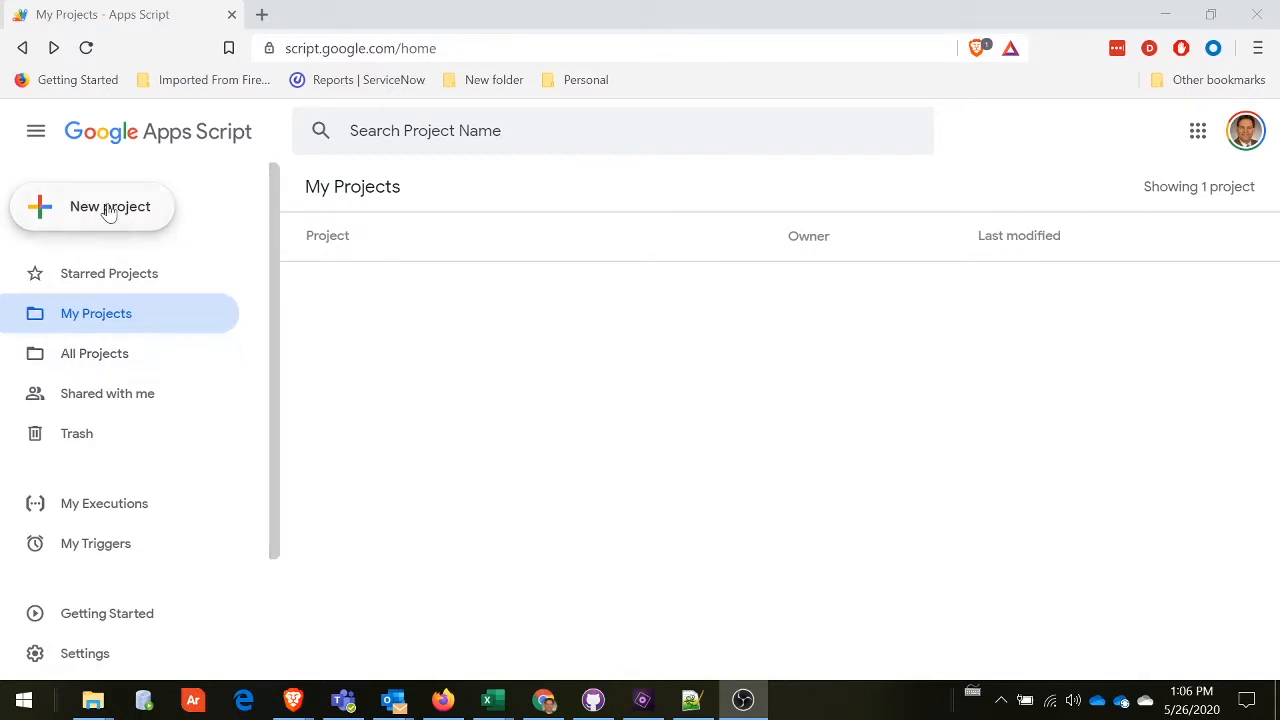
Start a new Apps Script project and paste the CreateFilters script over the default myFunction.
left_click(110, 206)
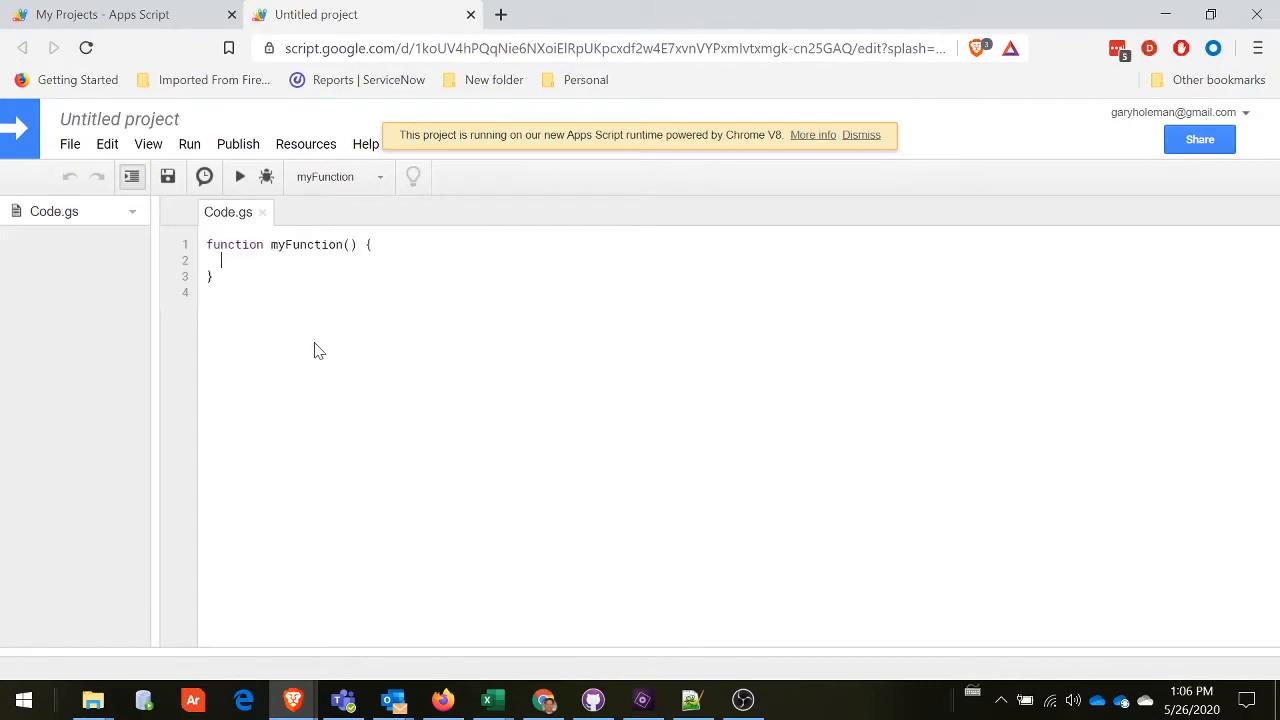
key("ctrl+a")
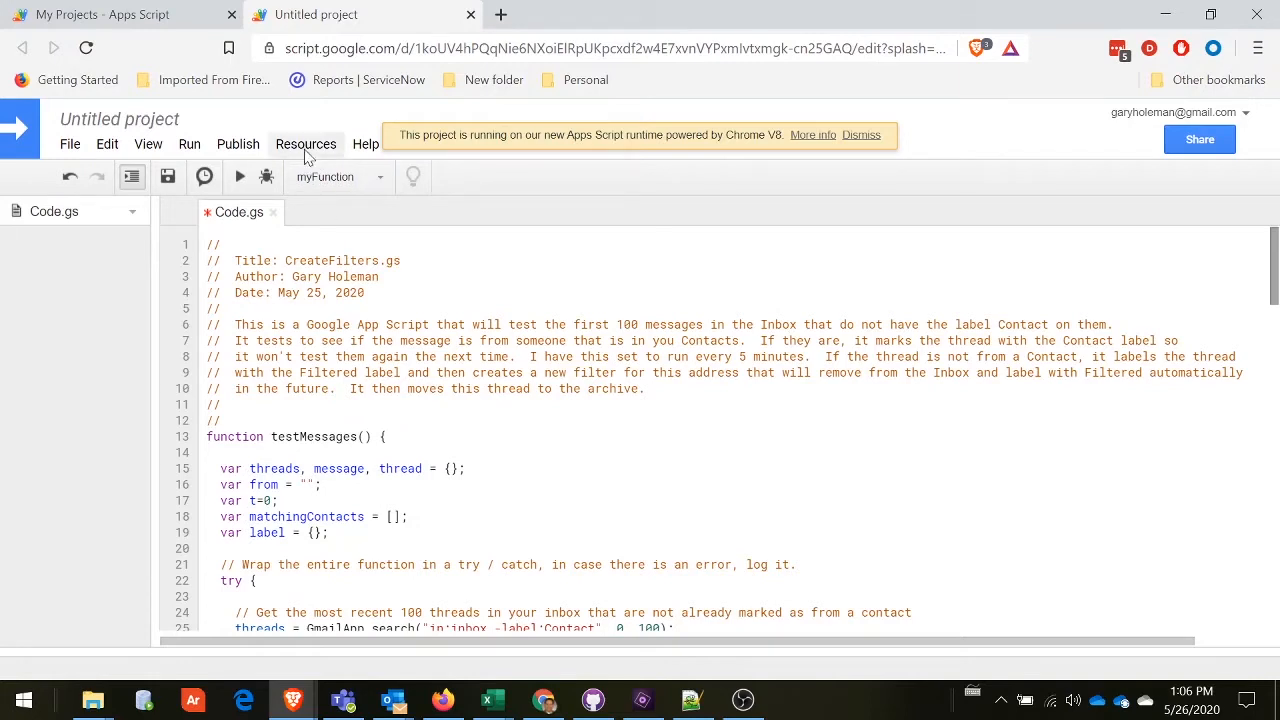
Rename the untitled project to CreateFilters.
left_click(306, 144)
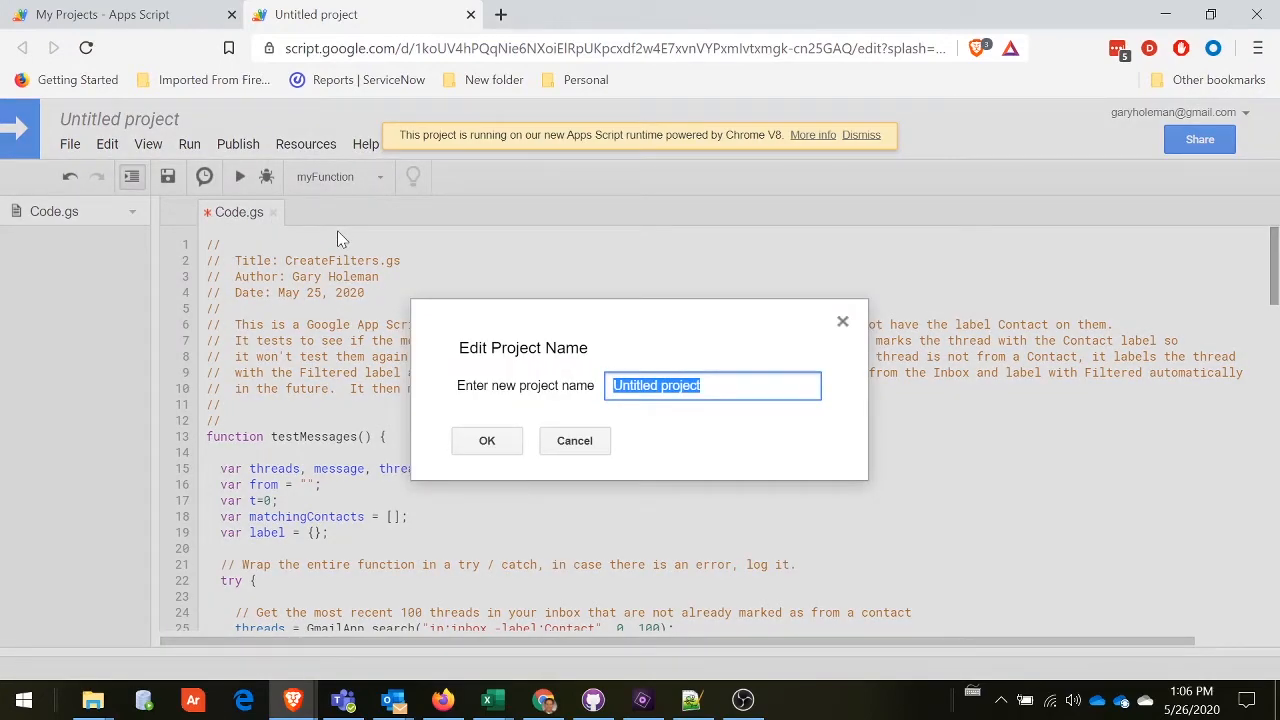
type("CreateT")
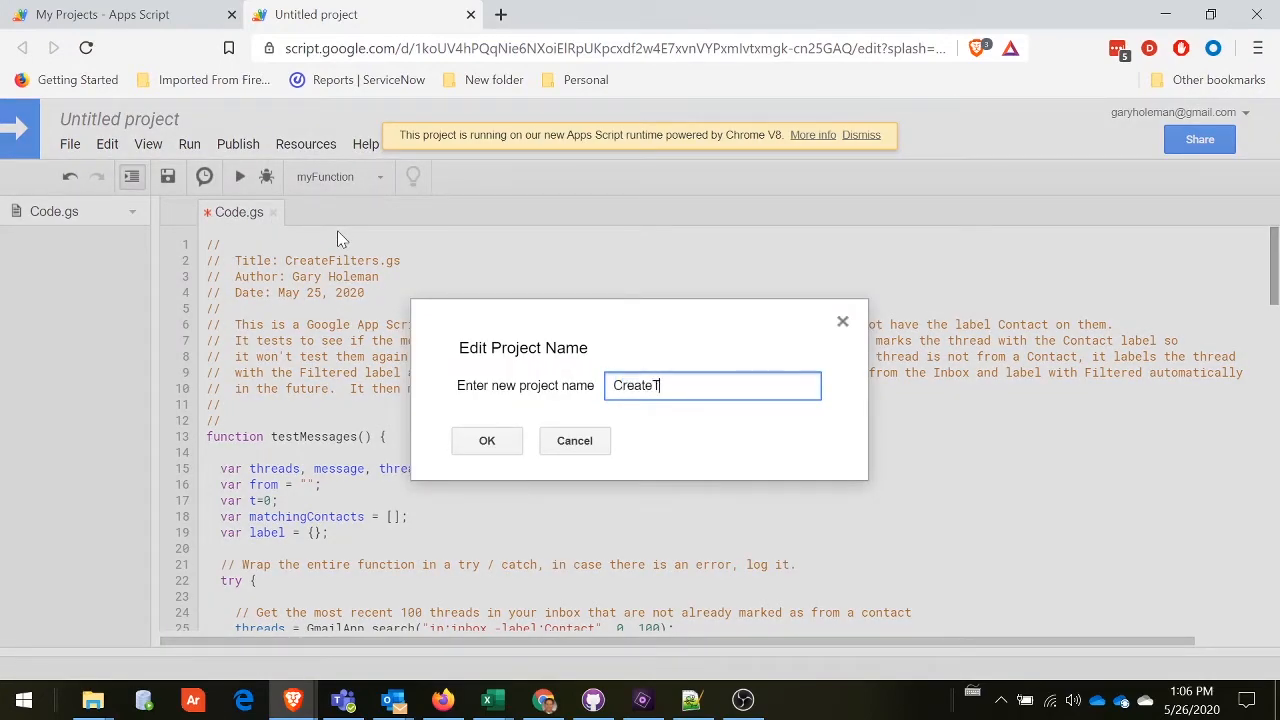
type("ilters")
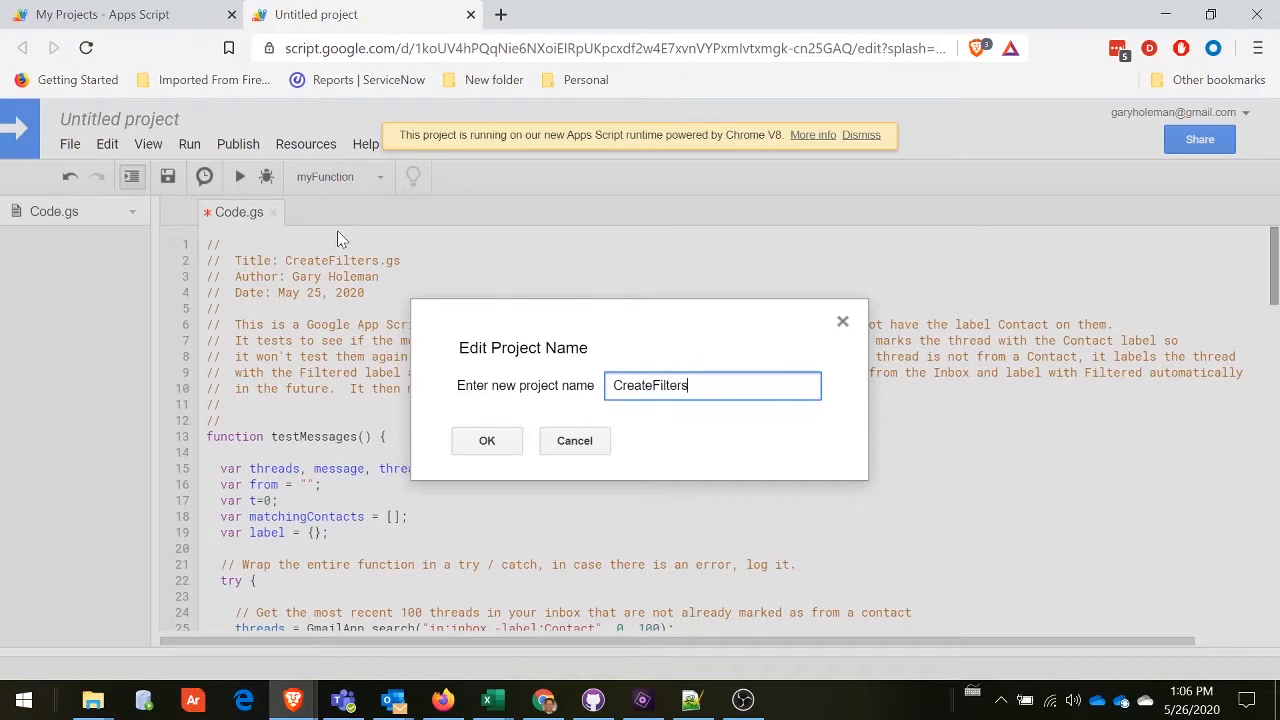
left_click(488, 442)
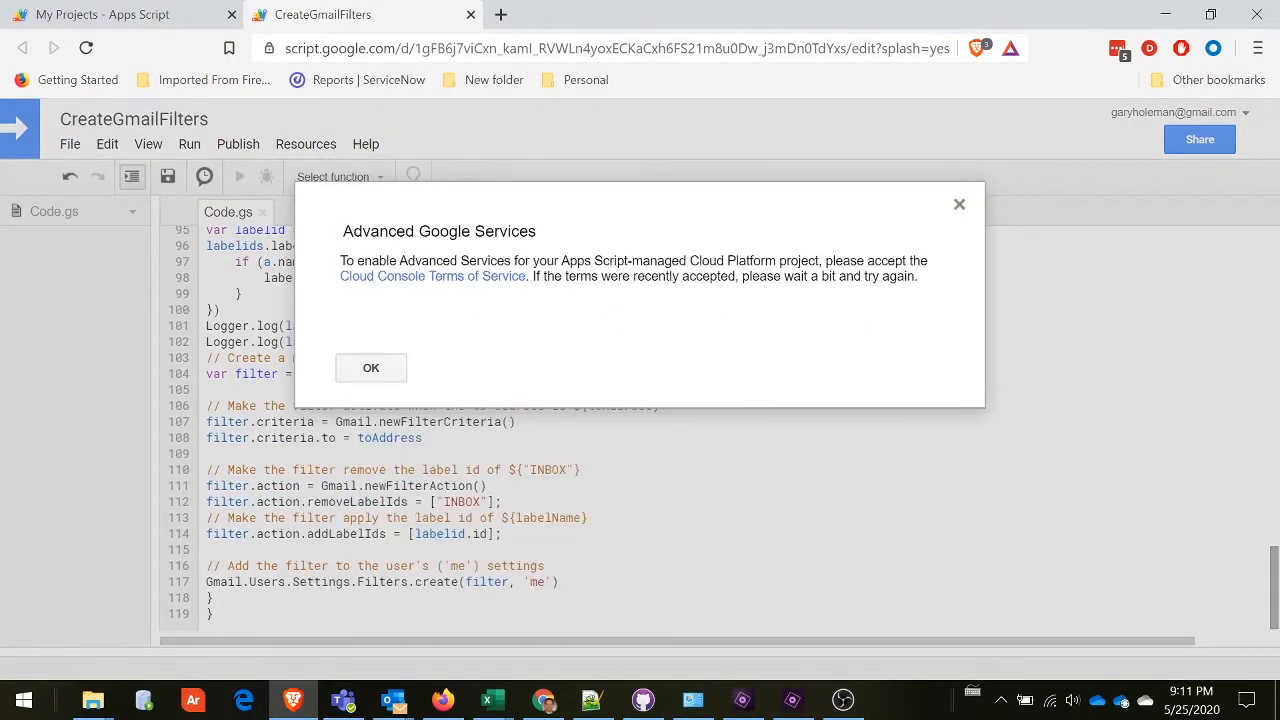
Accept the Cloud Console Terms of Service so the APIs & Services dashboard appears.
left_click(432, 276)
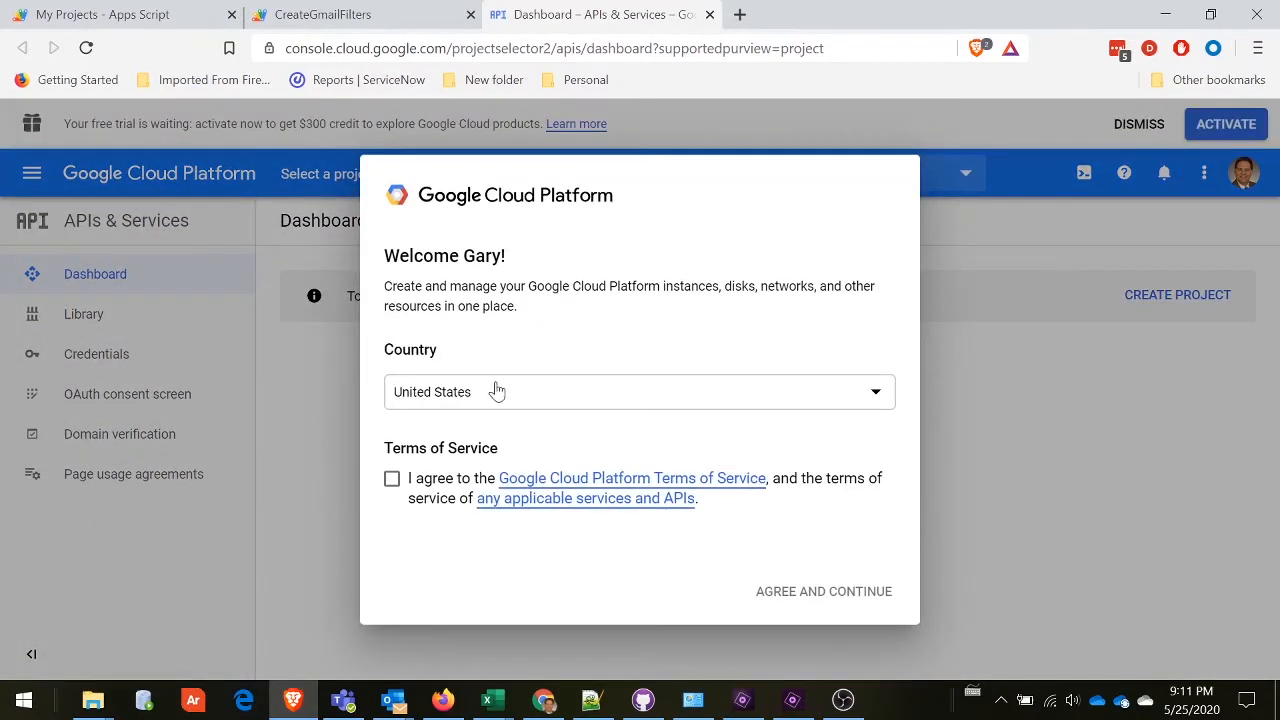
left_click(392, 478)
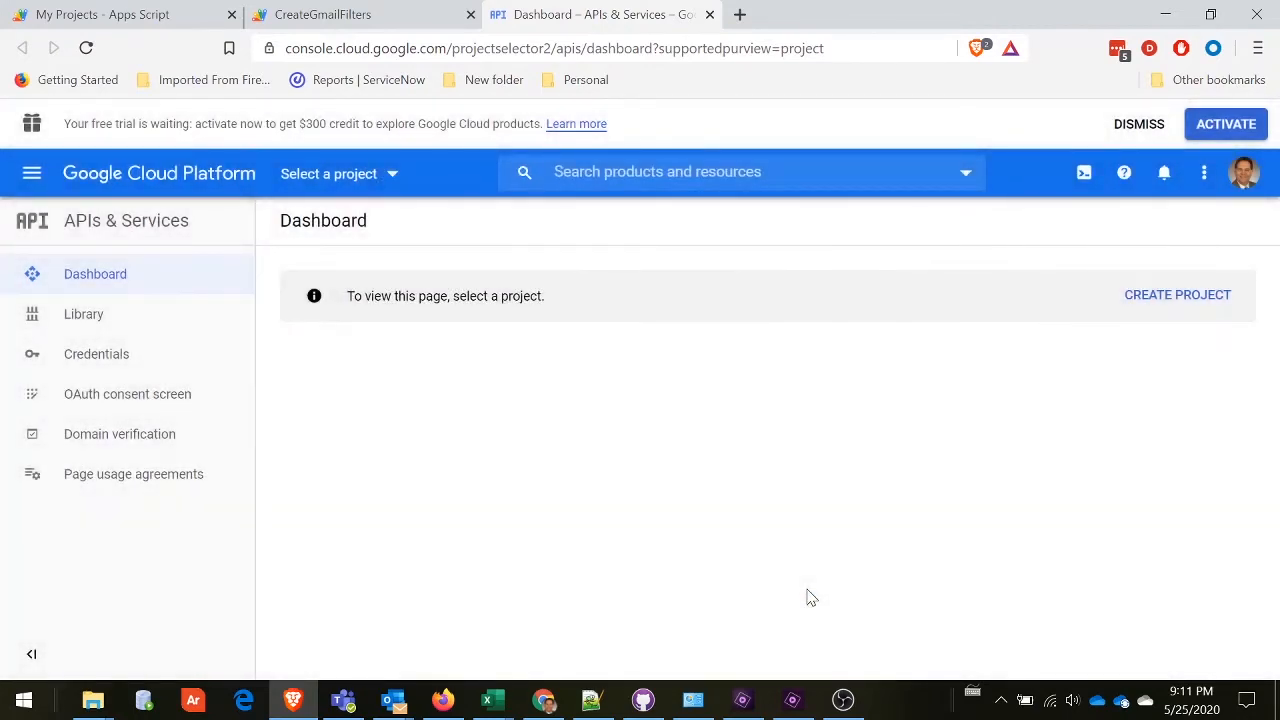
Enable the Gmail API under Resources > Advanced Google services for CreateFilters.
left_click(362, 16)
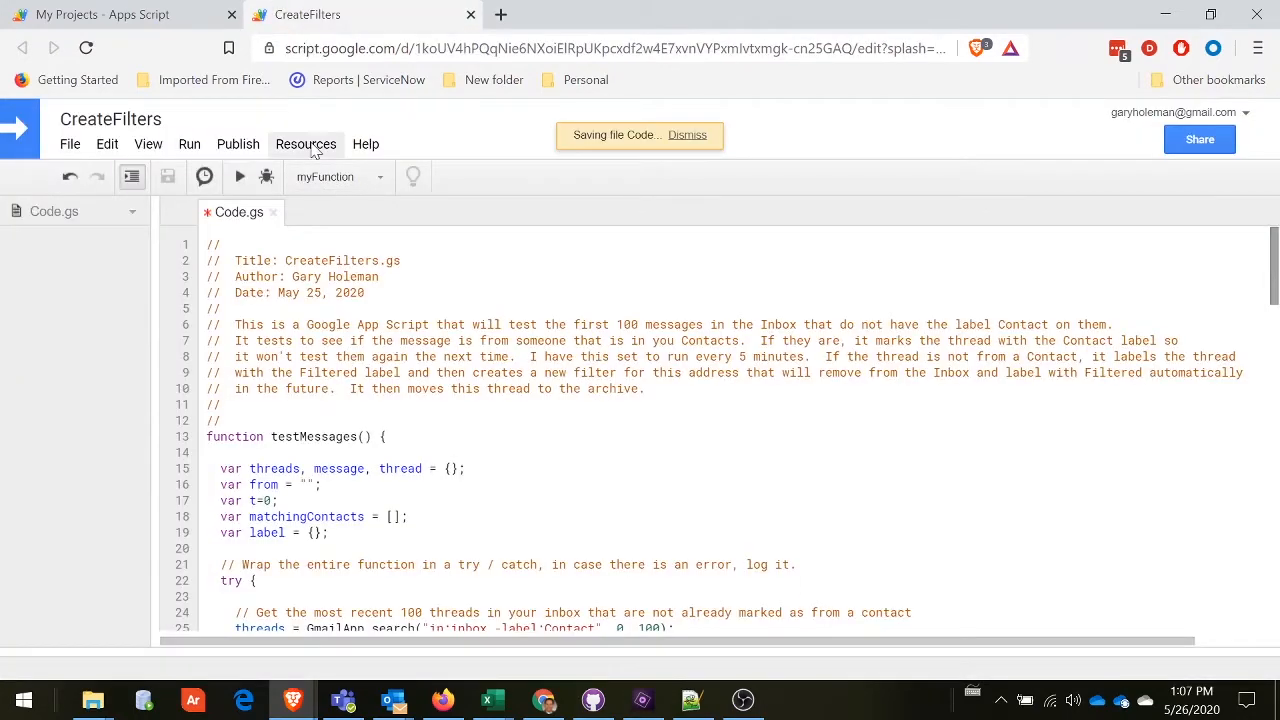
left_click(304, 144)
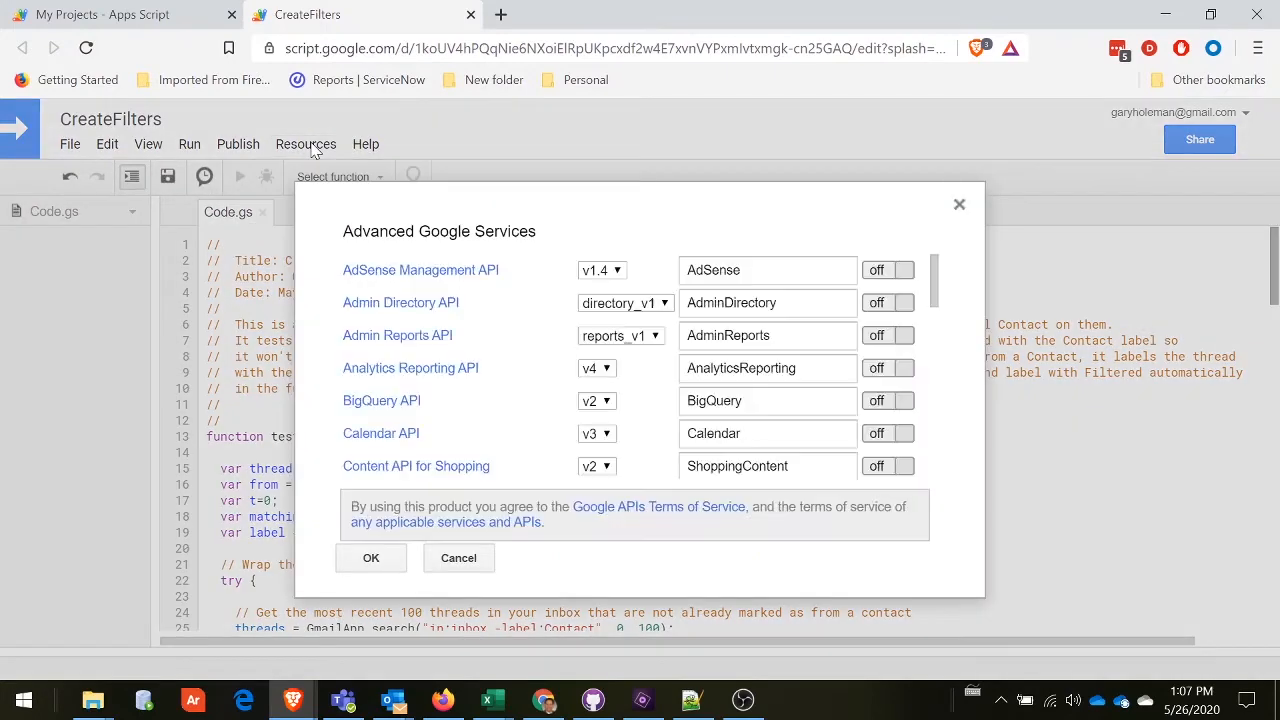
mouse_move(536, 242)
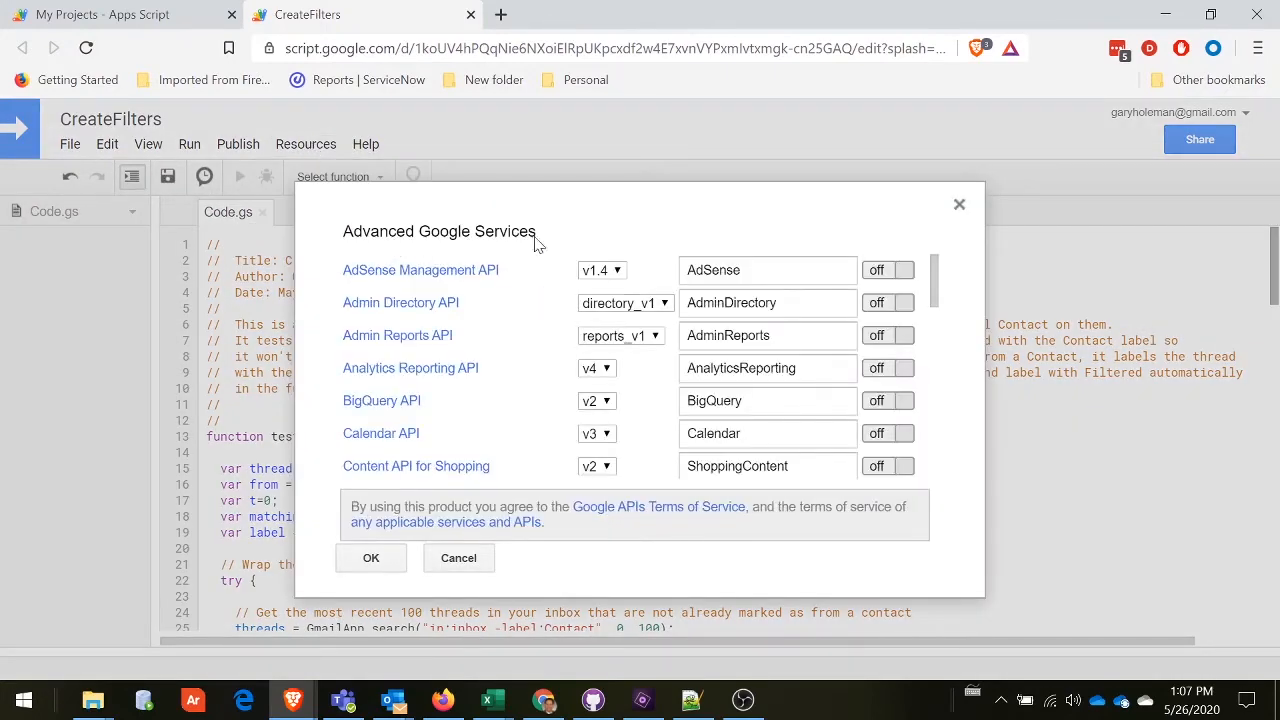
scroll("down", 3)
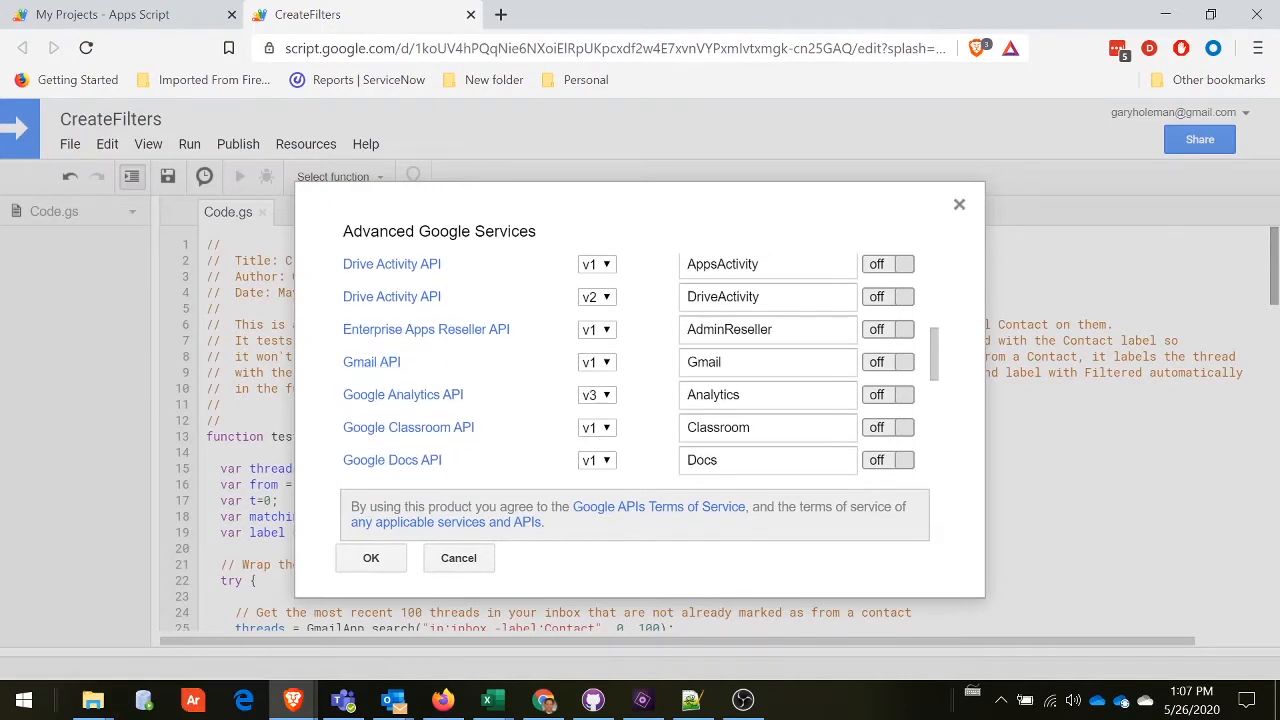
left_click(888, 362)
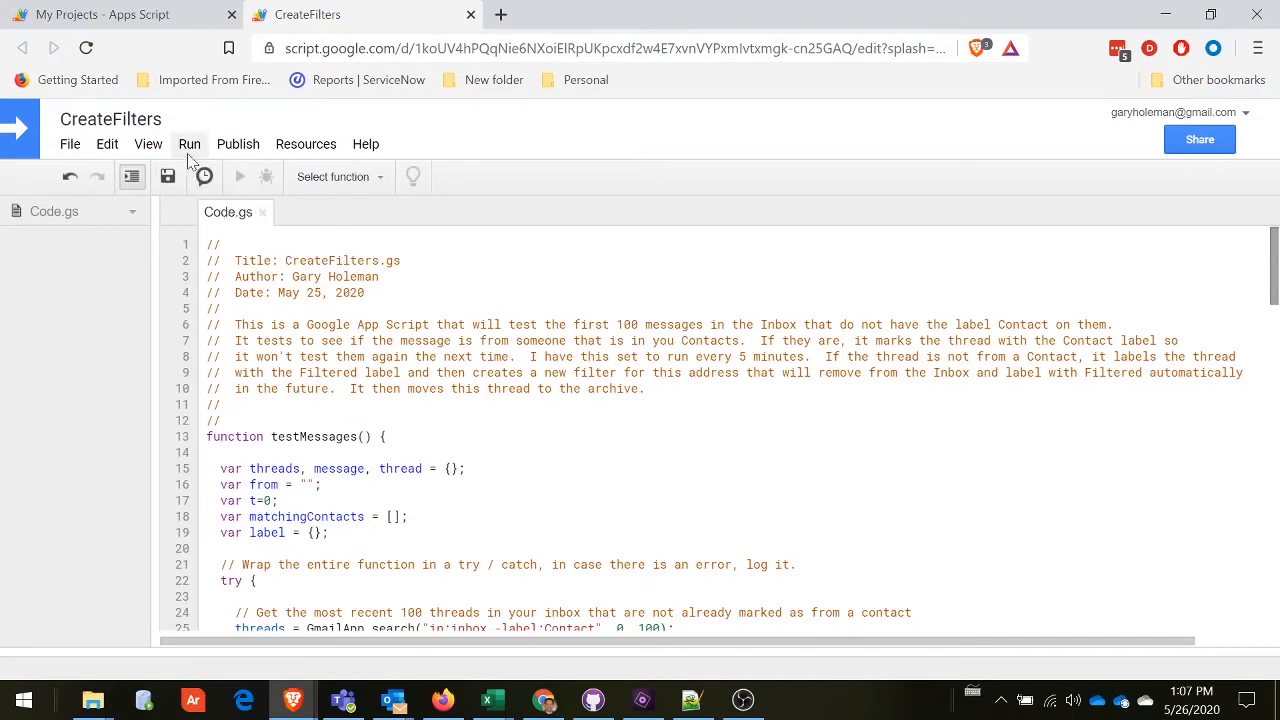
Run the testMessages function, prompting the Authorization required dialog.
left_click(188, 144)
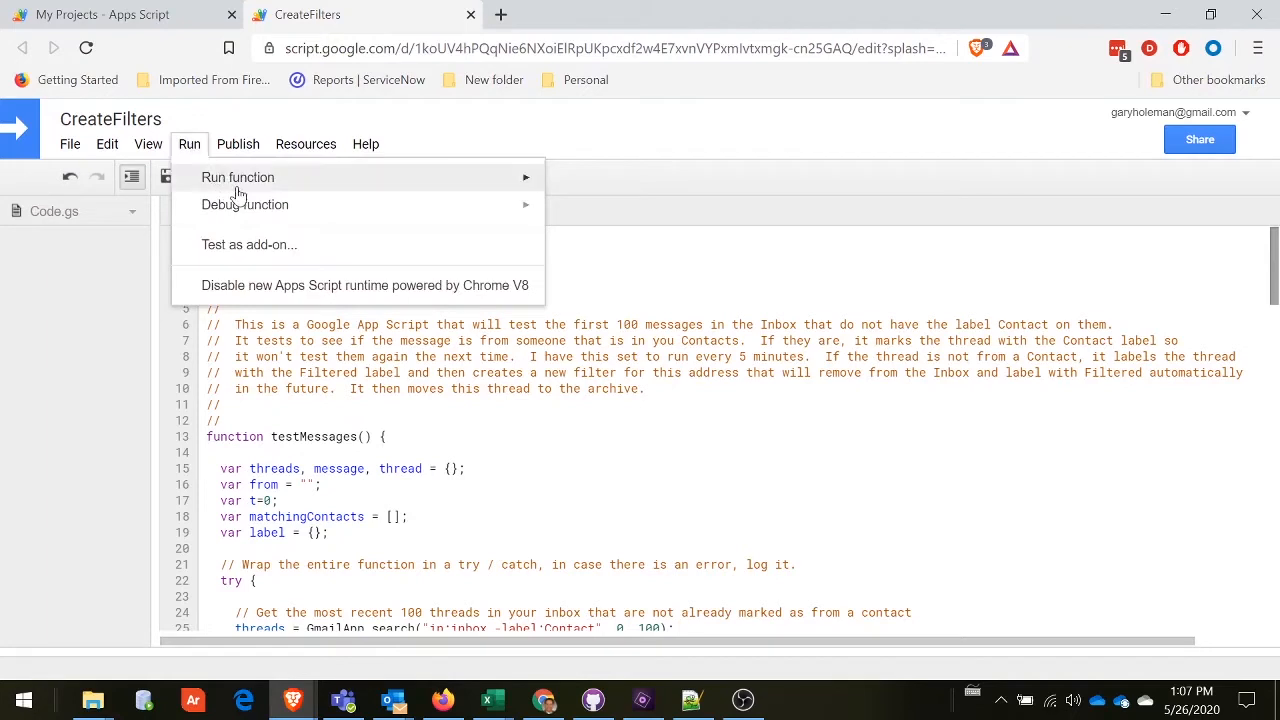
mouse_move(238, 176)
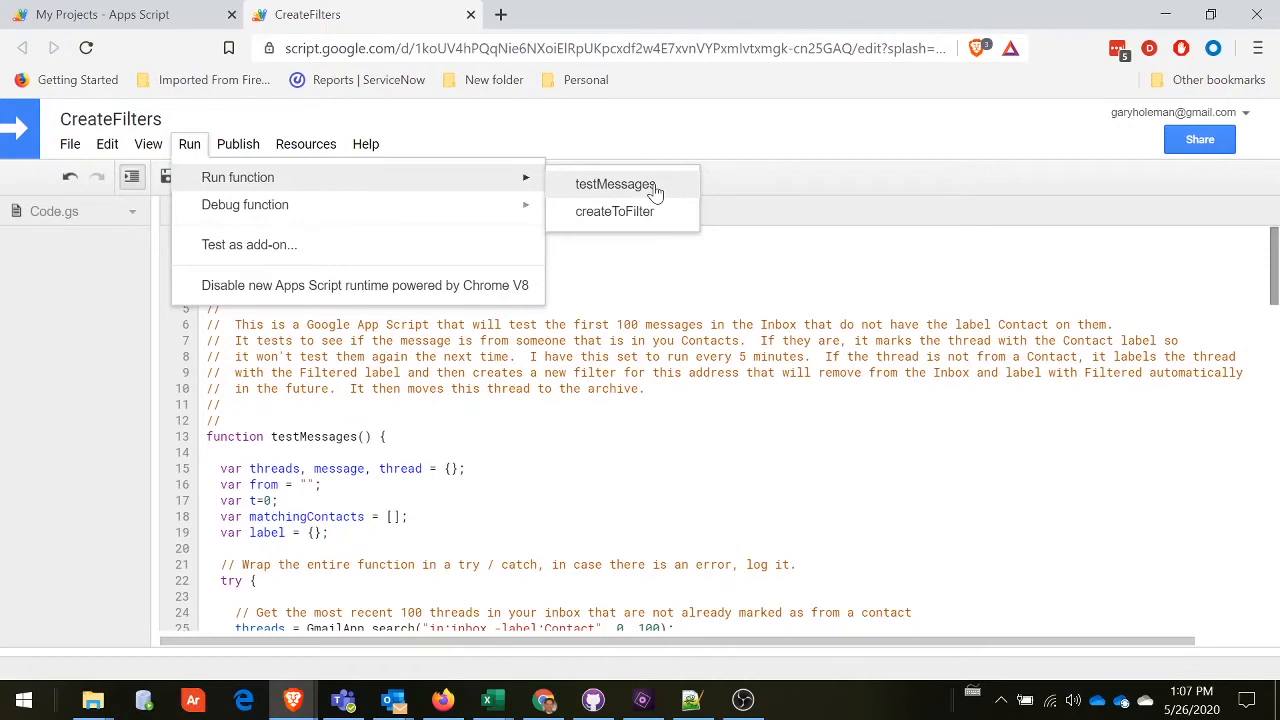
left_click(614, 184)
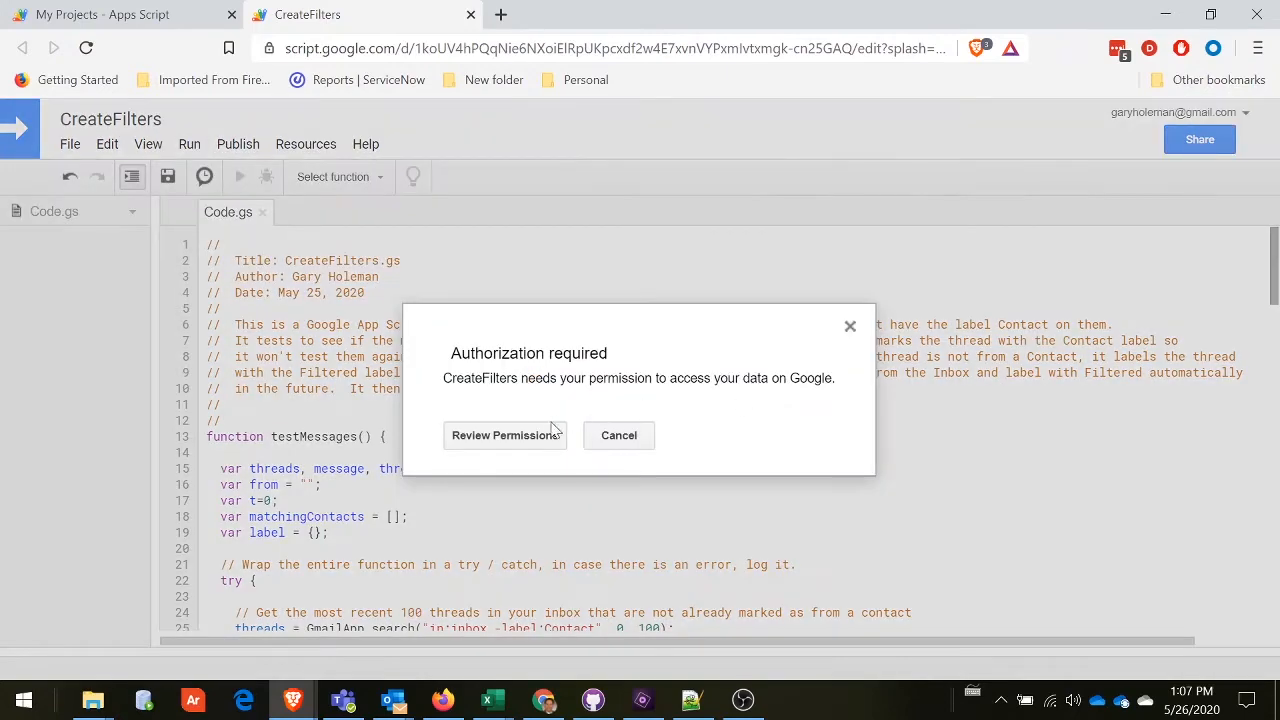
mouse_move(532, 442)
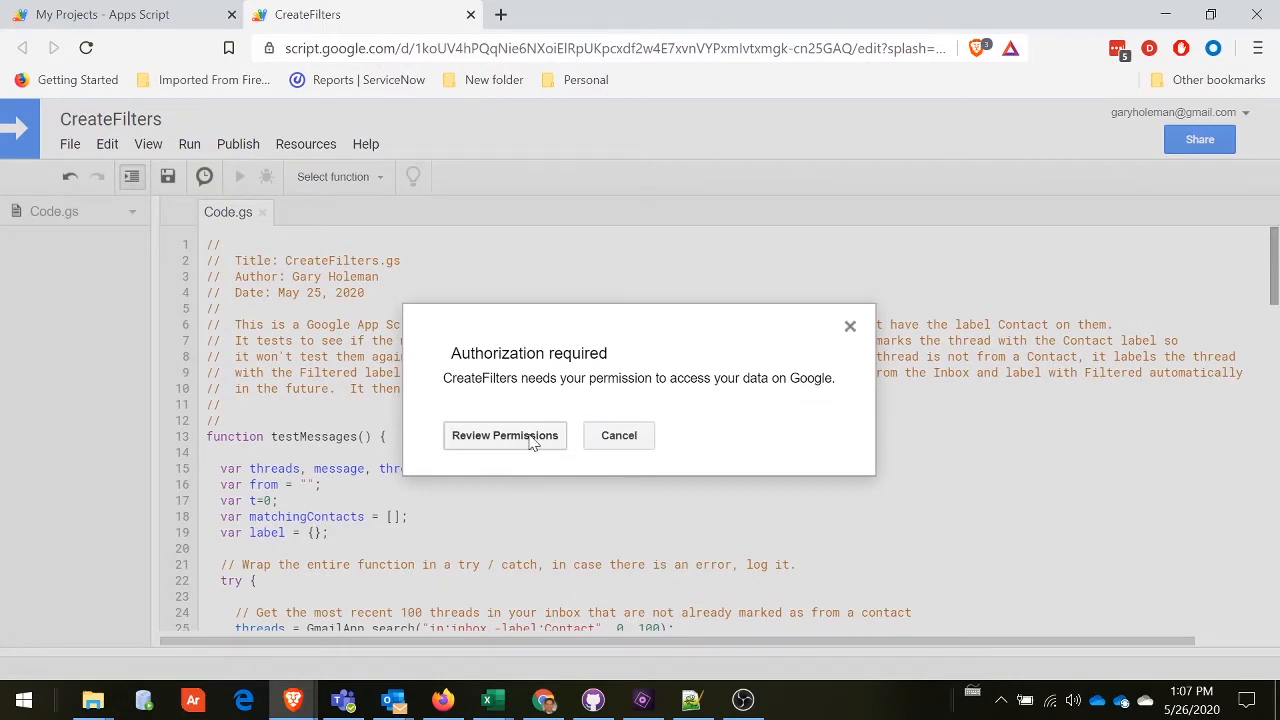
mouse_move(488, 444)
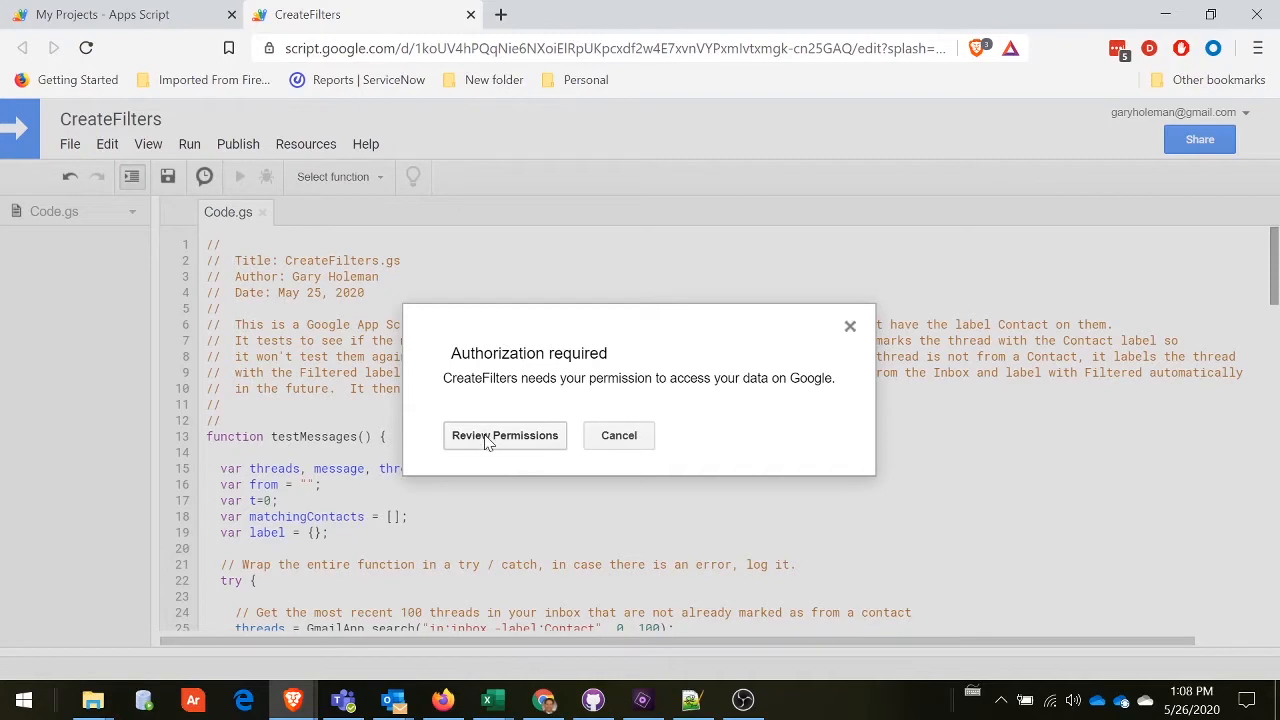
mouse_move(498, 448)
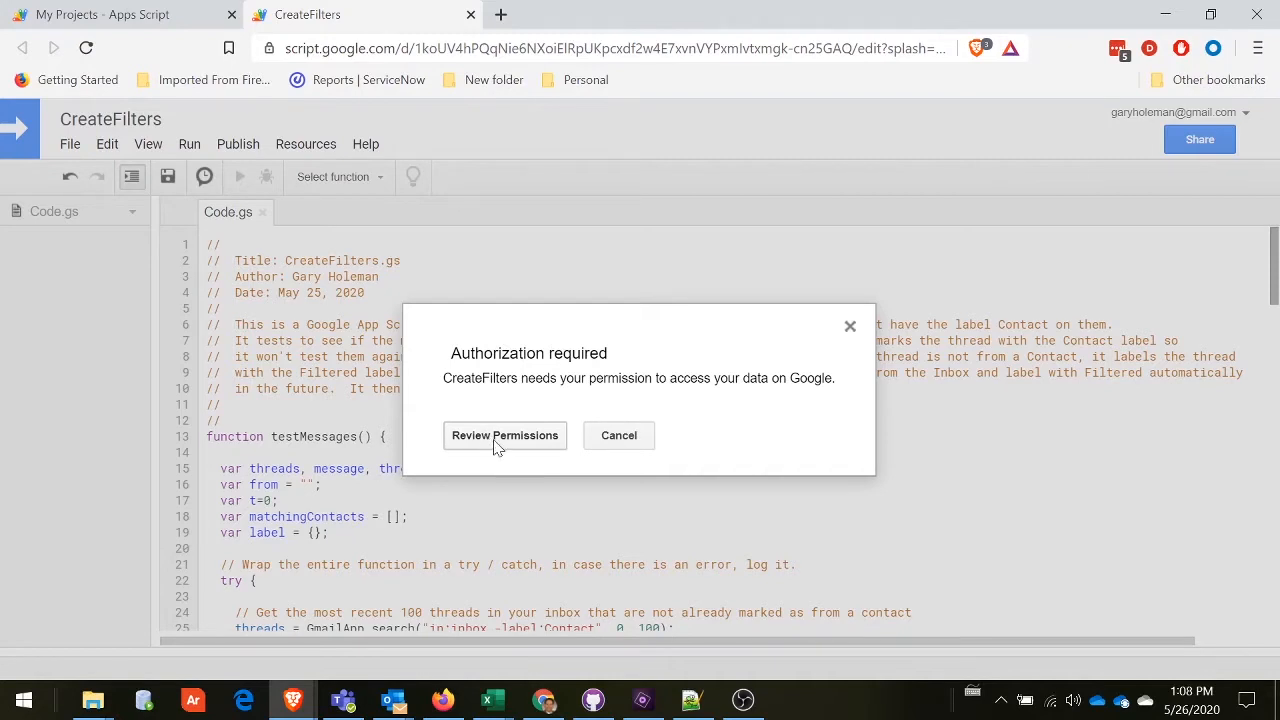
Review the requested permissions and continue with the signed-in Google account.
left_click(504, 436)
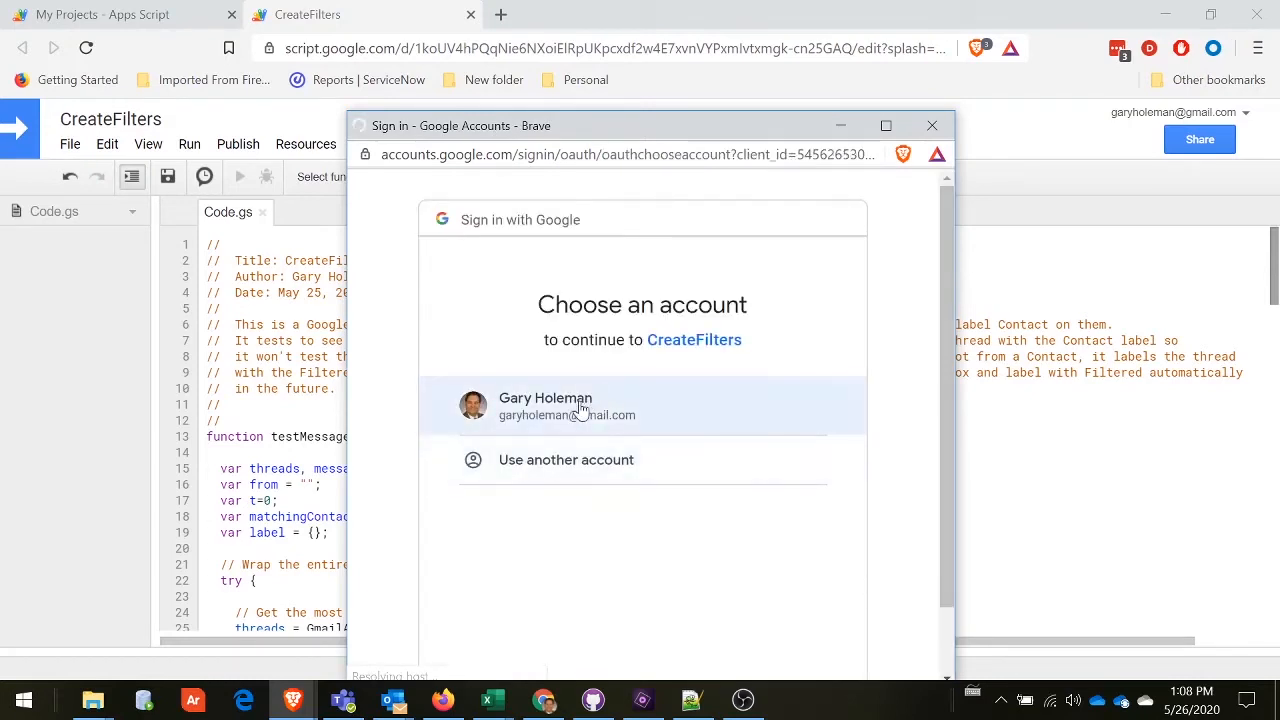
left_click(566, 406)
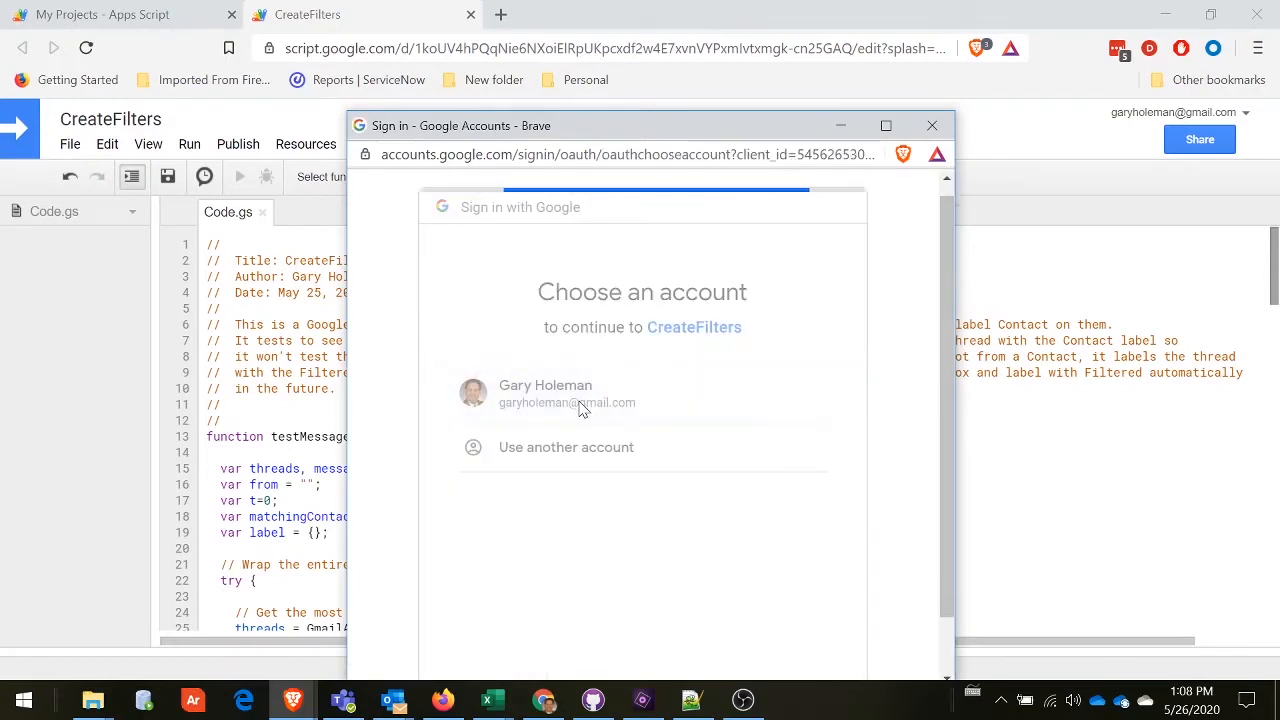
left_click(544, 392)
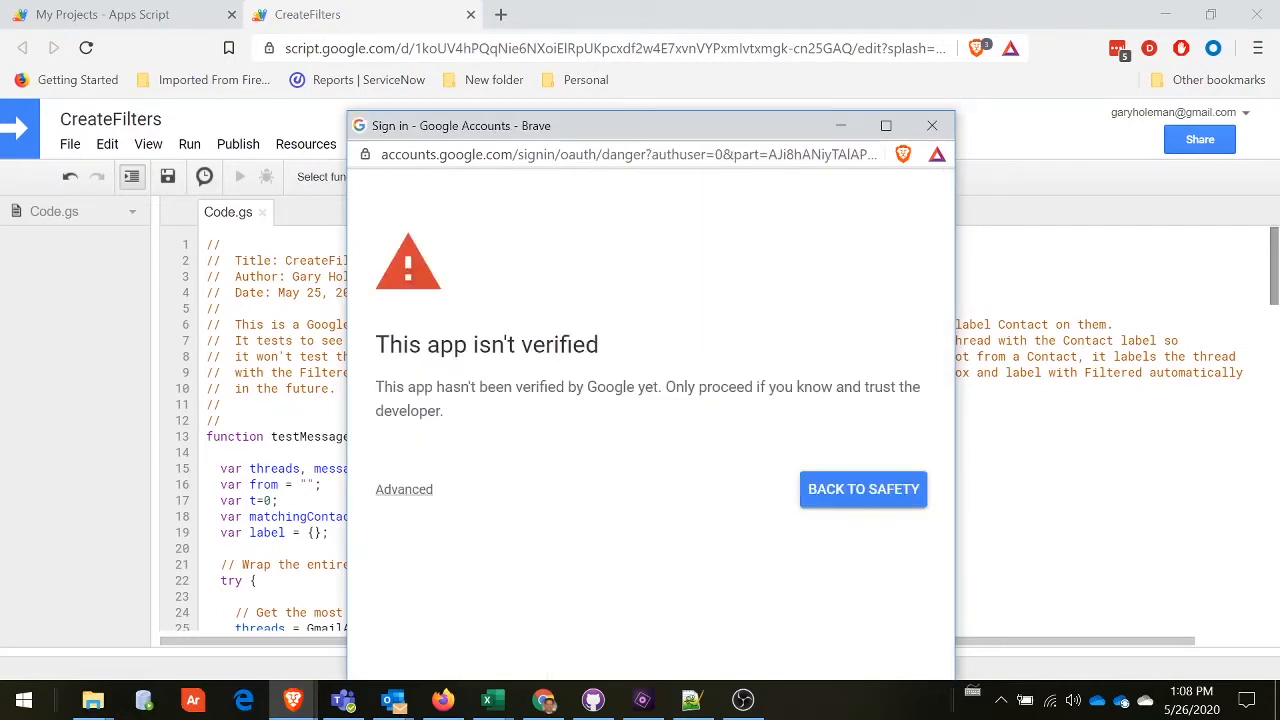
mouse_move(540, 418)
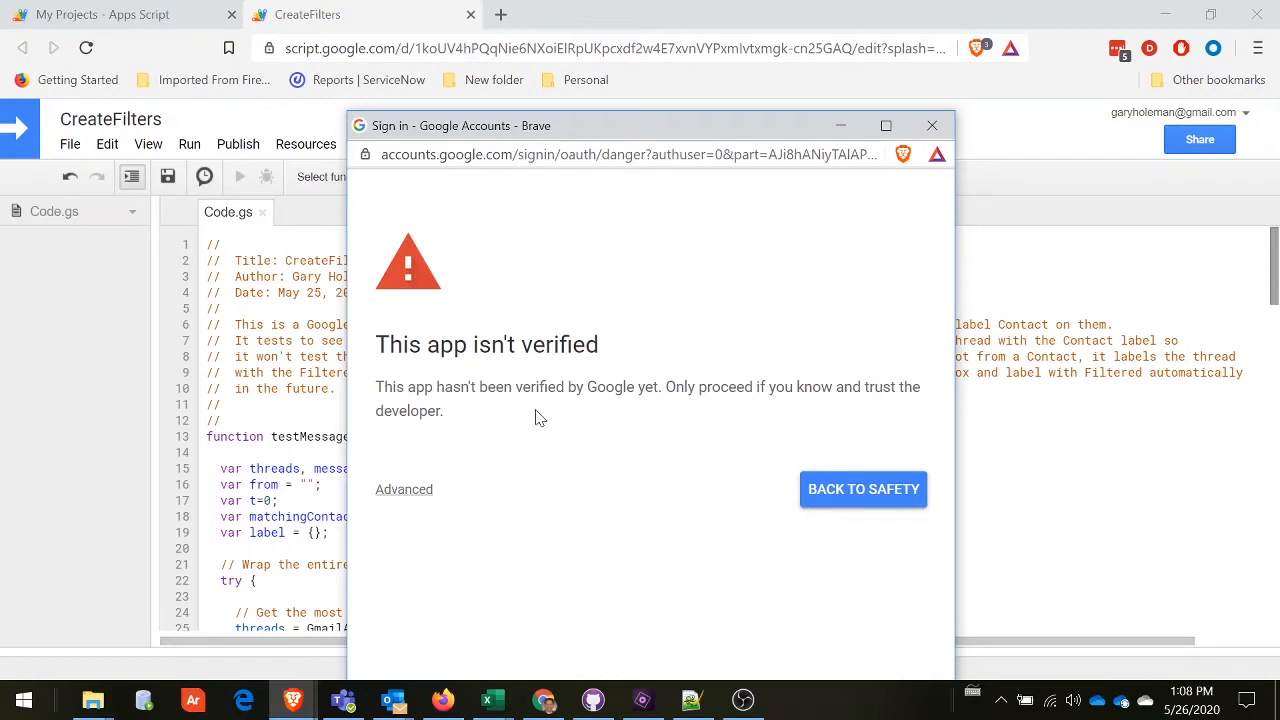
mouse_move(650, 412)
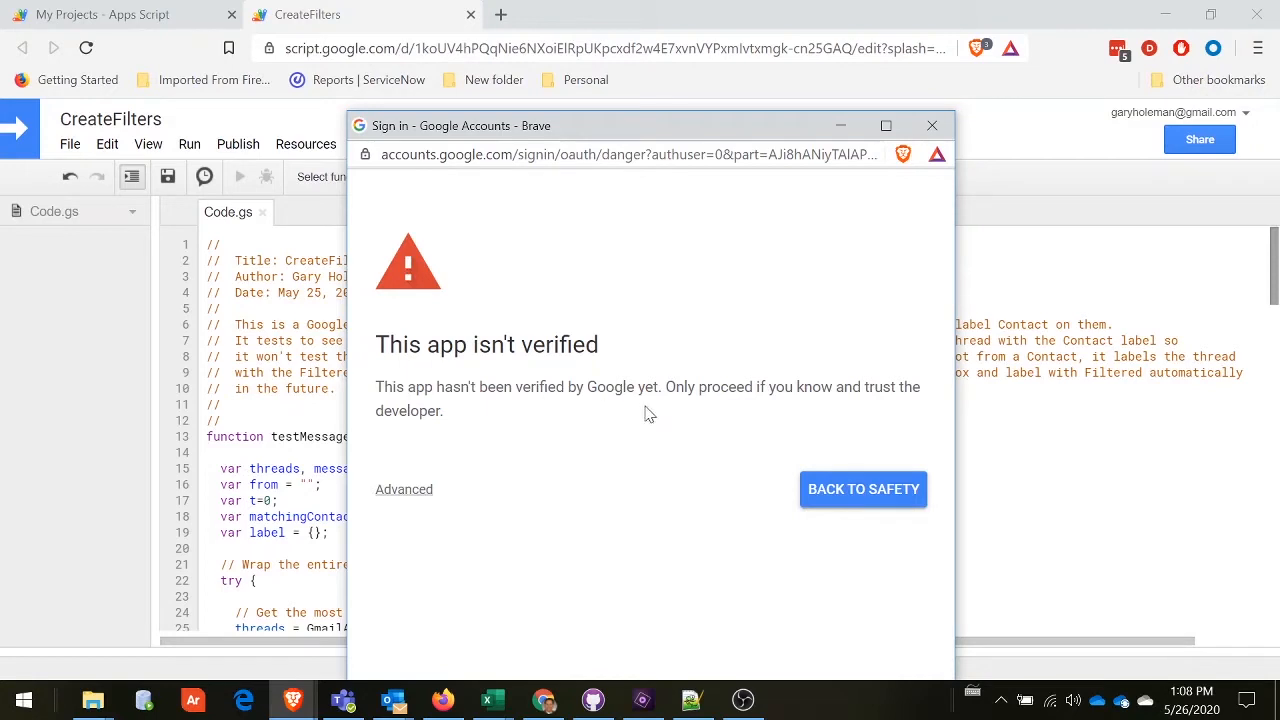
mouse_move(672, 420)
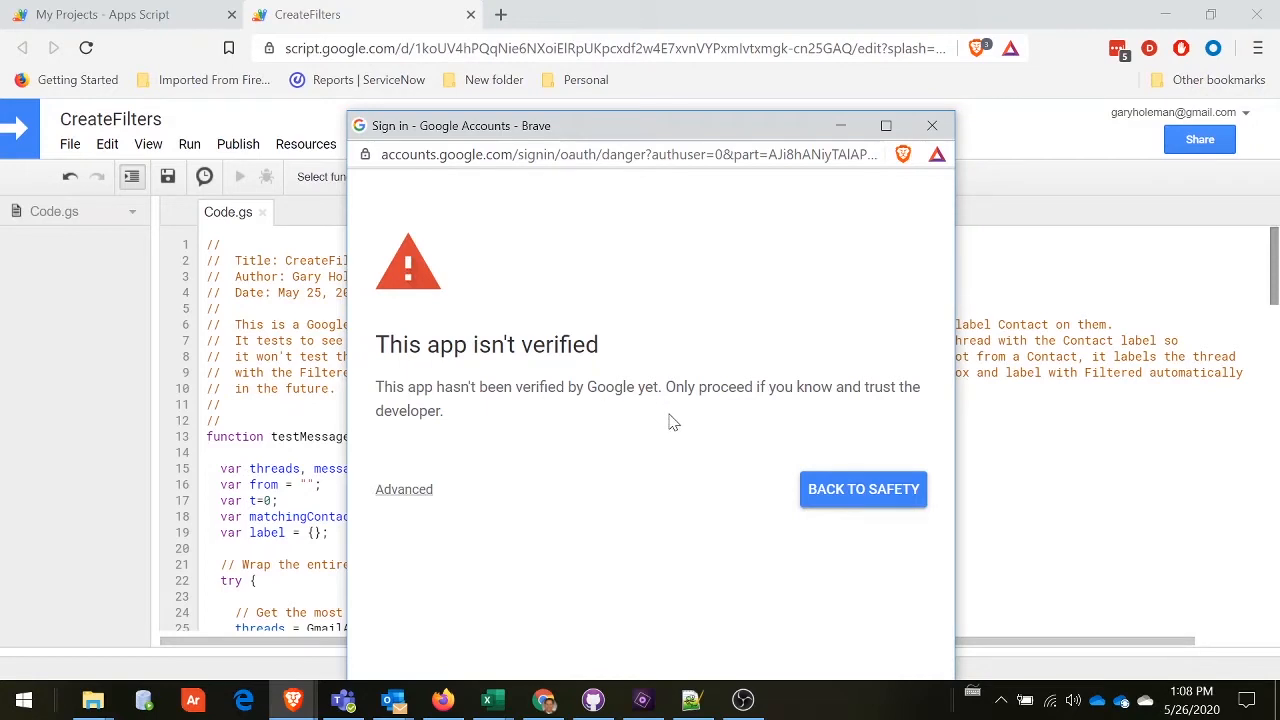
mouse_move(528, 524)
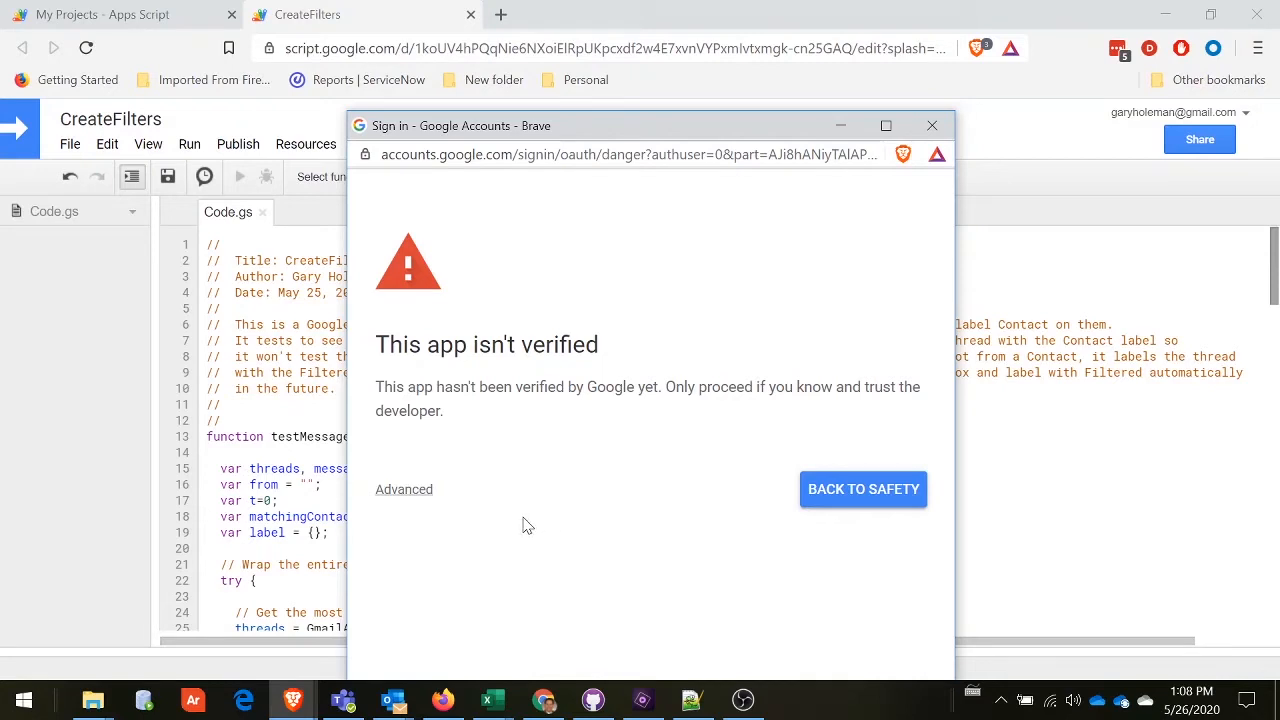
Bypass the unverified-app warning and allow CreateFilters access to Gmail, mail settings and contacts.
left_click(404, 488)
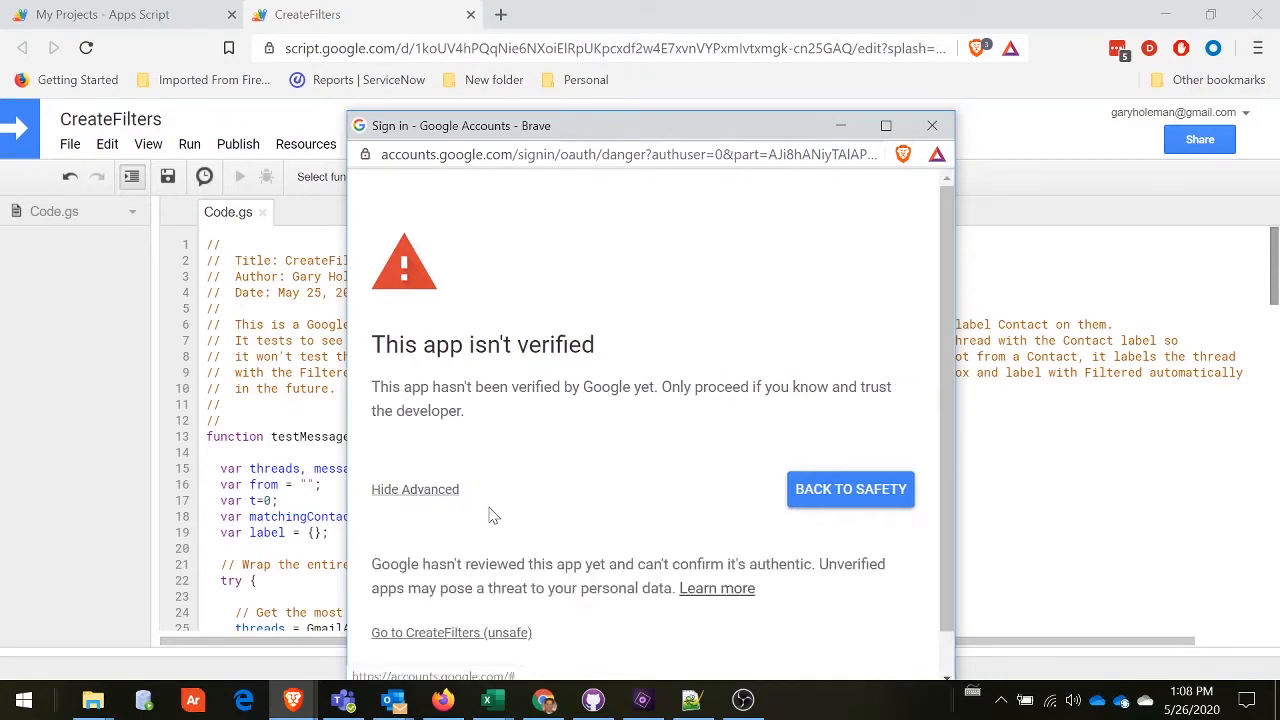
left_click(452, 632)
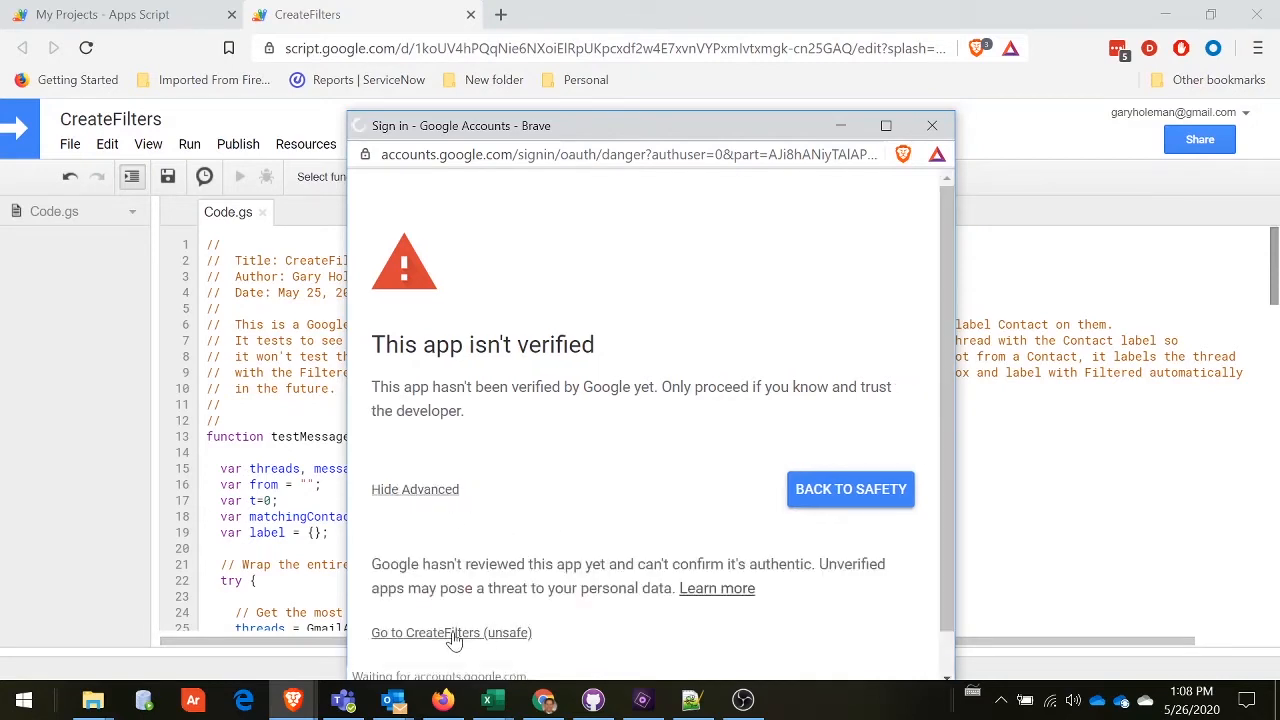
left_click(452, 632)
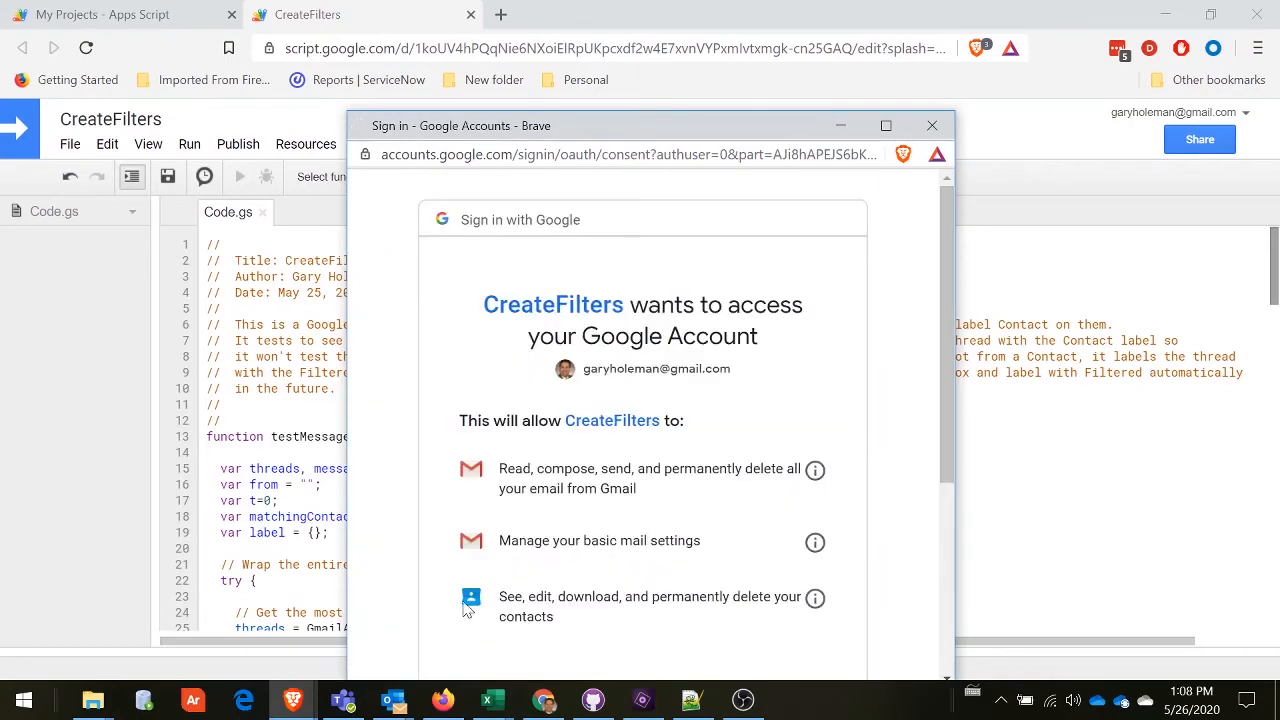
scroll("down", 3)
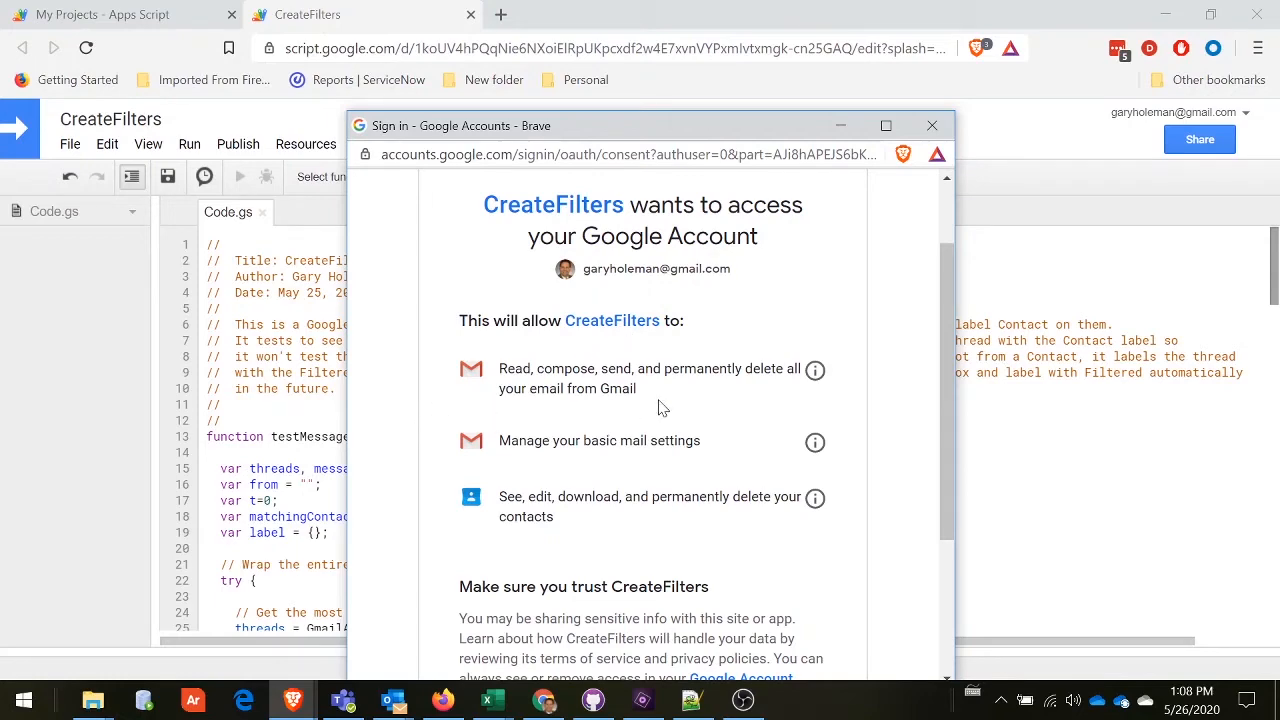
scroll("down", 3)
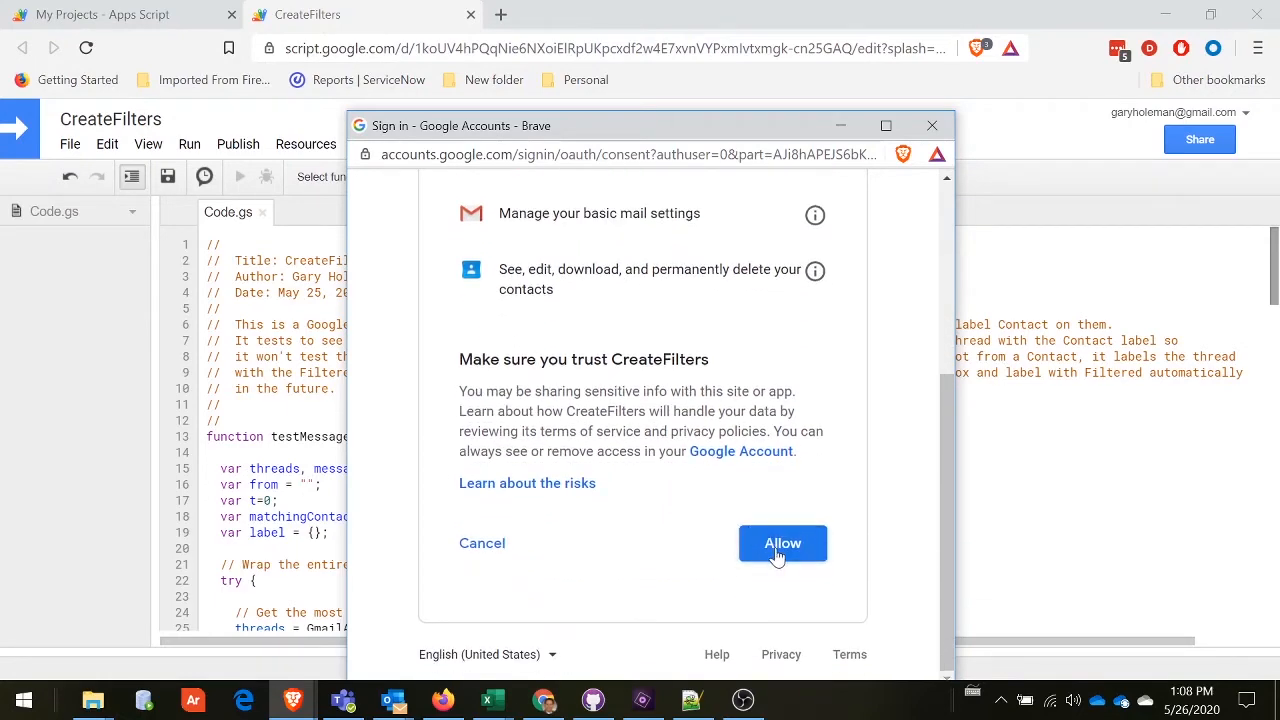
left_click(782, 544)
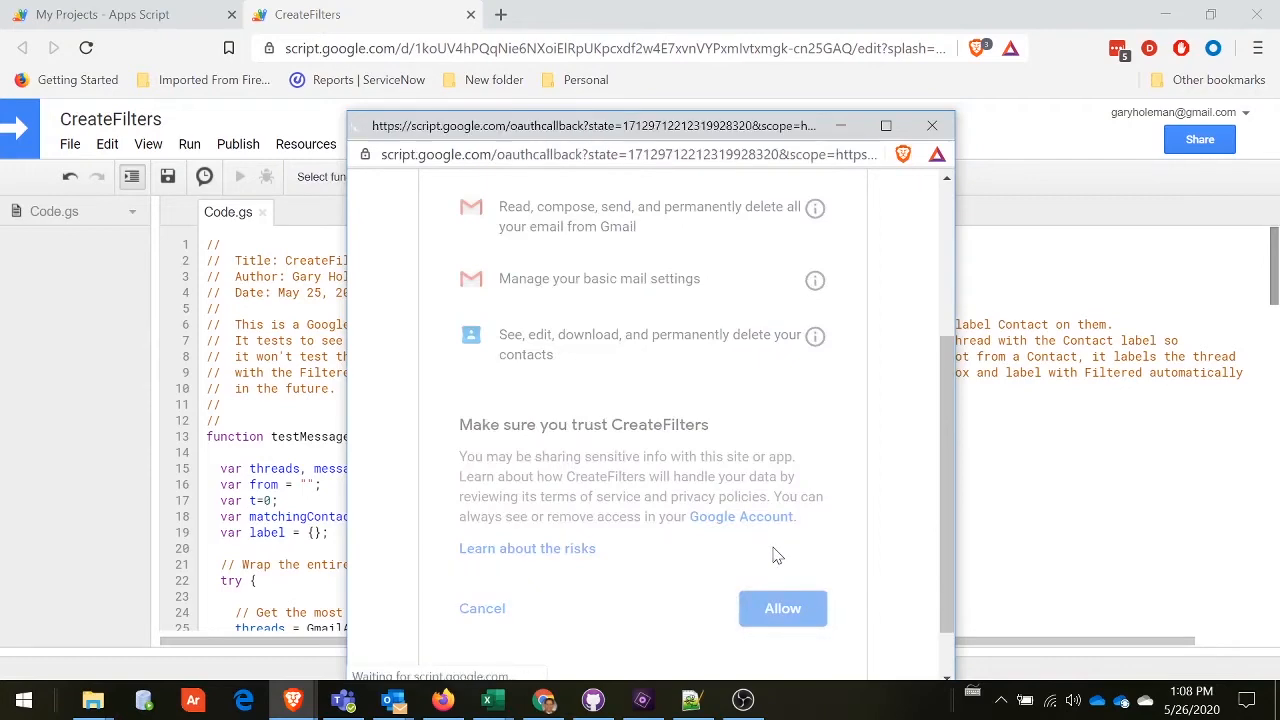
Return to the script editor with testMessages running and bring up the View menu.
left_click(782, 608)
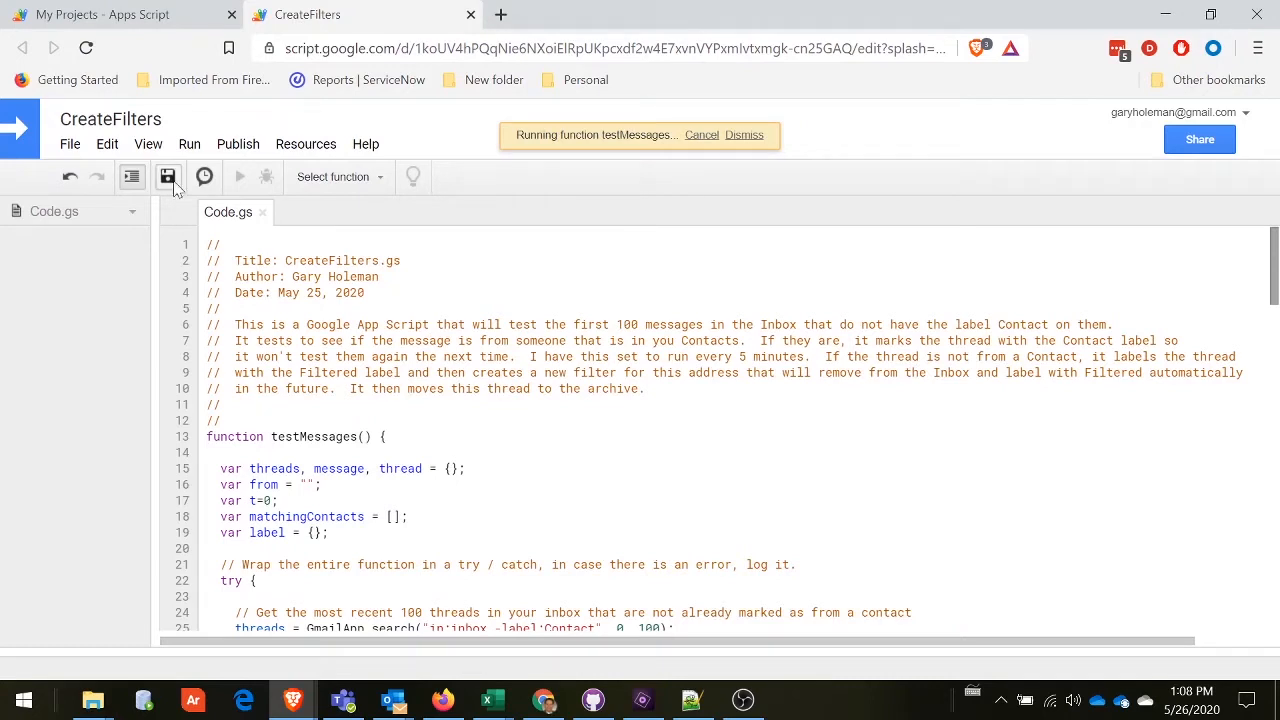
left_click(148, 144)
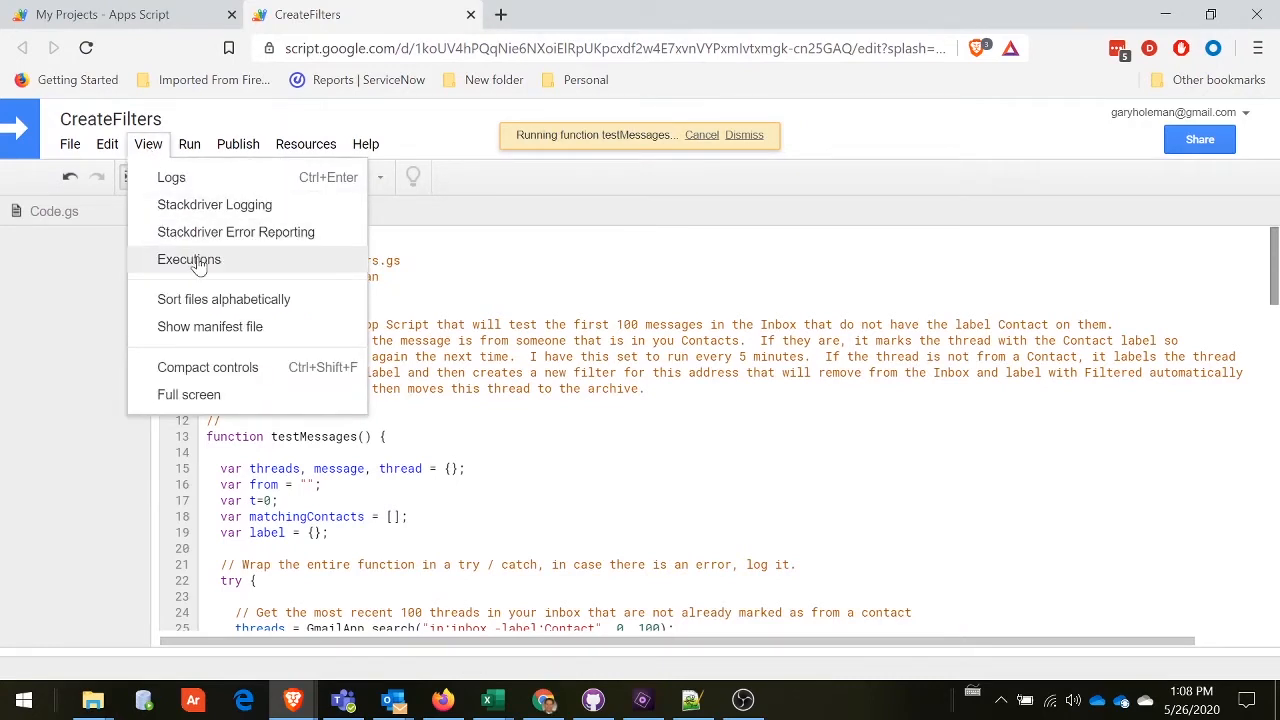
View Executions and expand the completed testMessages run to read the filtered-sender logs.
left_click(188, 260)
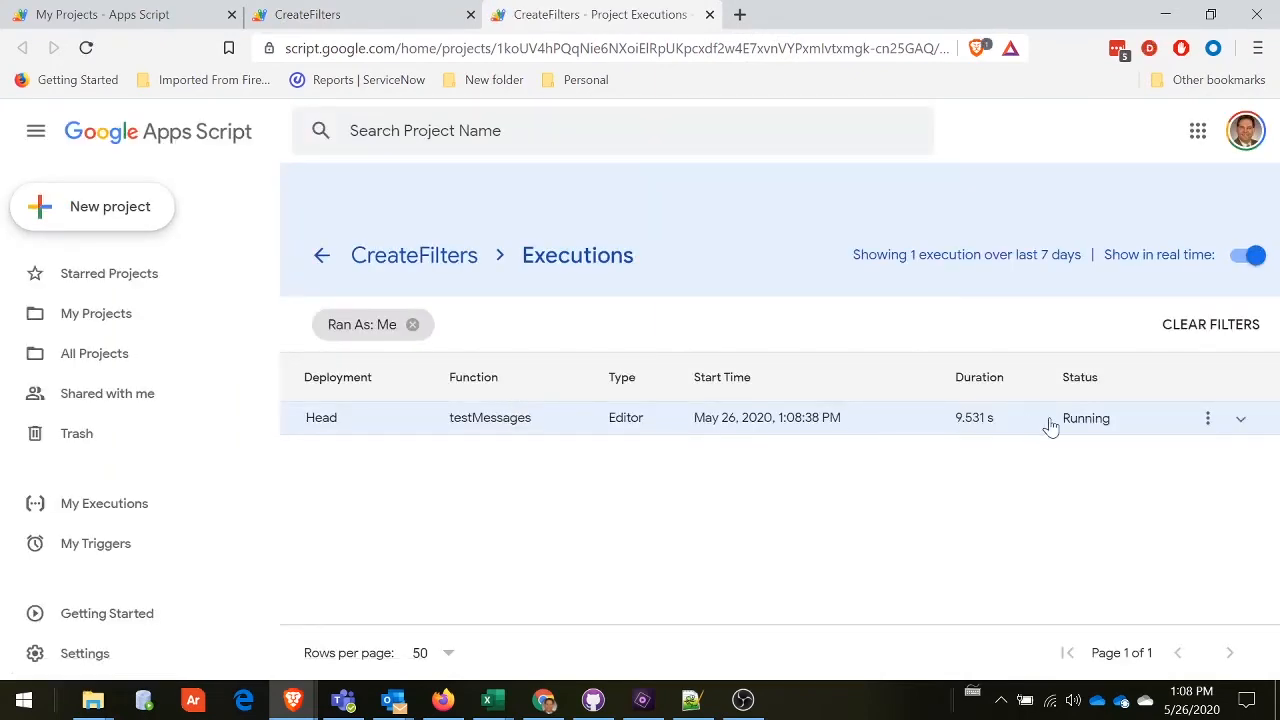
mouse_move(1078, 430)
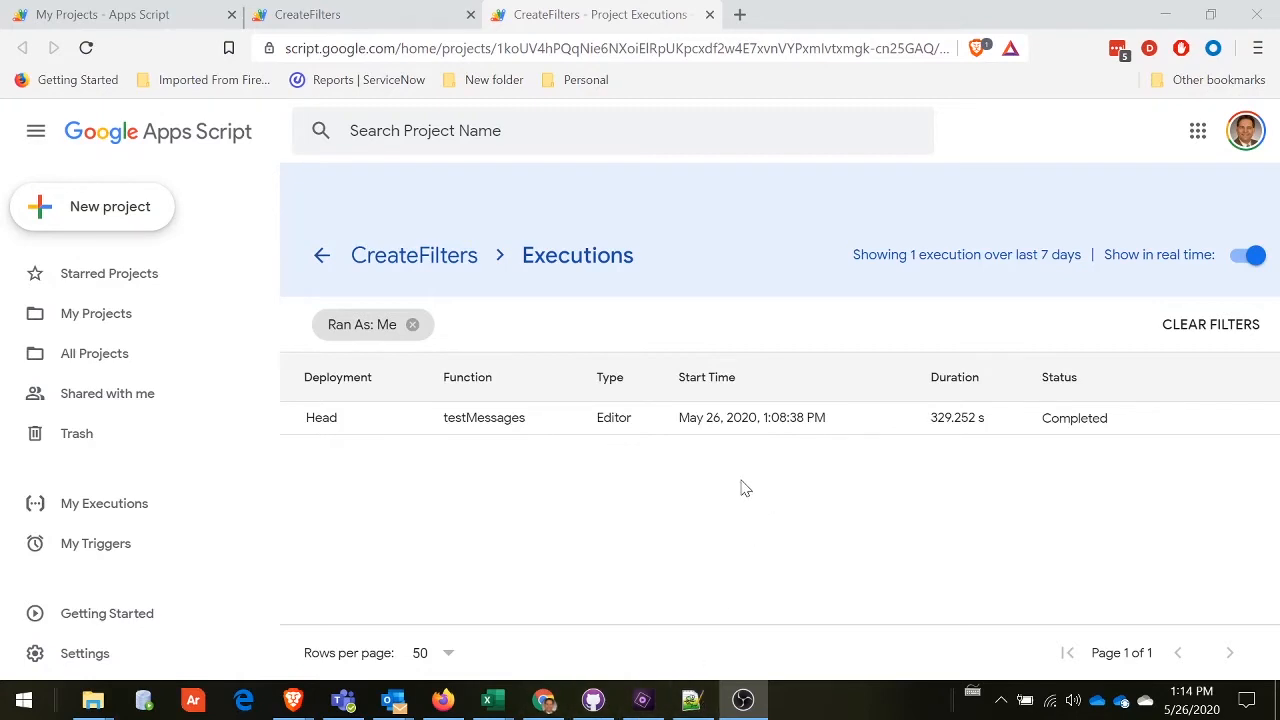
mouse_move(742, 424)
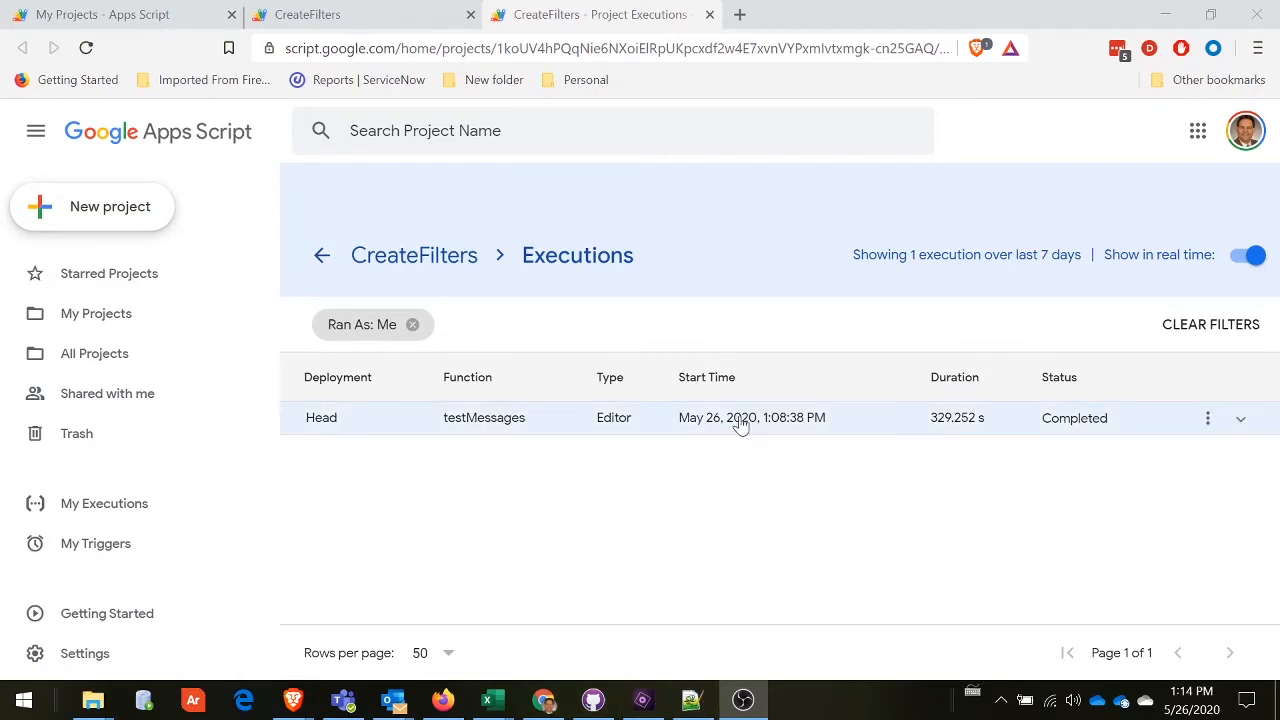
left_click(742, 418)
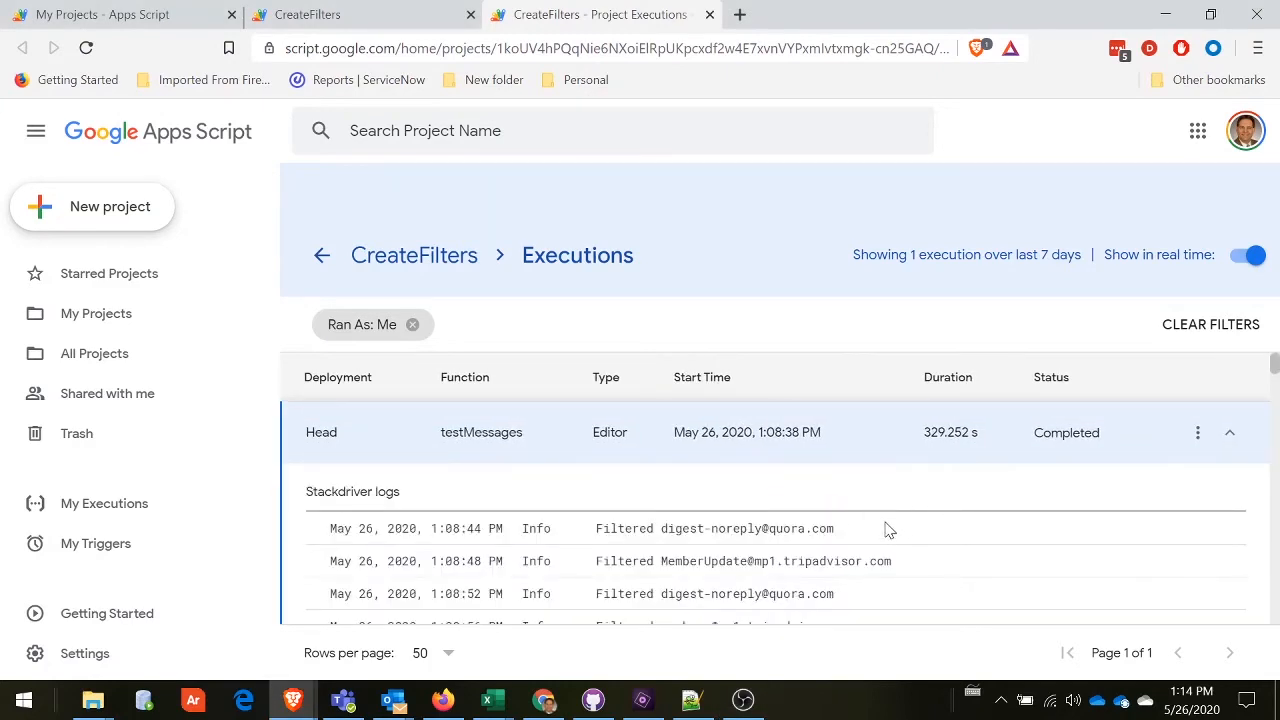
scroll("down", 3)
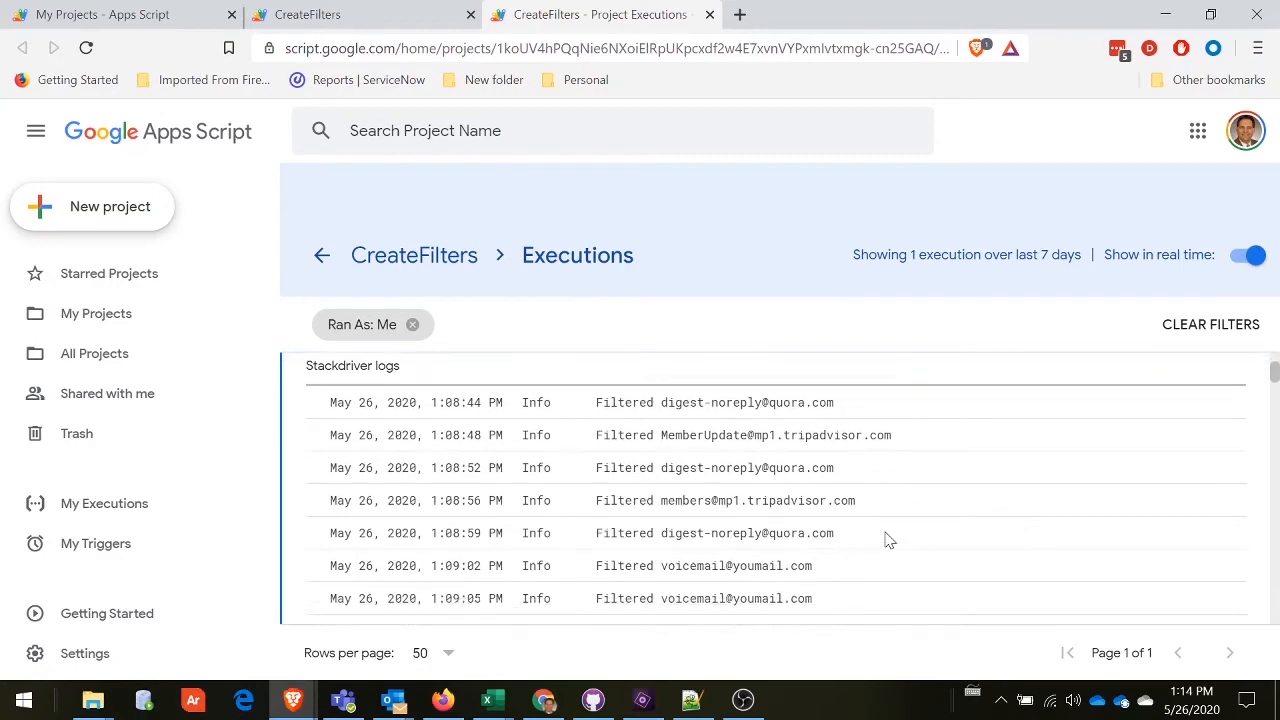
scroll("down", 3)
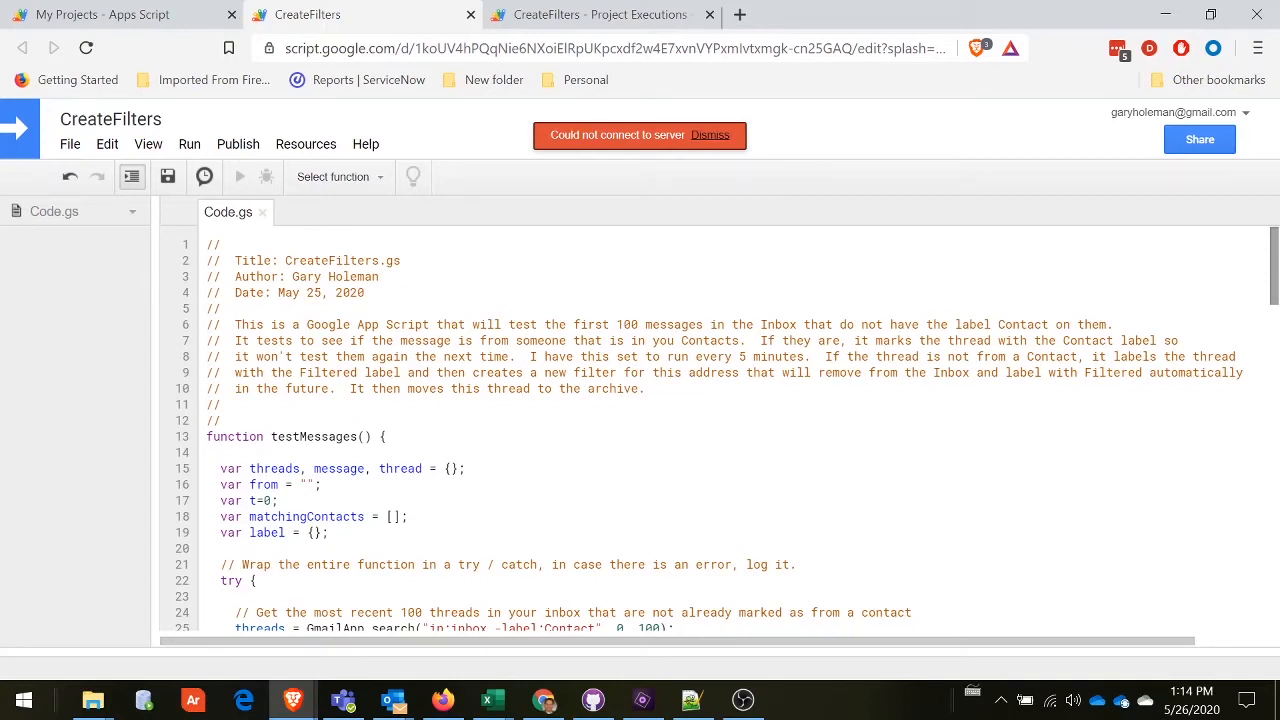
mouse_move(204, 176)
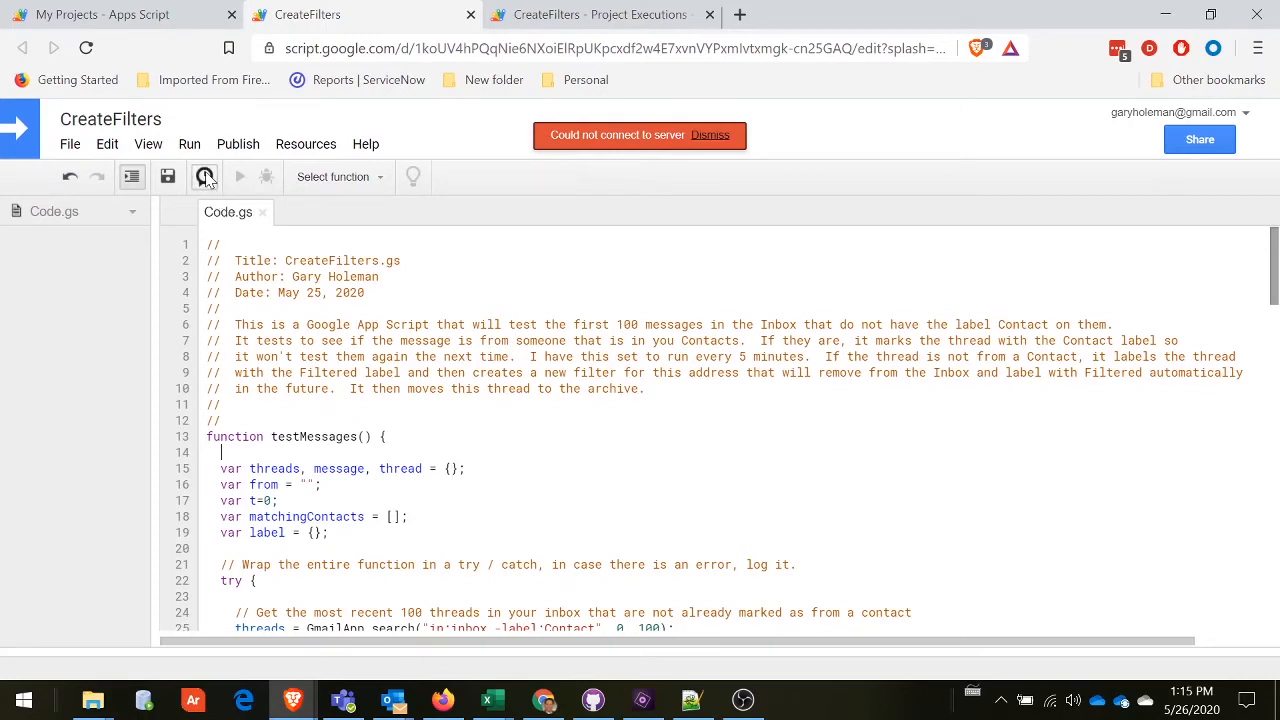
mouse_move(204, 176)
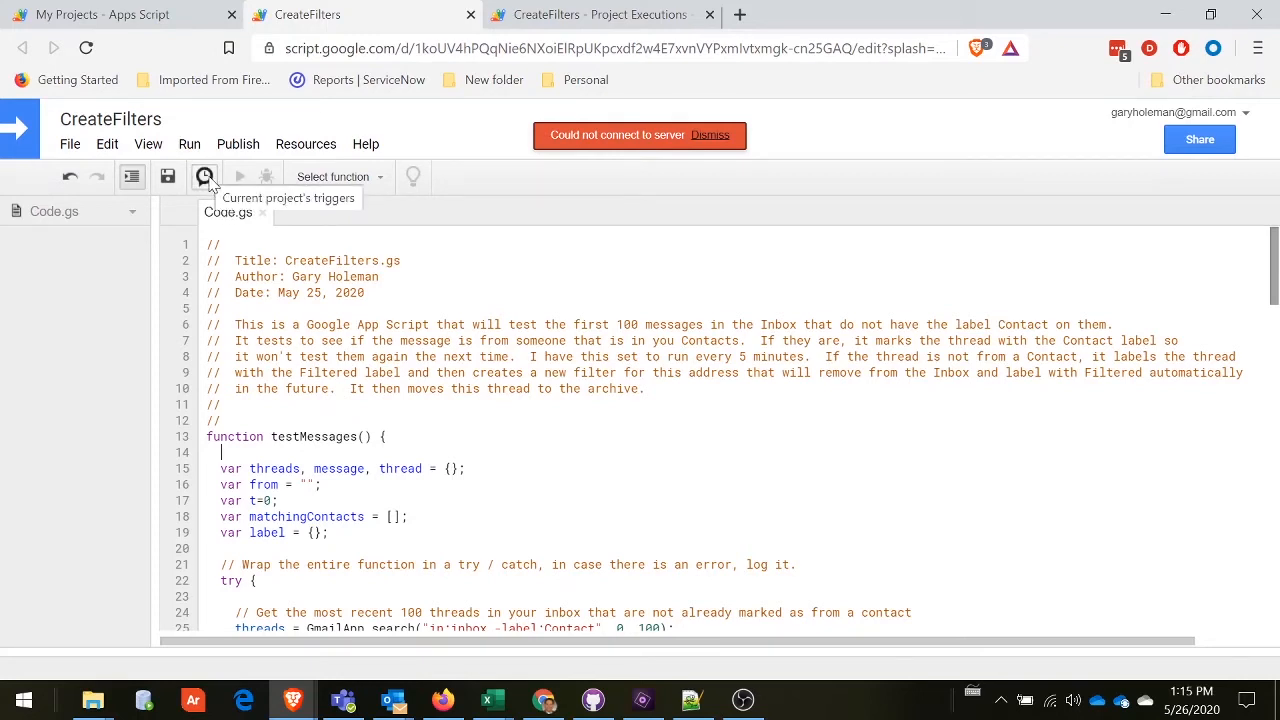
Add a time-driven Minutes timer trigger running testMessages every 15 minutes and save it.
left_click(204, 176)
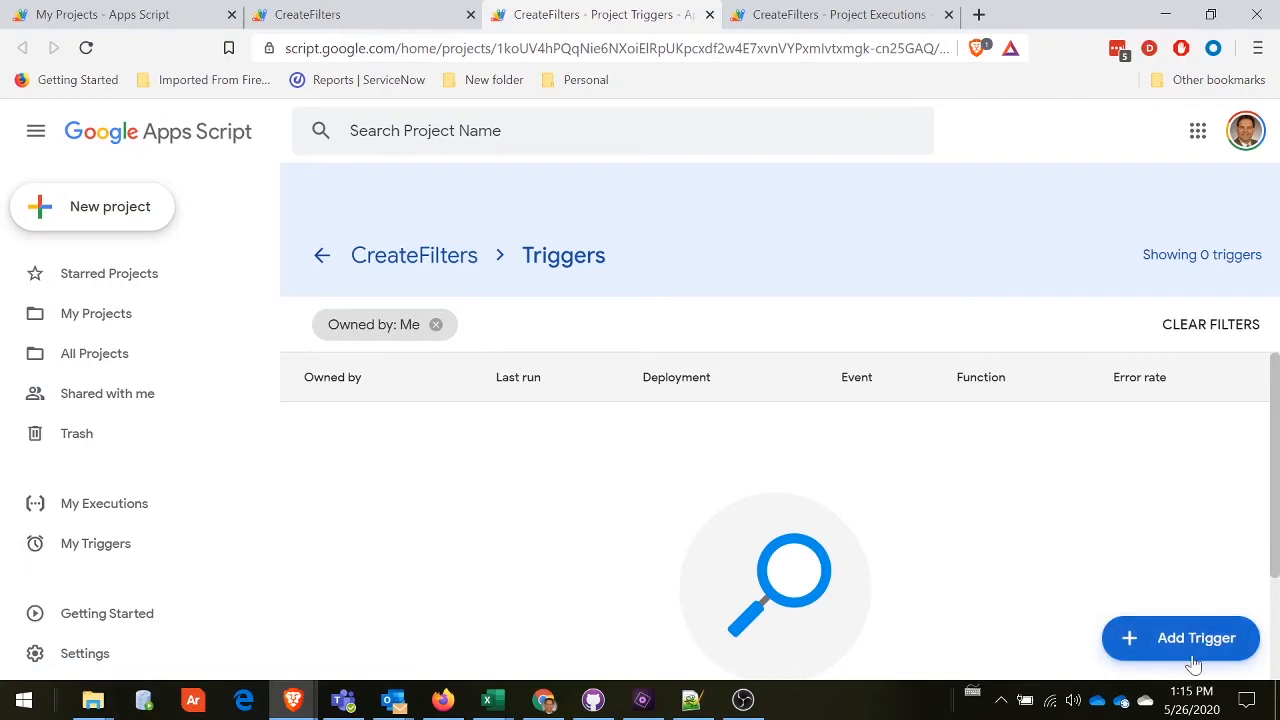
left_click(1180, 638)
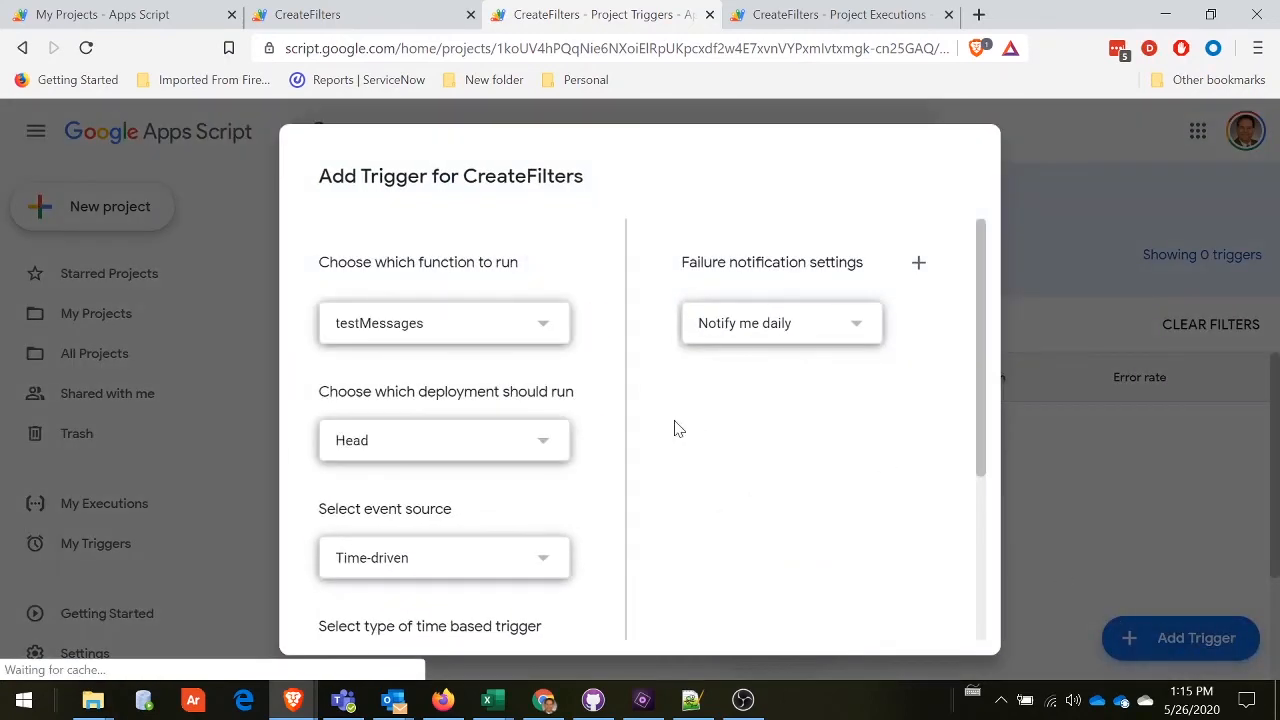
mouse_move(442, 328)
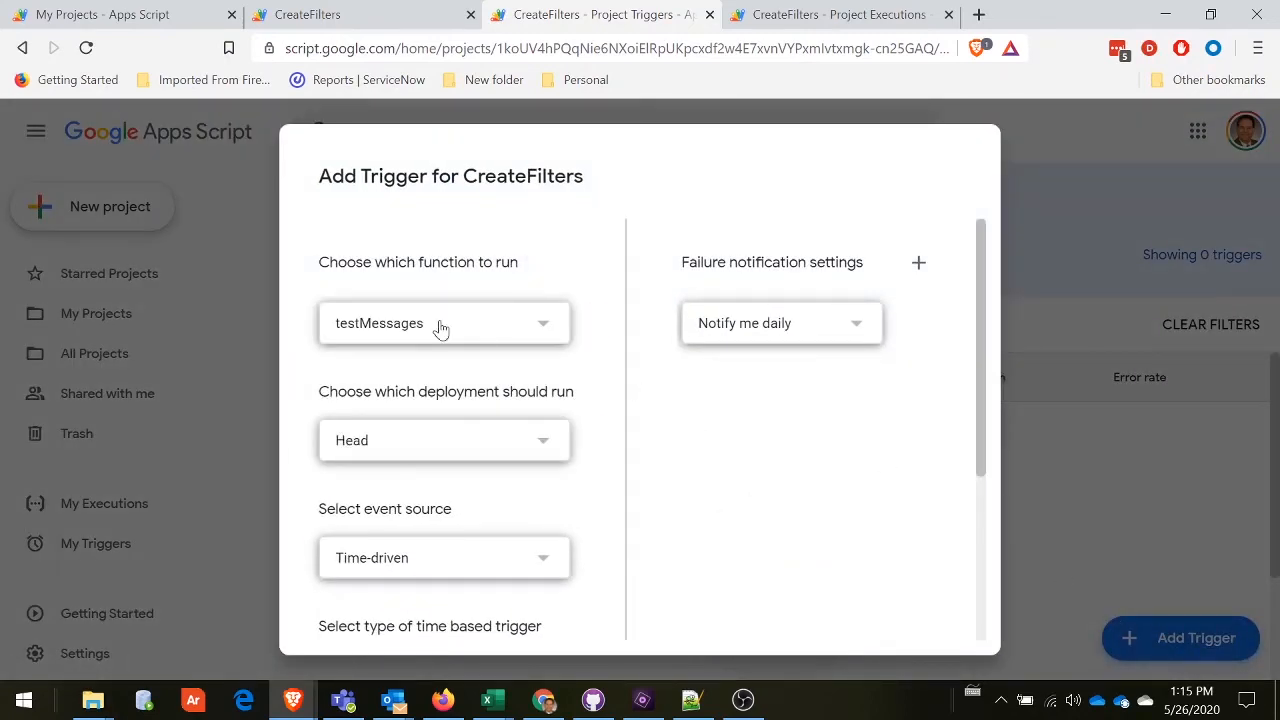
mouse_move(436, 472)
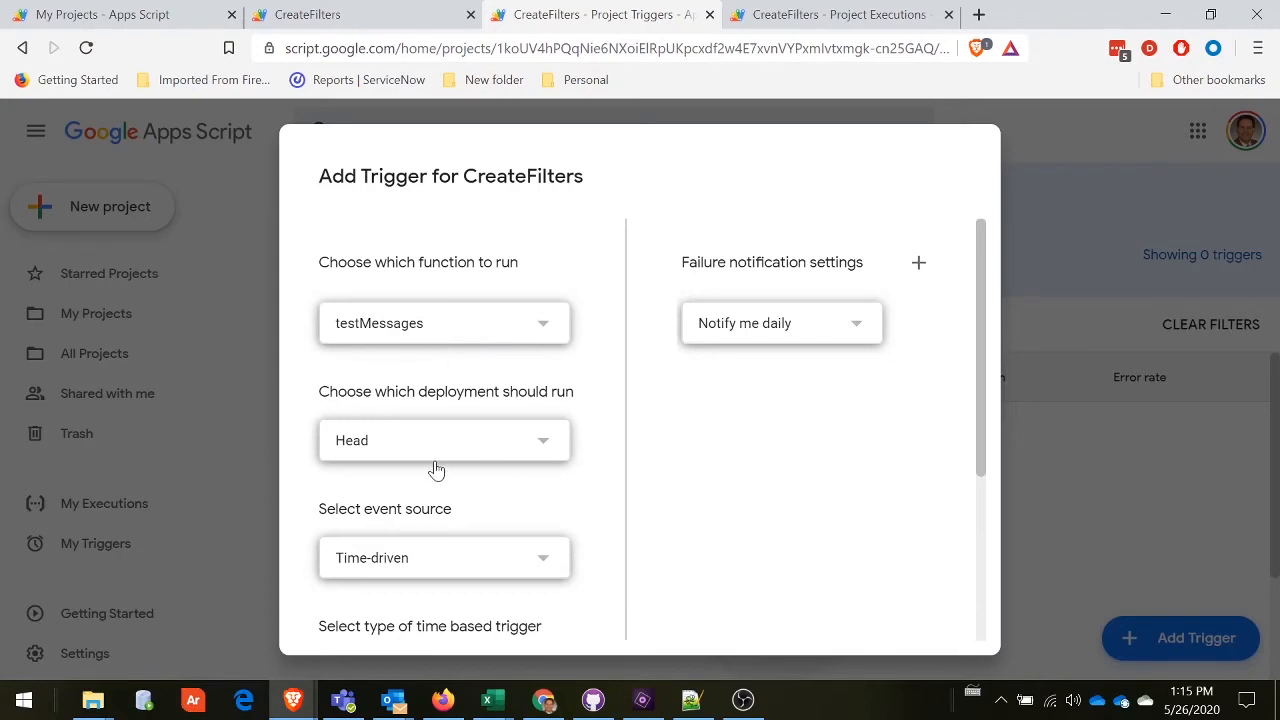
scroll("down", 3)
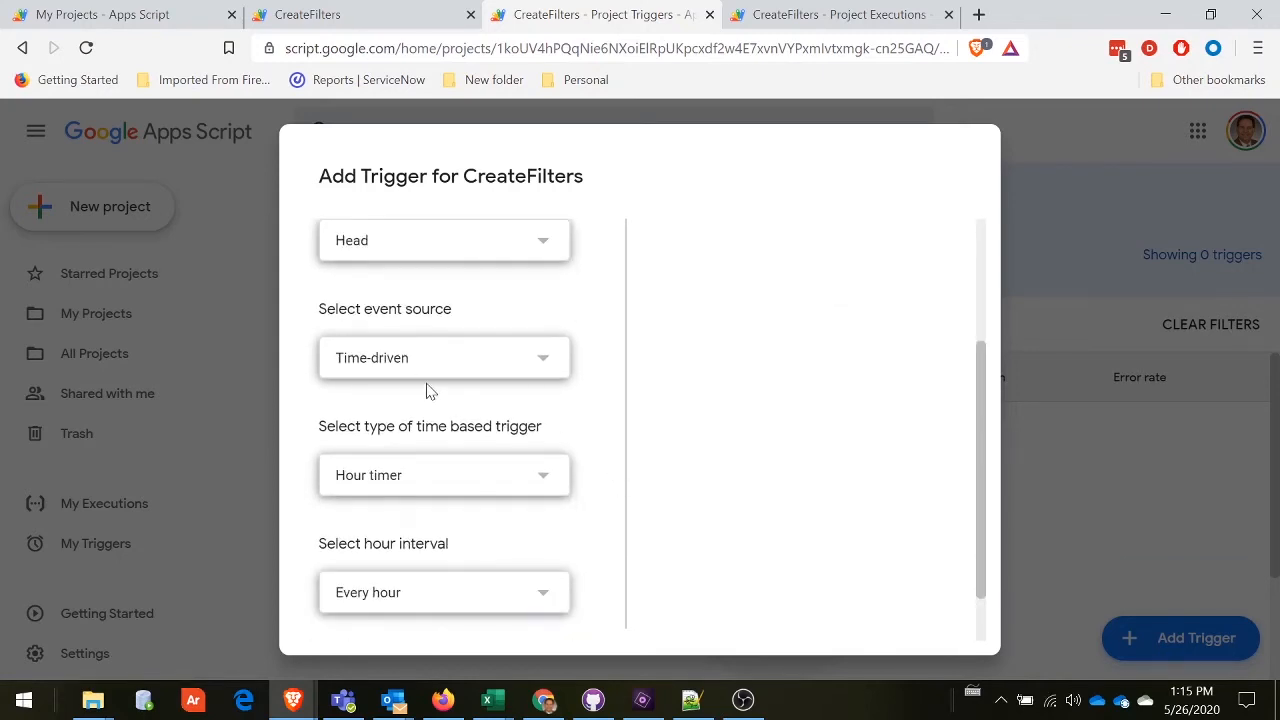
mouse_move(488, 476)
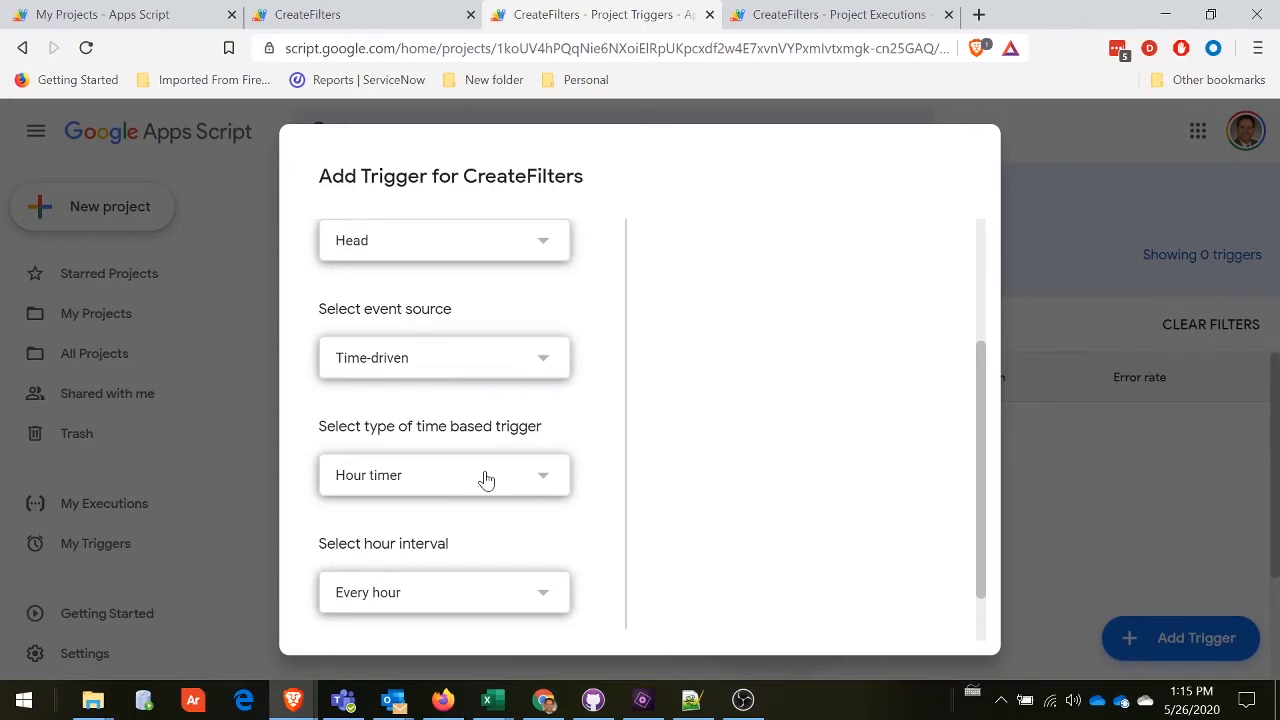
left_click(444, 476)
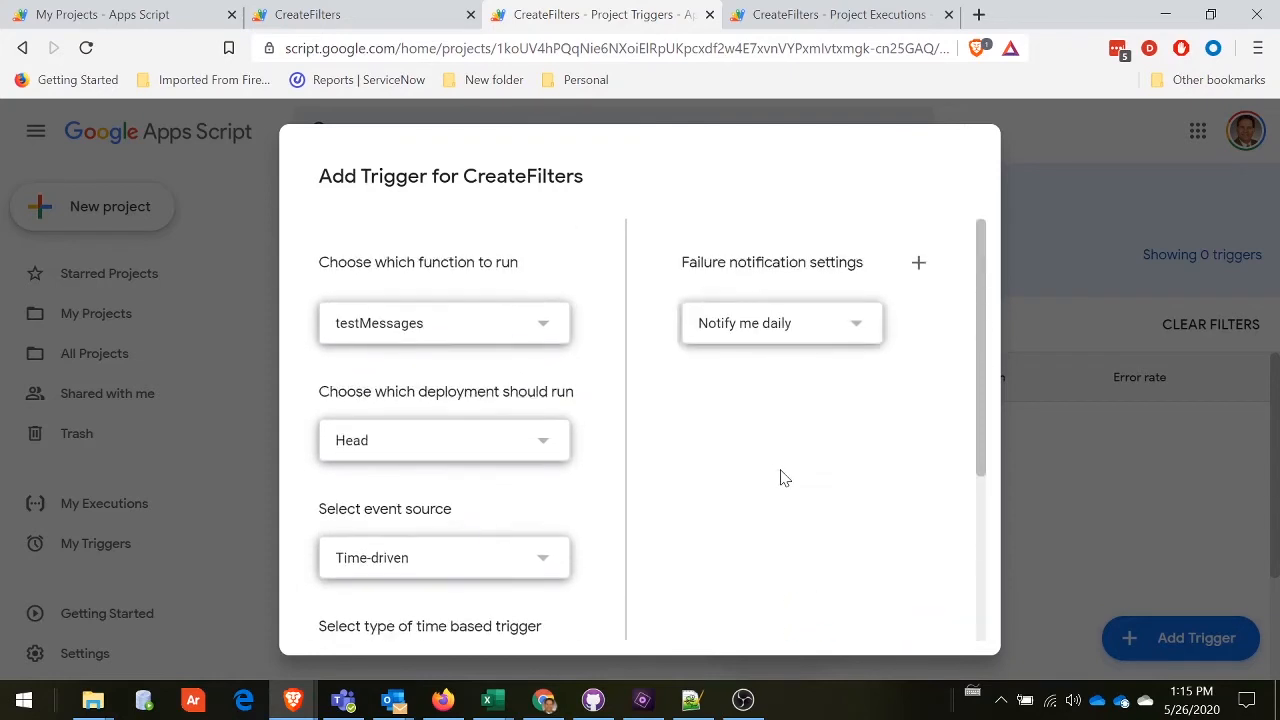
scroll("down", 3)
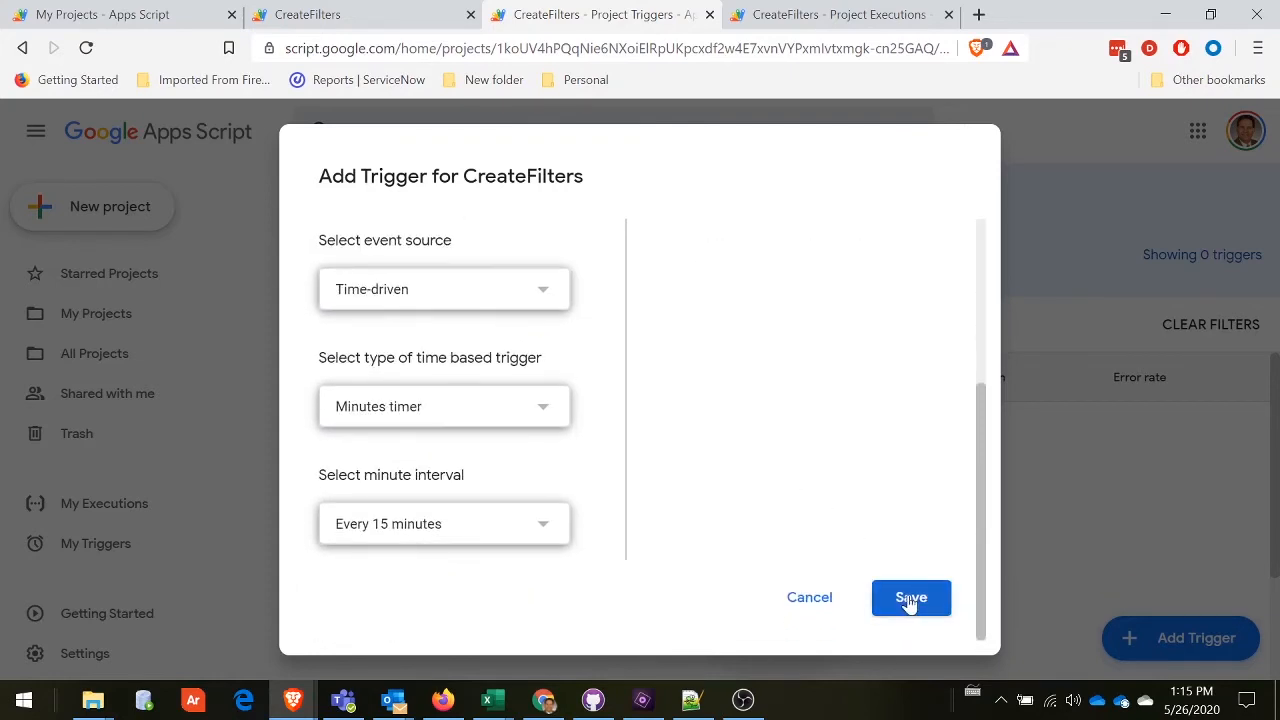
left_click(912, 596)
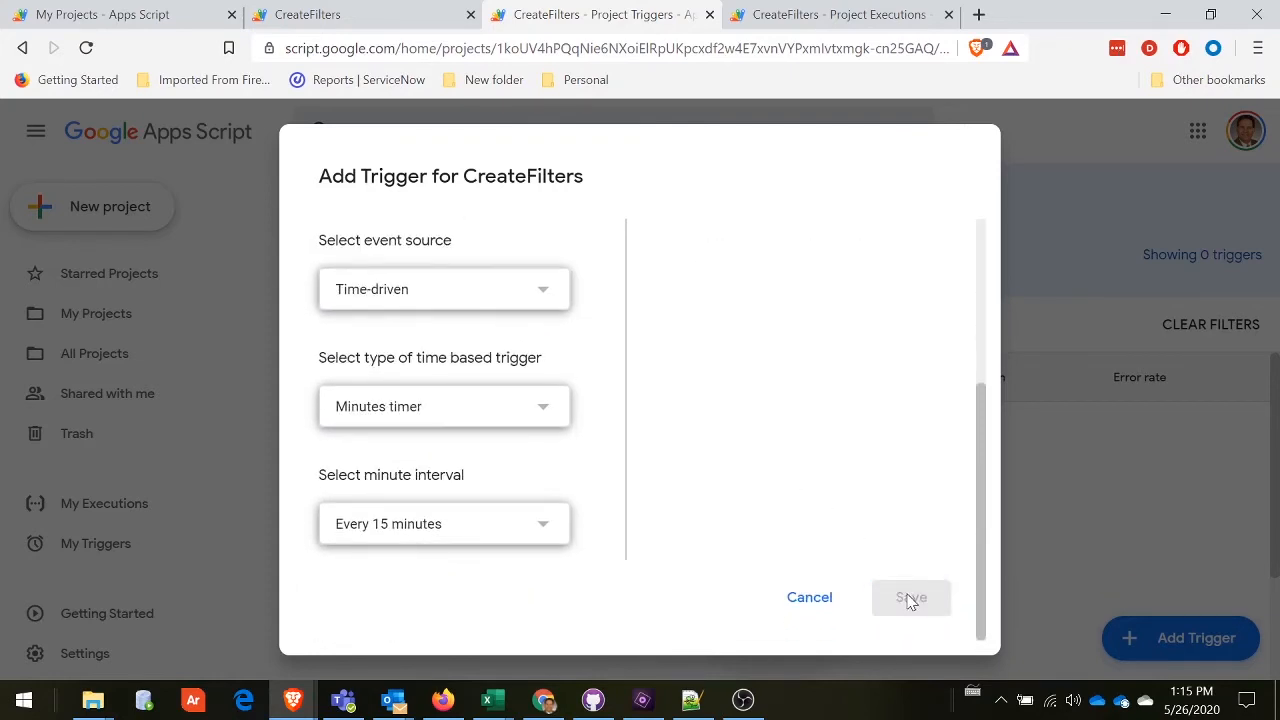
left_click(912, 596)
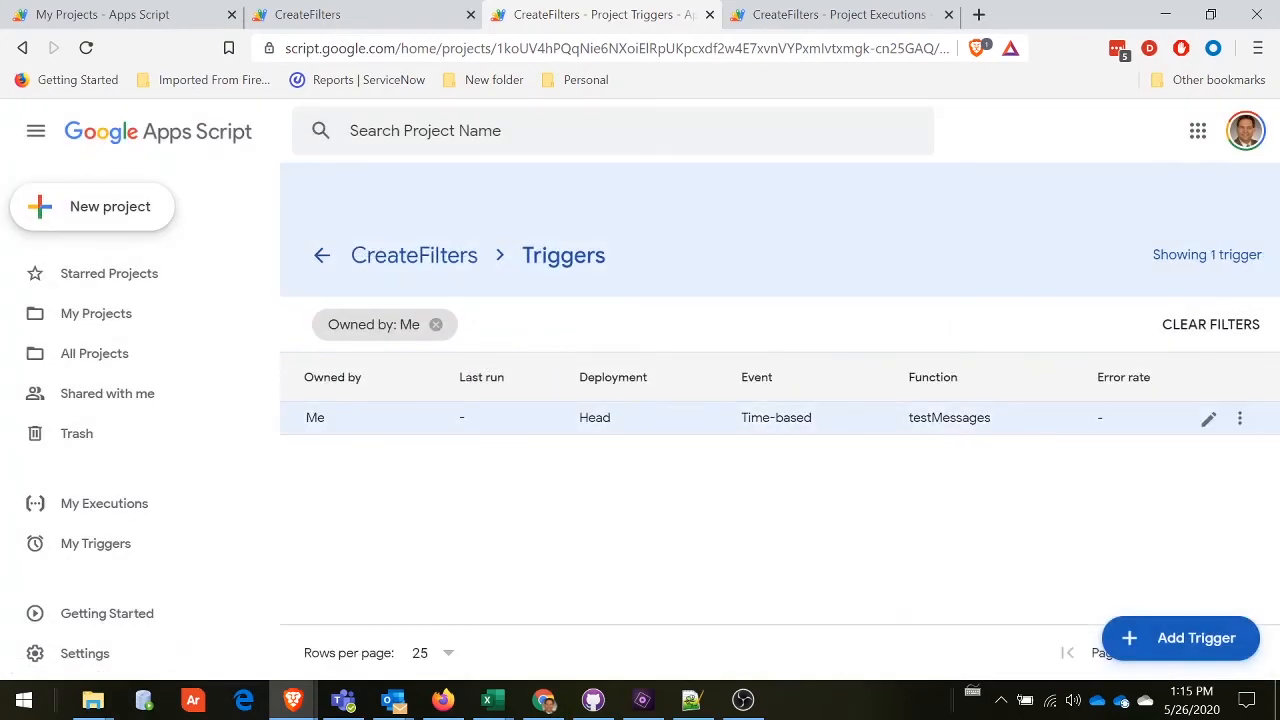
mouse_move(636, 436)
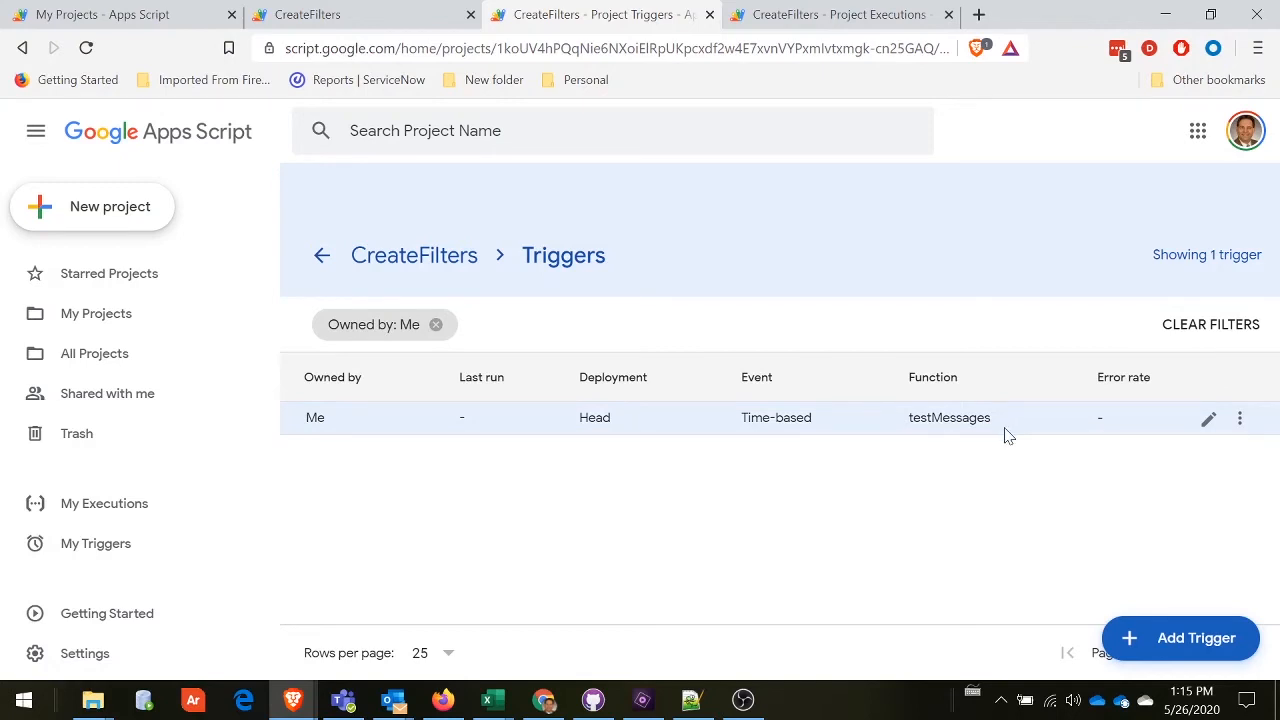
mouse_move(972, 496)
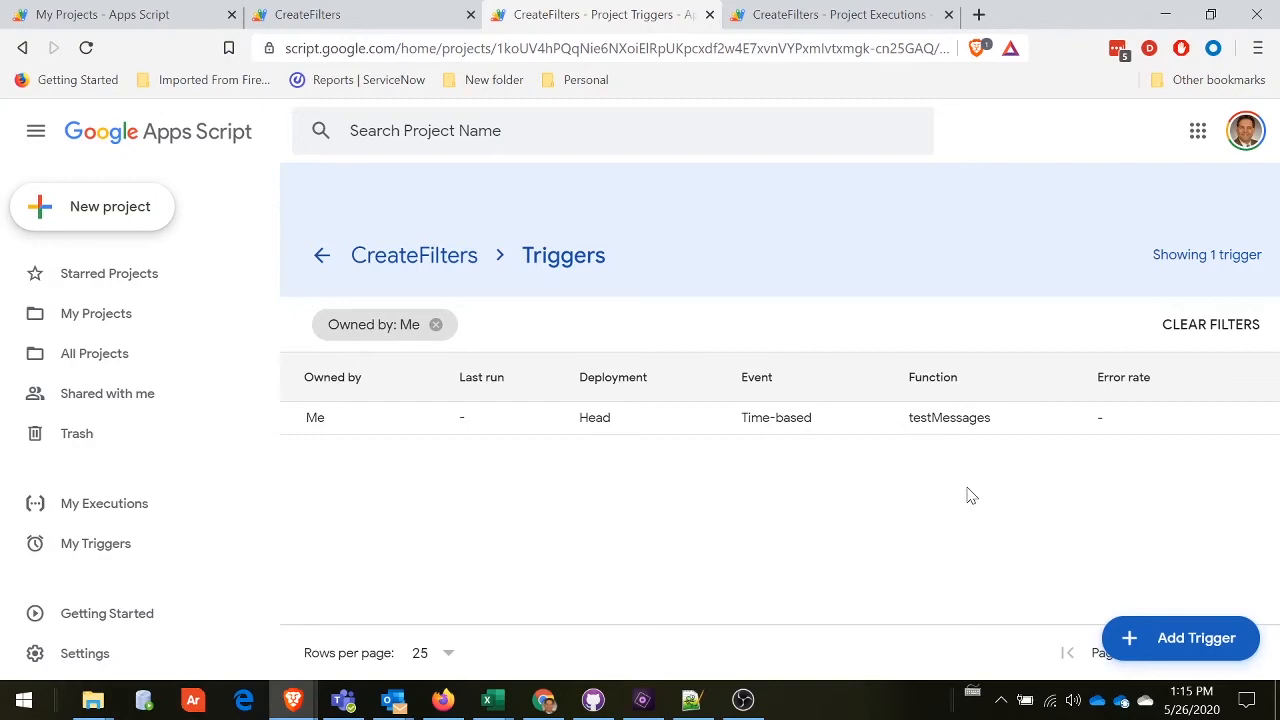
mouse_move(868, 418)
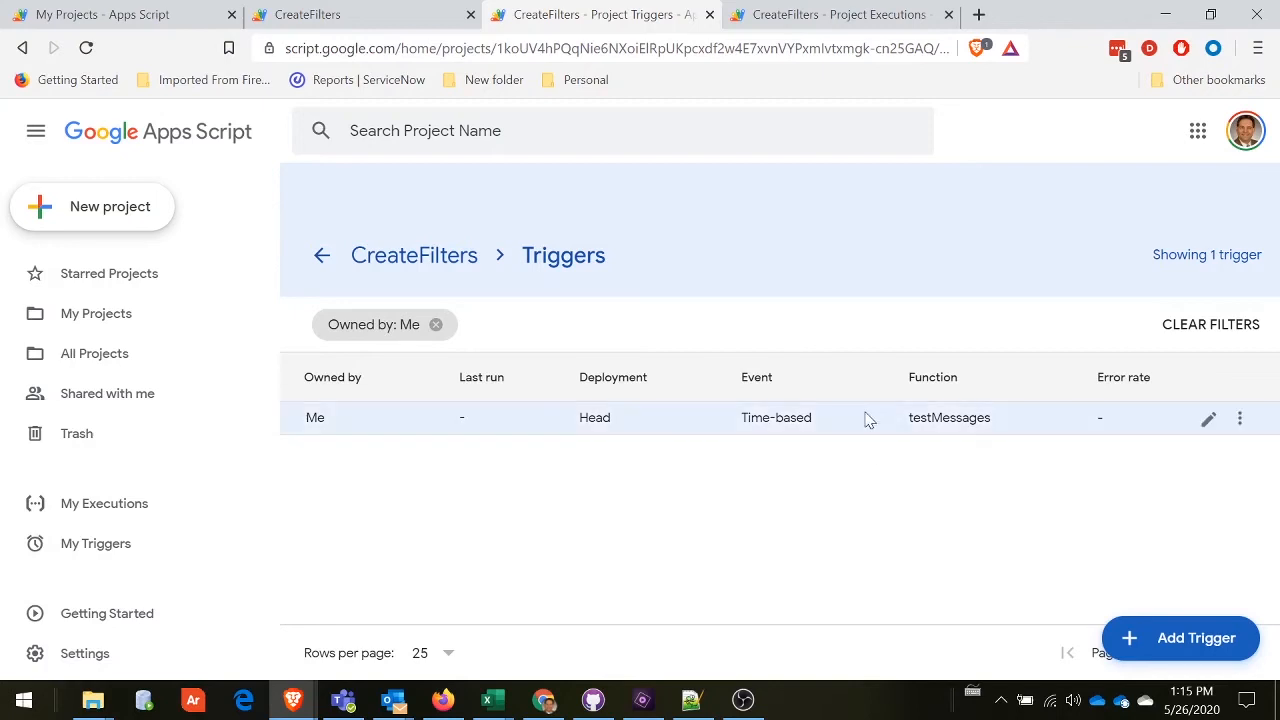
Switch from the triggers page to the Gmail inbox via the Google apps grid.
left_click(1196, 132)
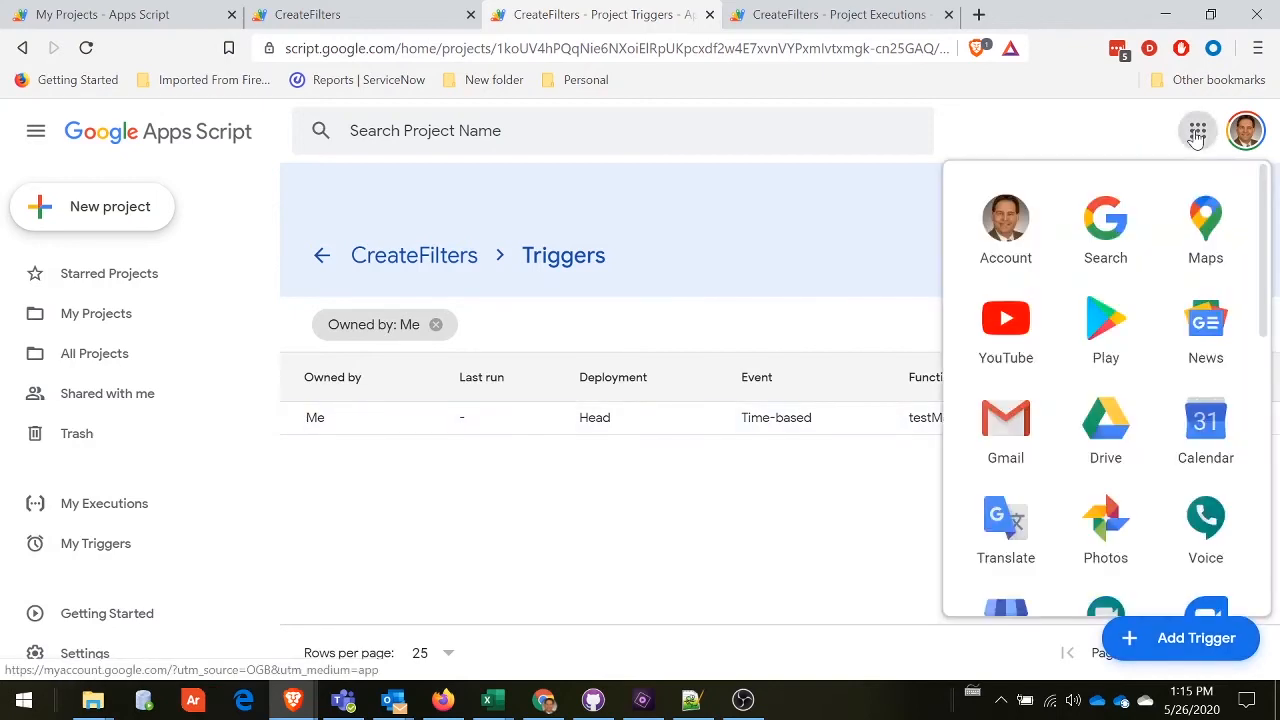
left_click(1004, 418)
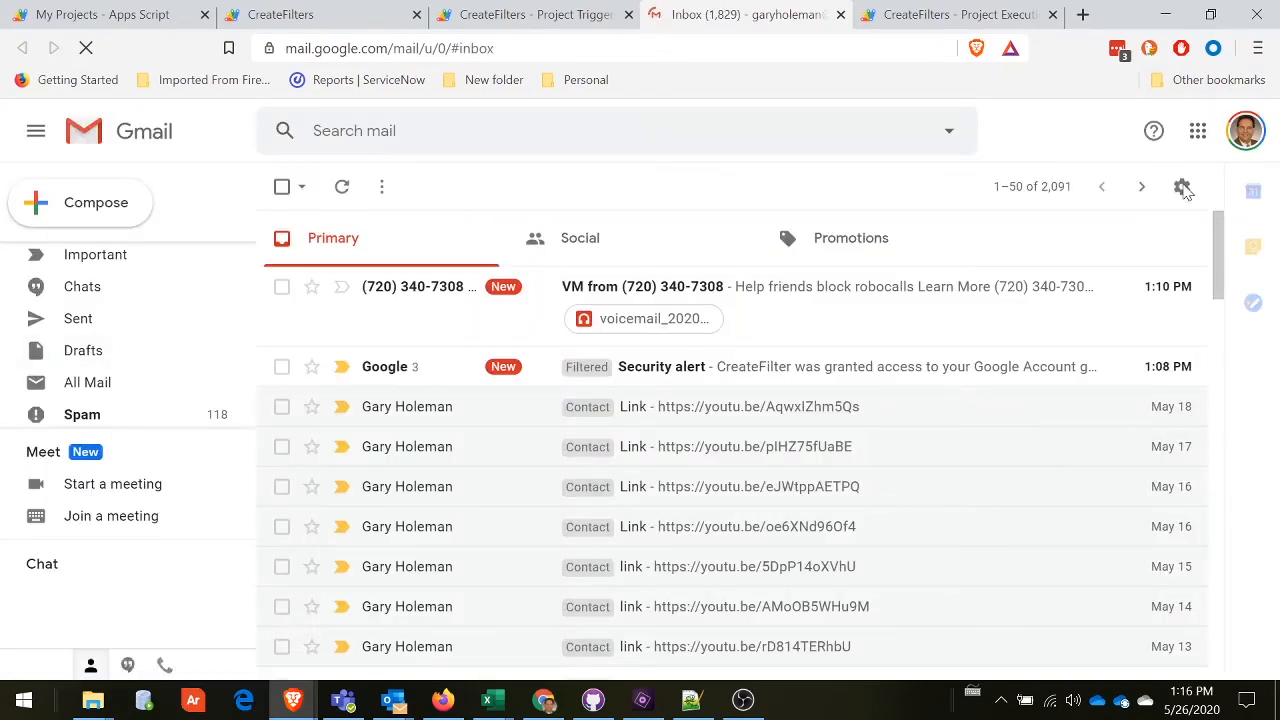
View the Labels settings showing Contact (25) and Filtered (275), then the filters list.
left_click(1182, 188)
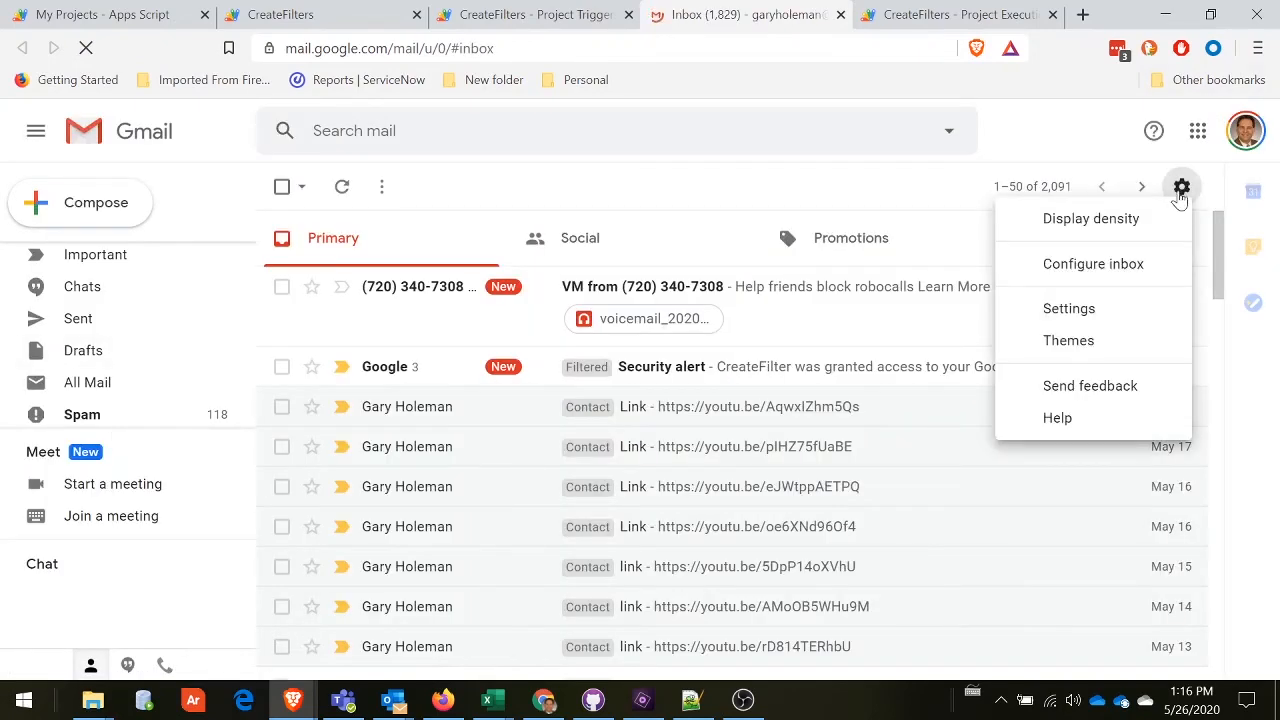
left_click(1180, 188)
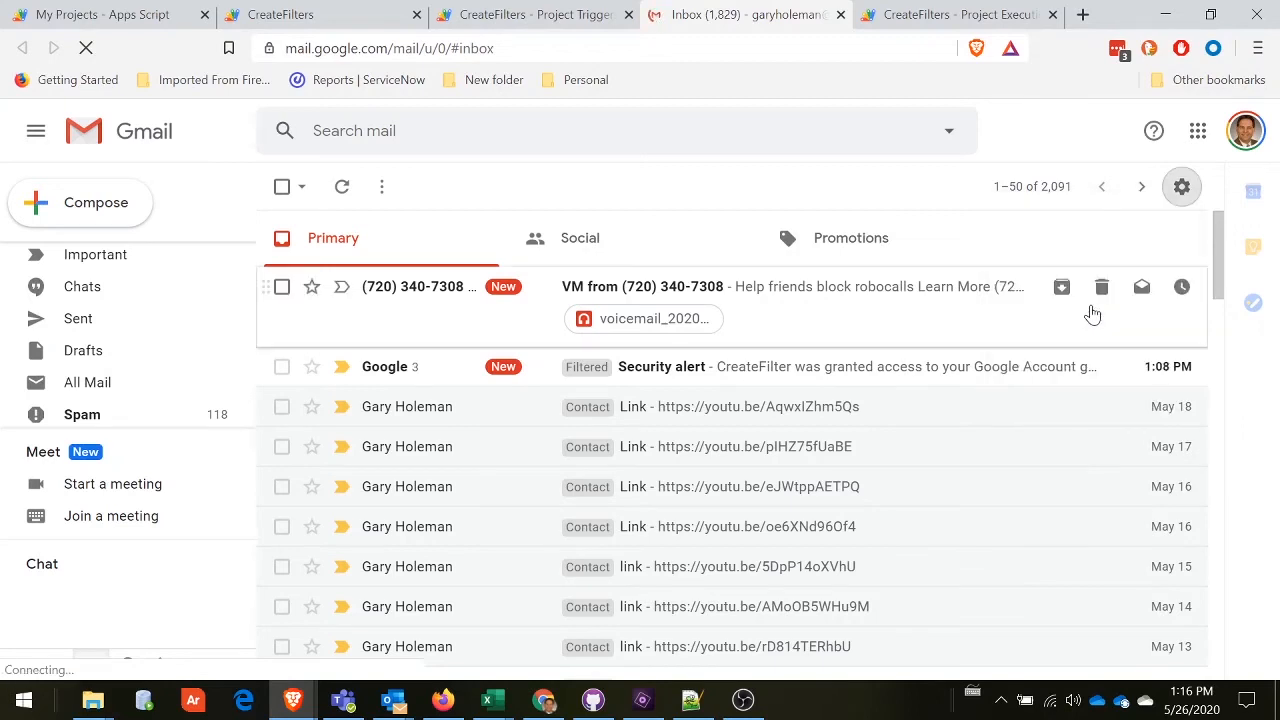
left_click(1180, 188)
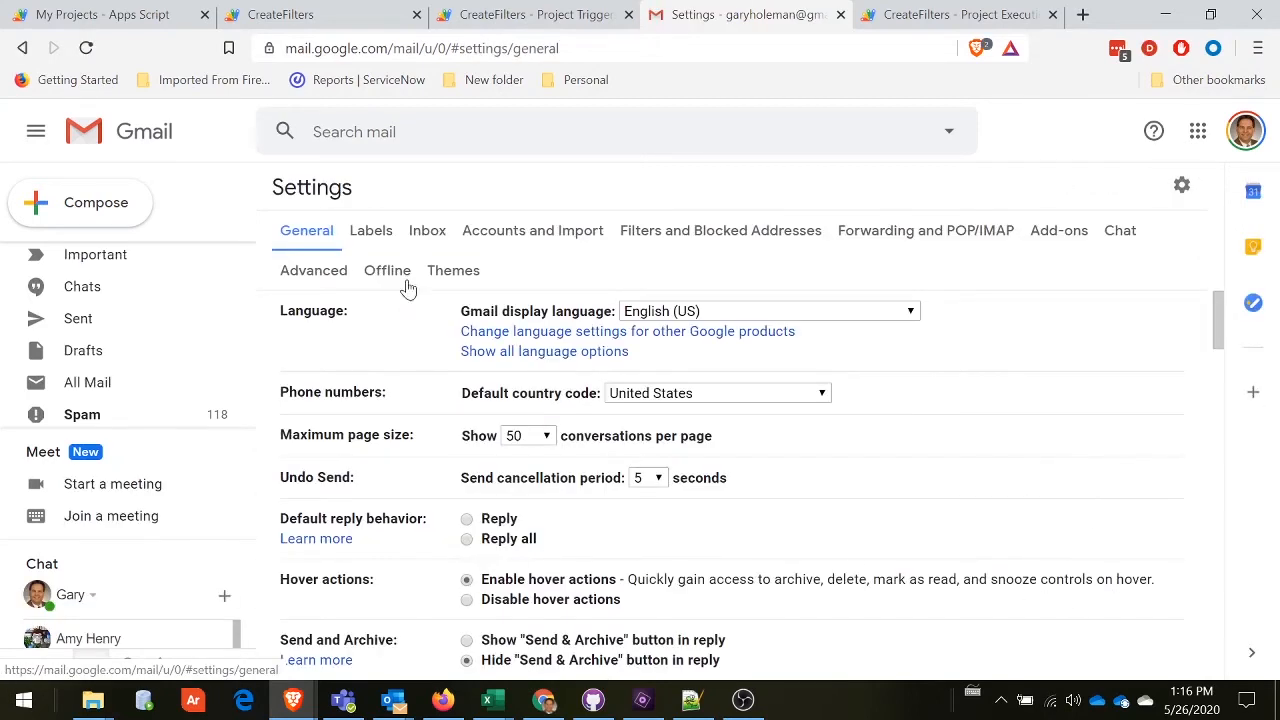
left_click(372, 230)
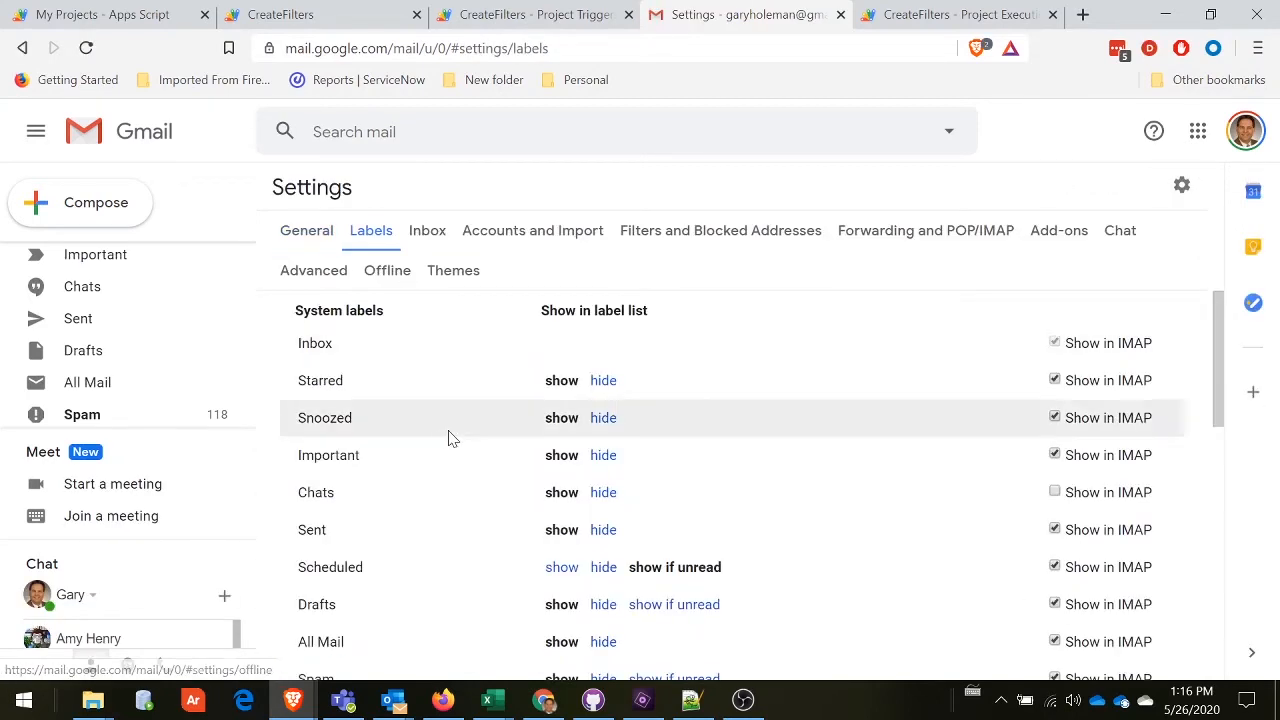
scroll("down", 3)
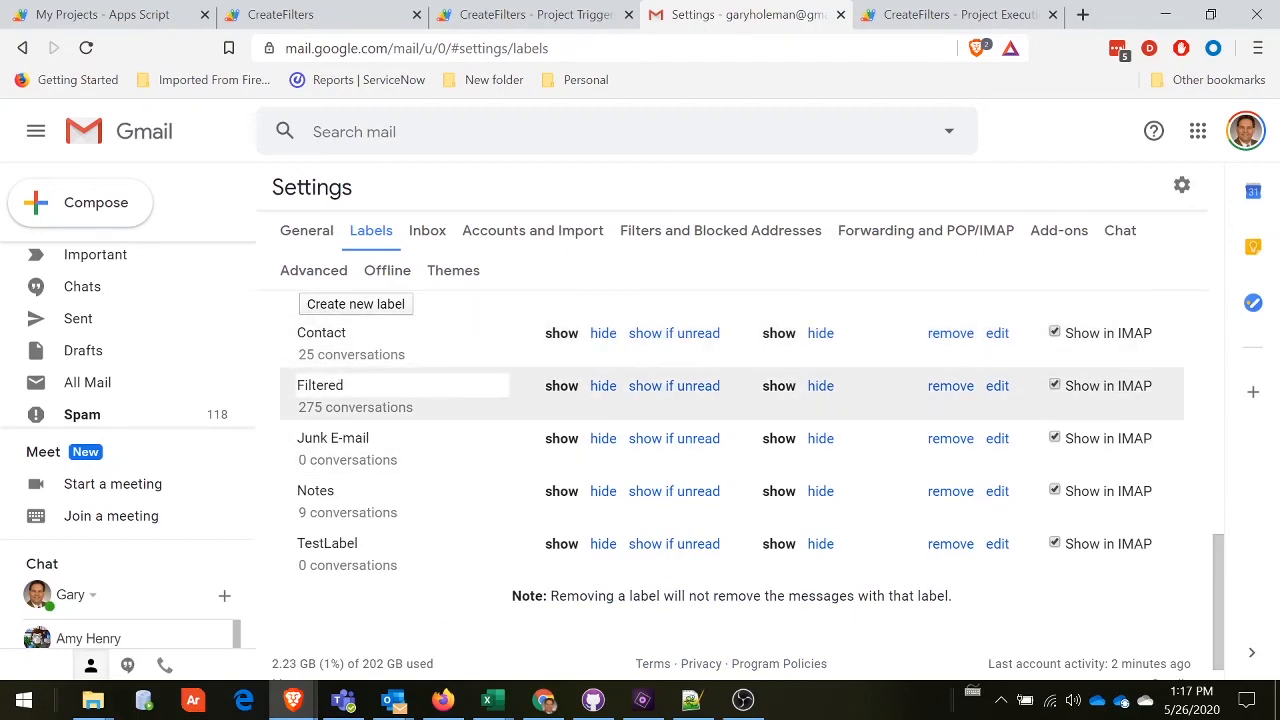
mouse_move(340, 352)
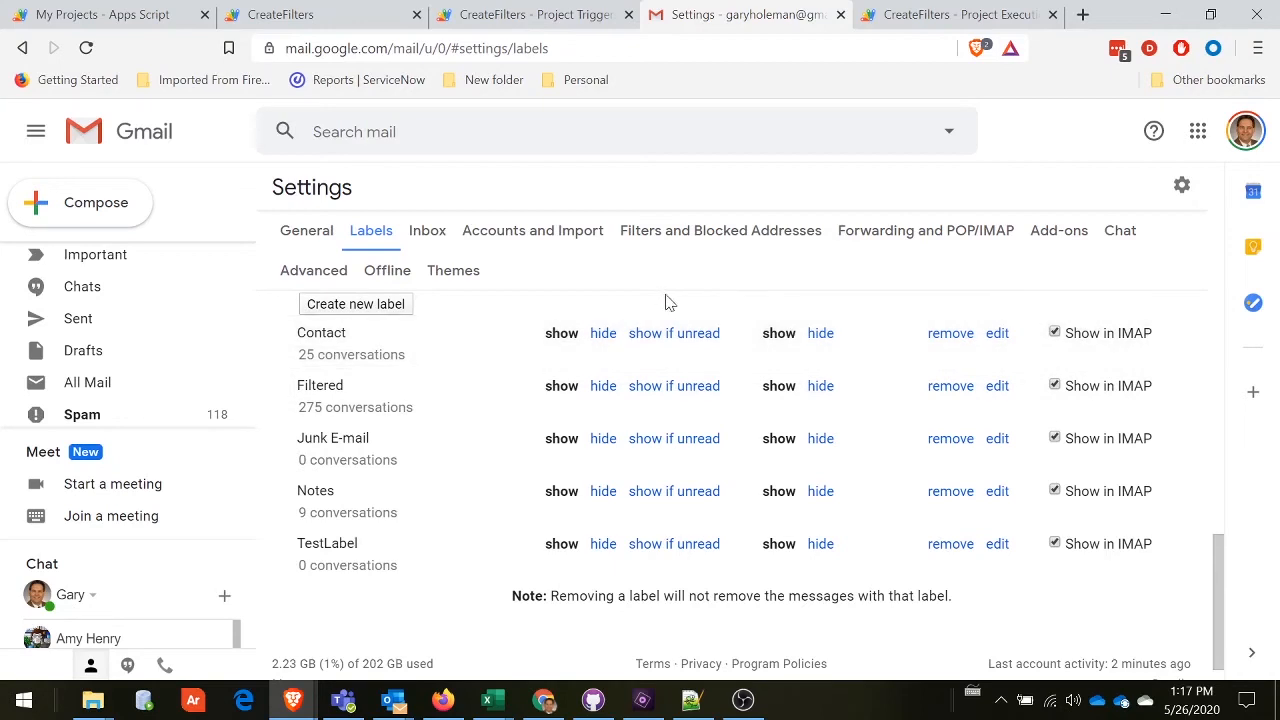
left_click(720, 230)
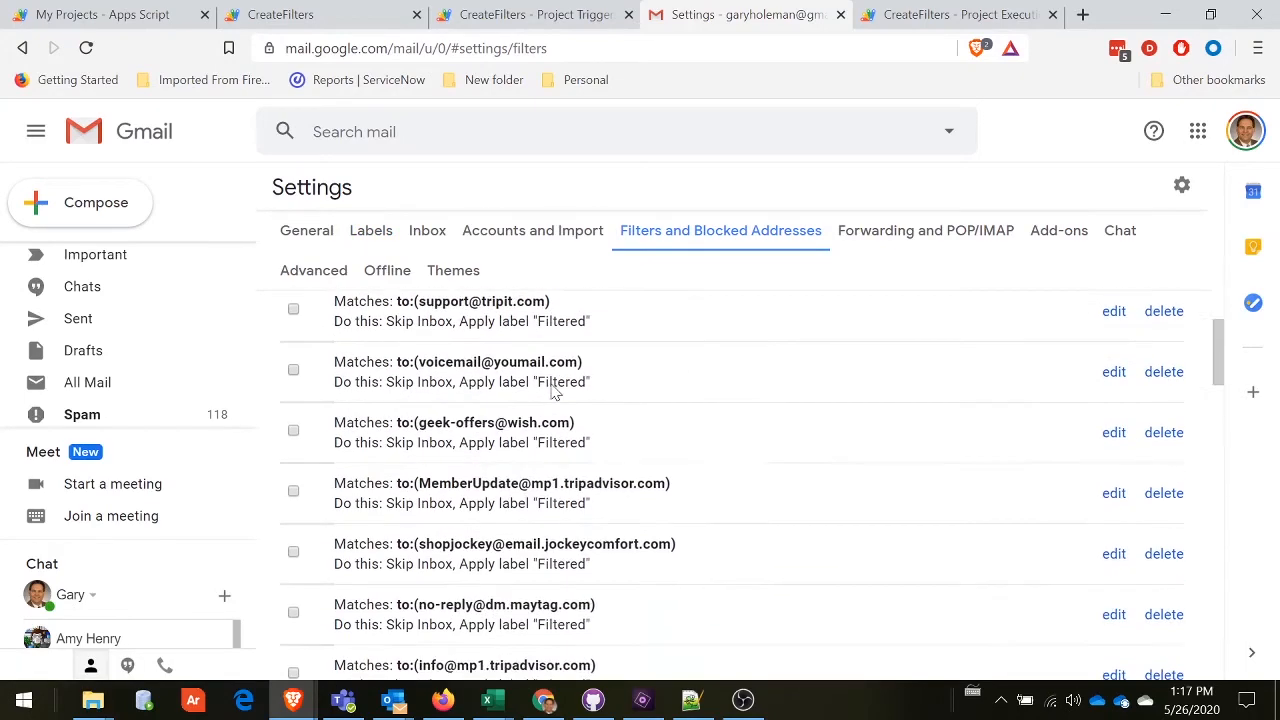
Scroll through the auto-created filters that skip the inbox and apply the Filtered label.
scroll("down", 3)
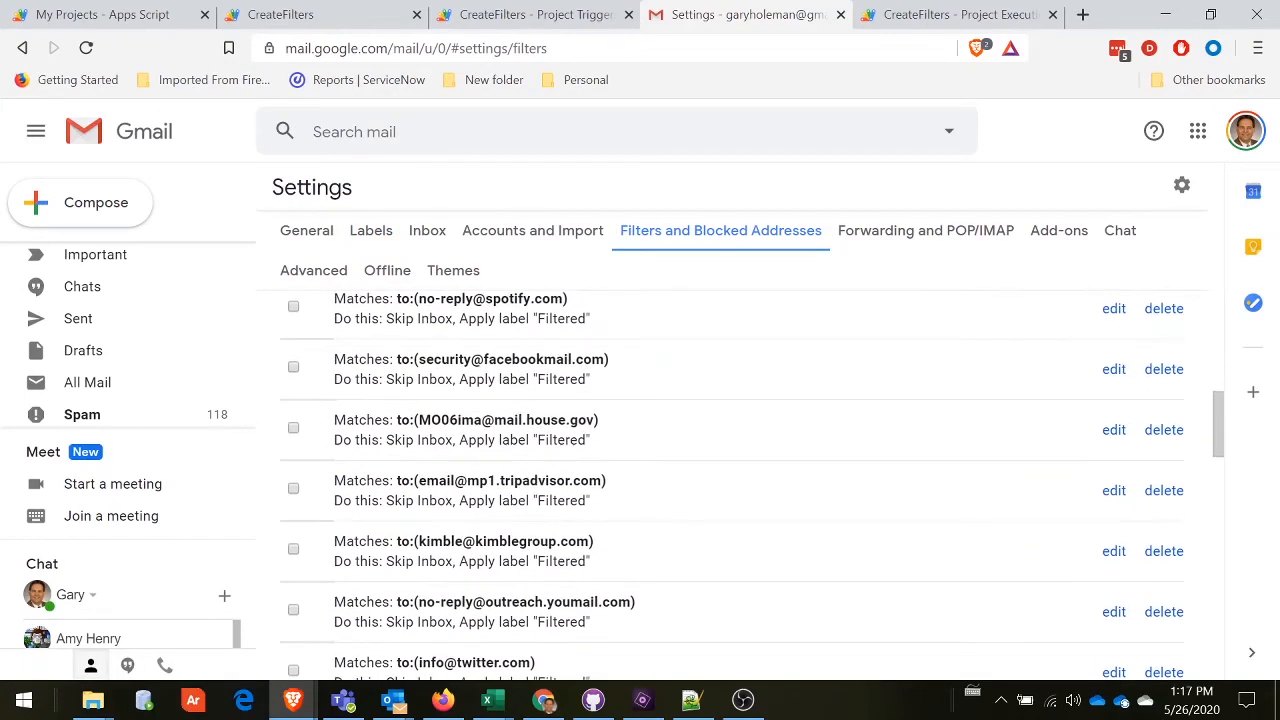
scroll("down", 3)
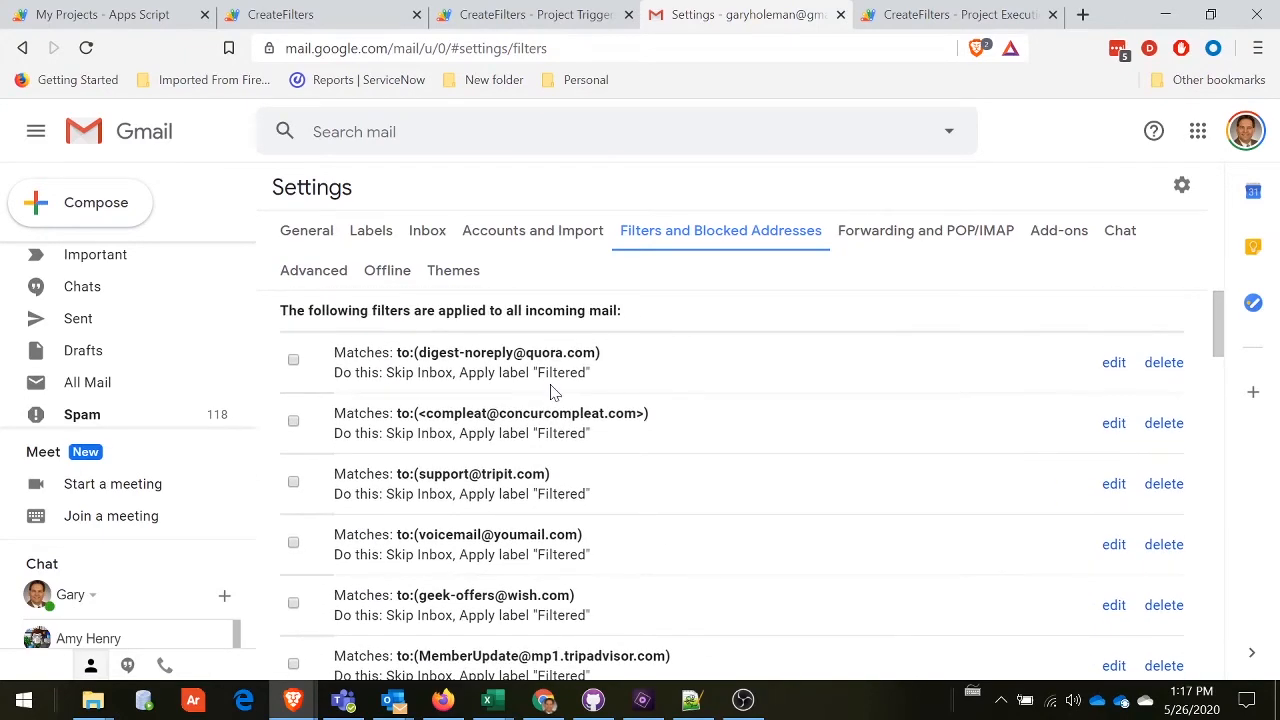
scroll("down", 3)
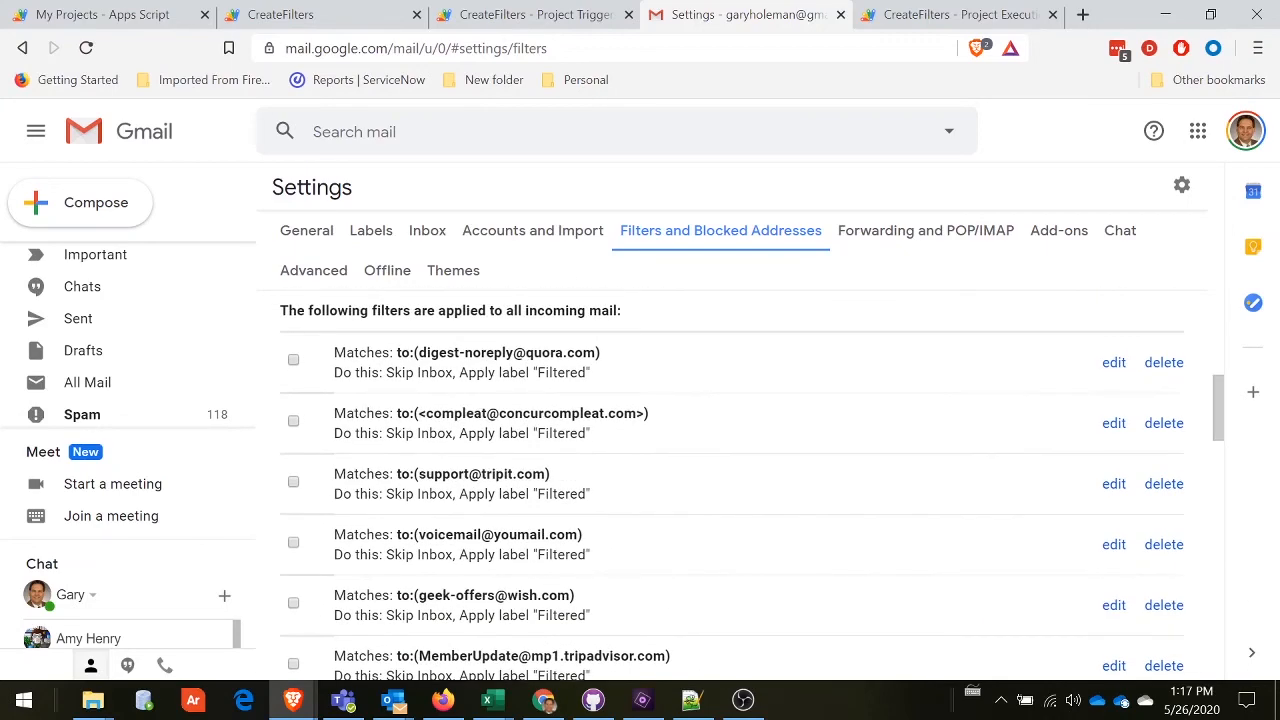
mouse_move(548, 390)
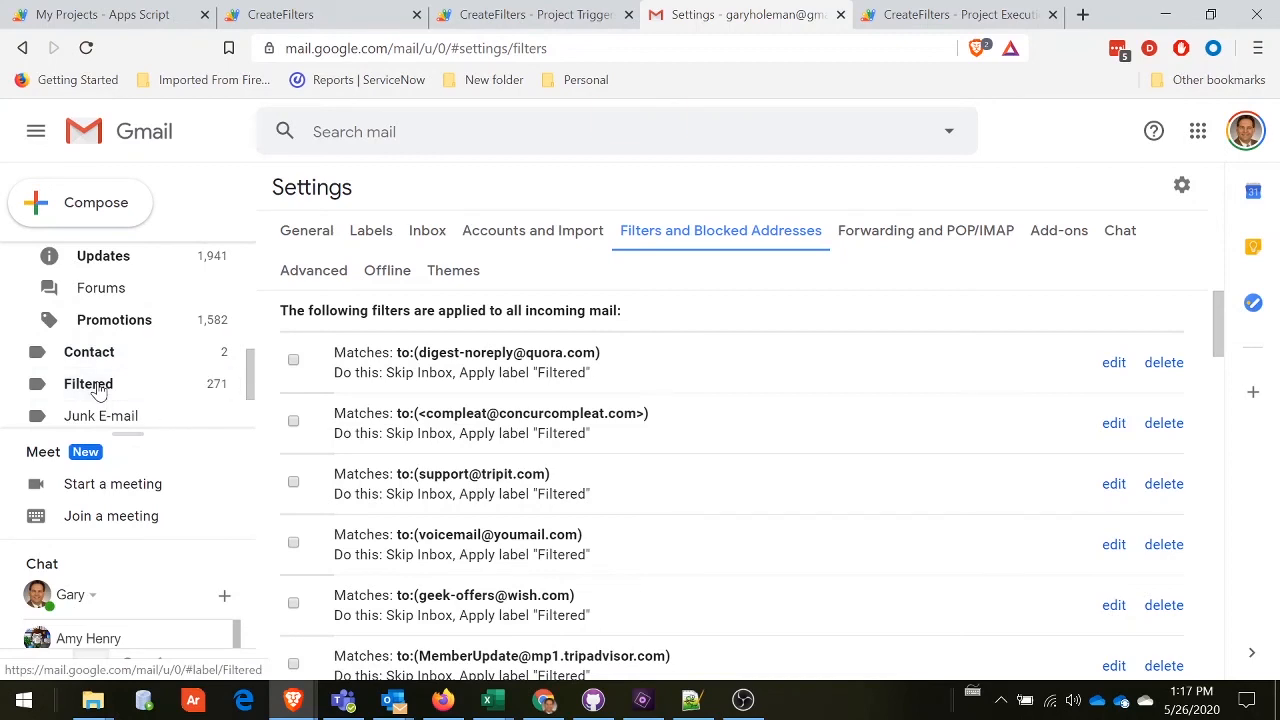
View the Filtered label's 275 conversations, then the Contact label's 25 conversations.
left_click(88, 384)
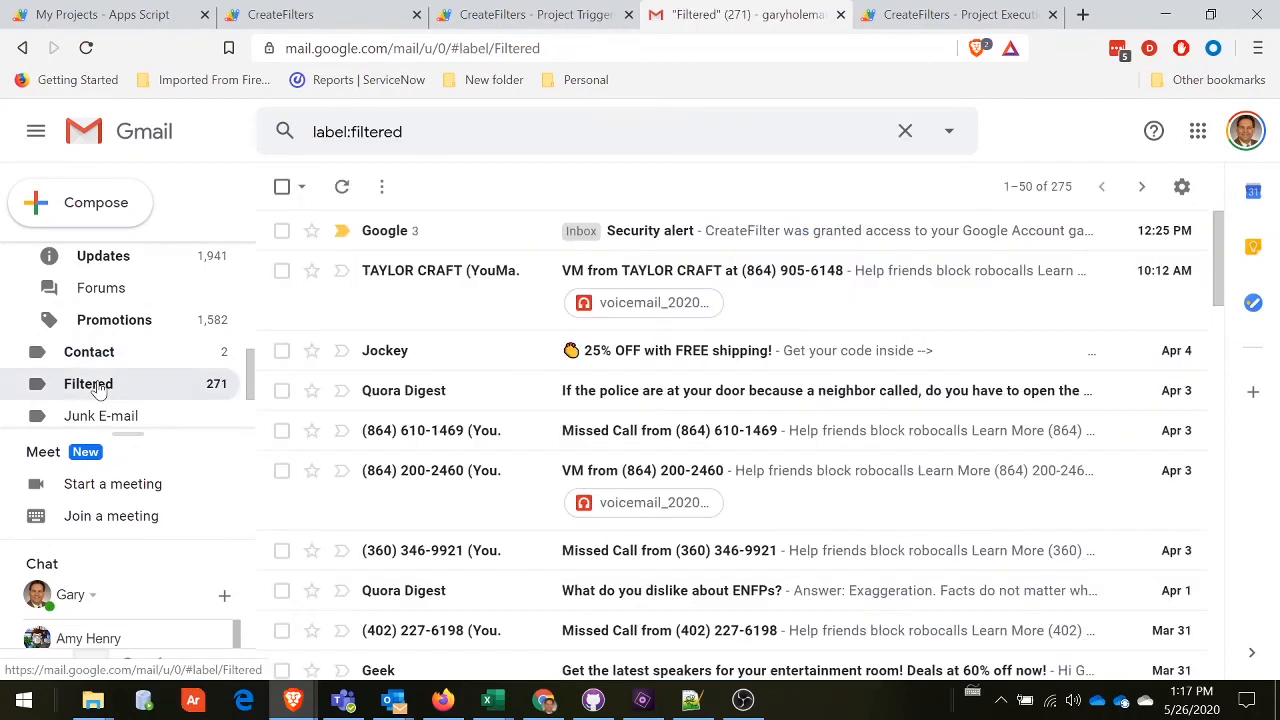
mouse_move(88, 352)
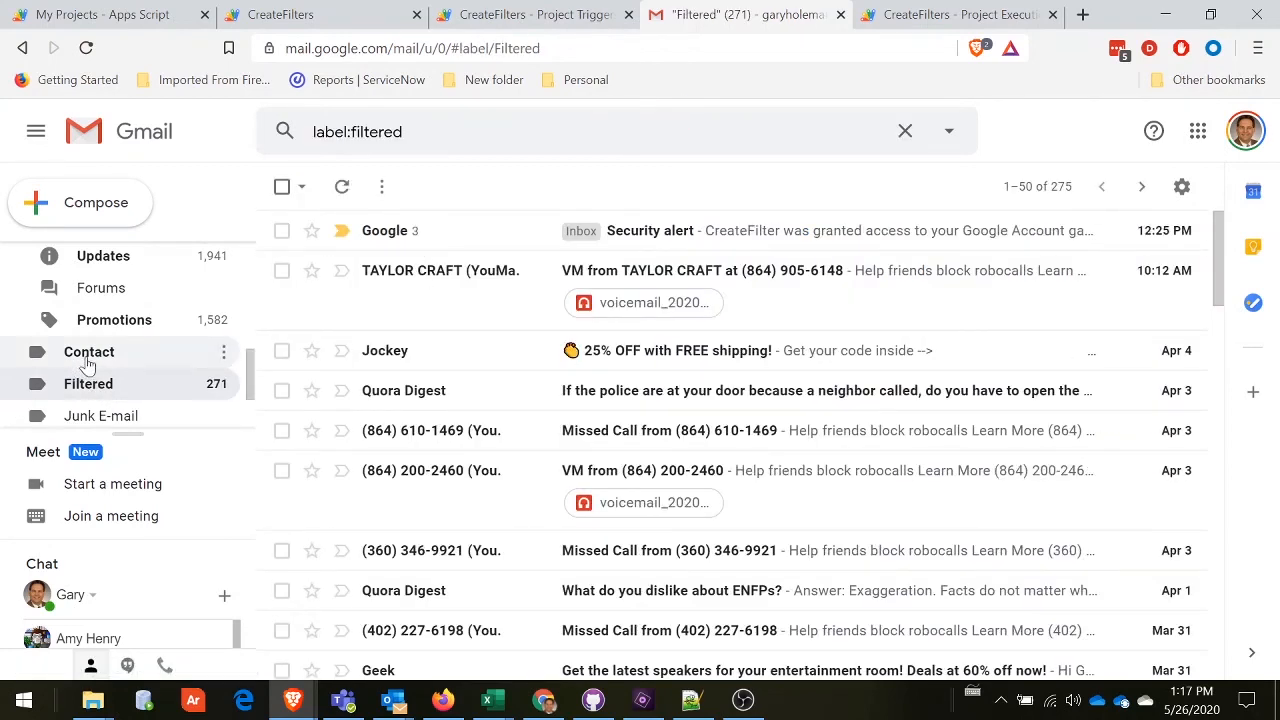
left_click(88, 352)
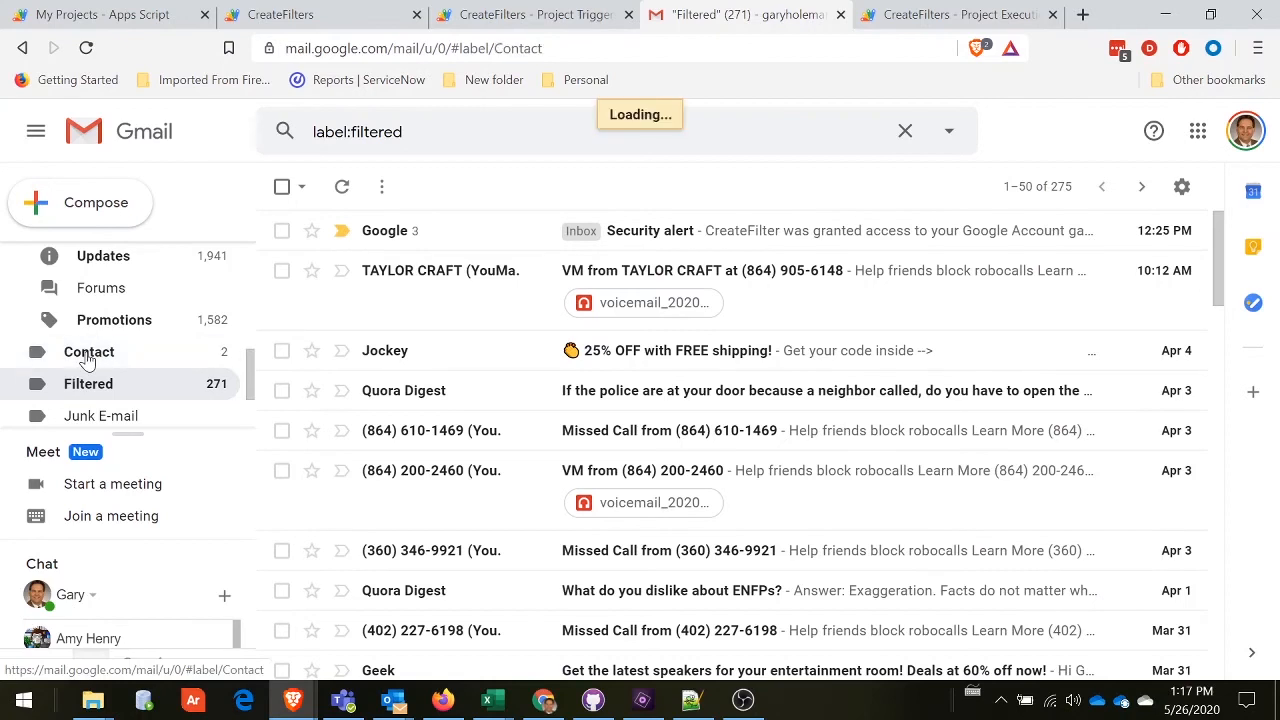
left_click(88, 352)
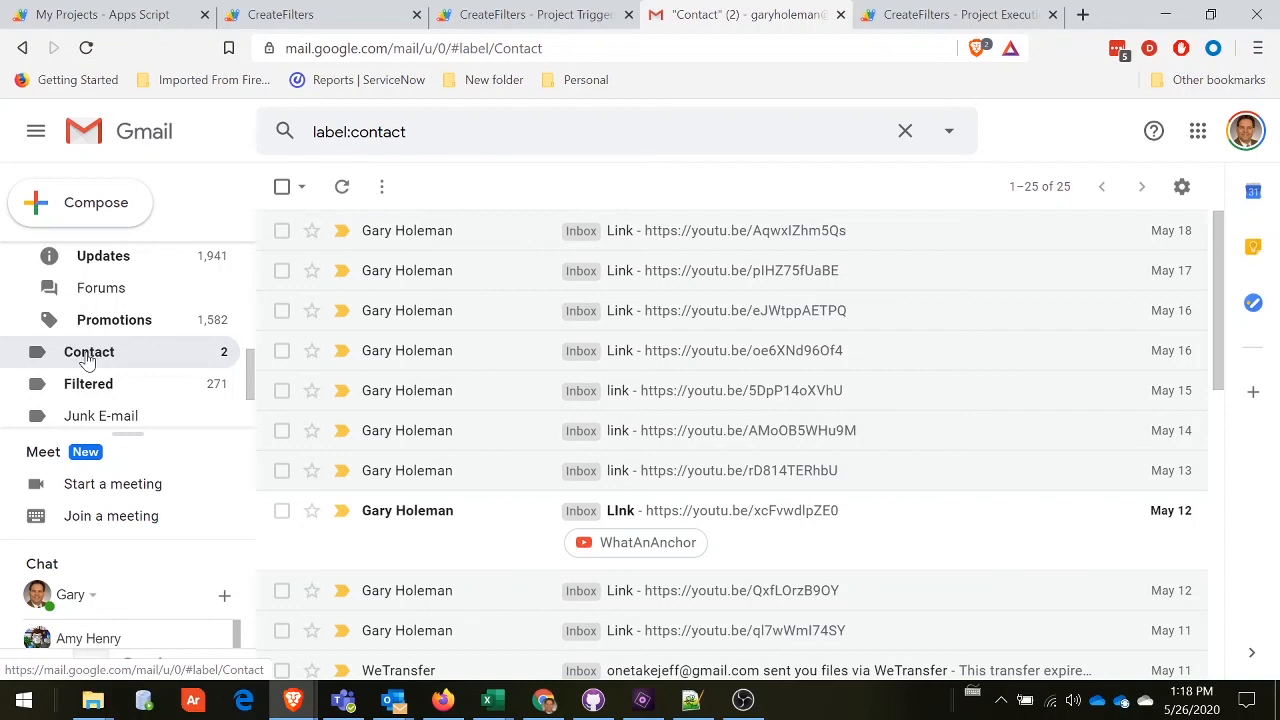
mouse_move(932, 14)
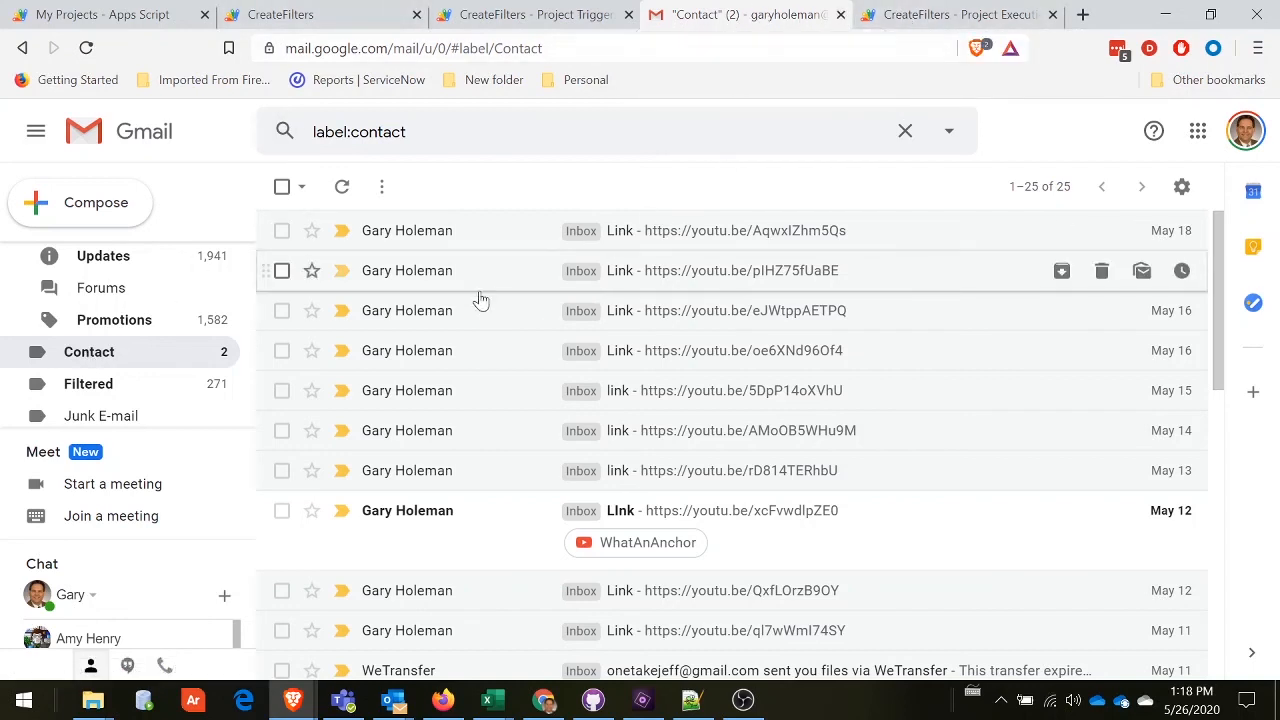
mouse_move(818, 264)
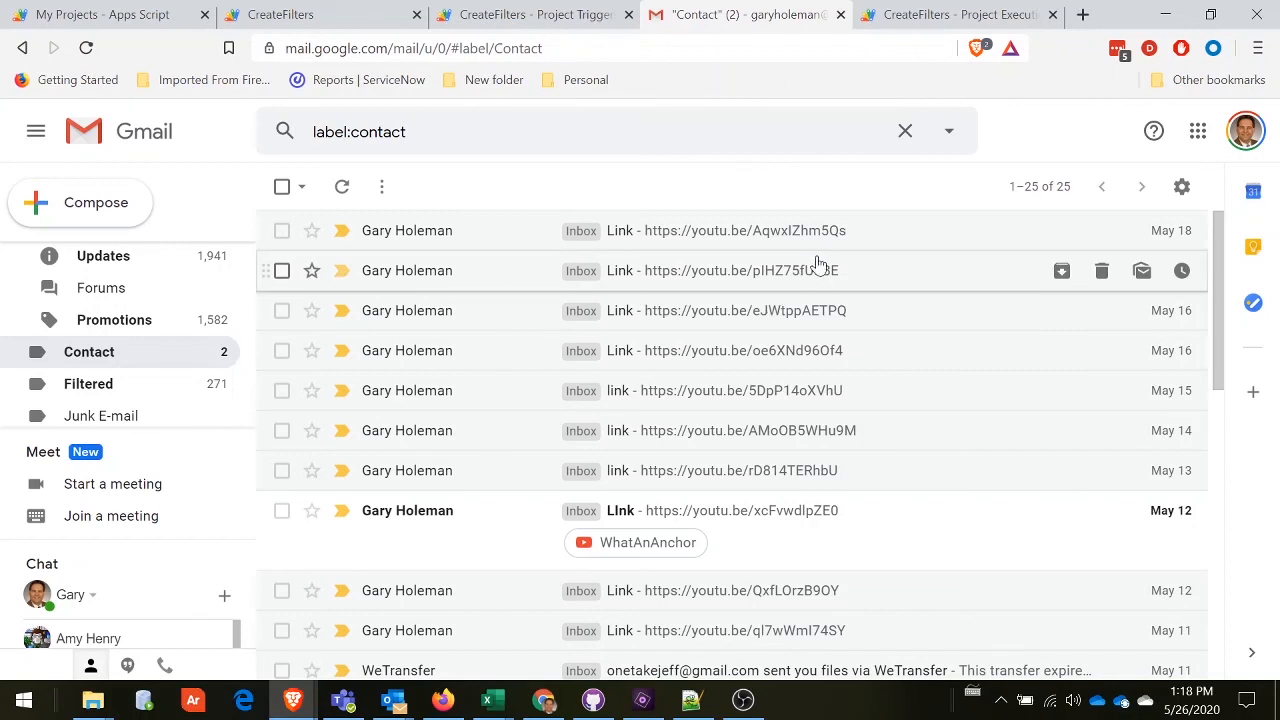